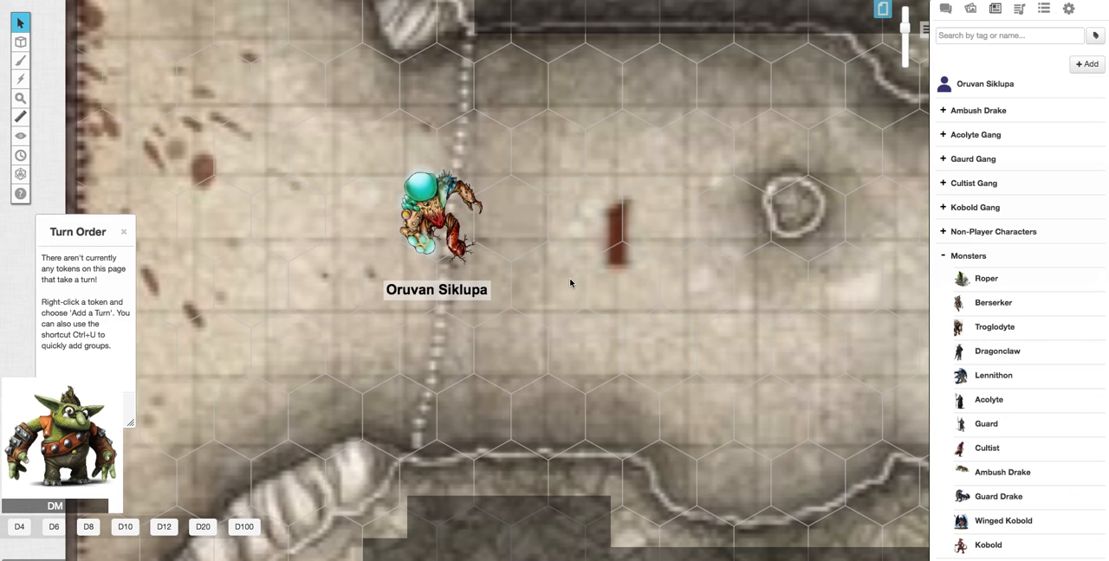
mouse_move(641, 334)
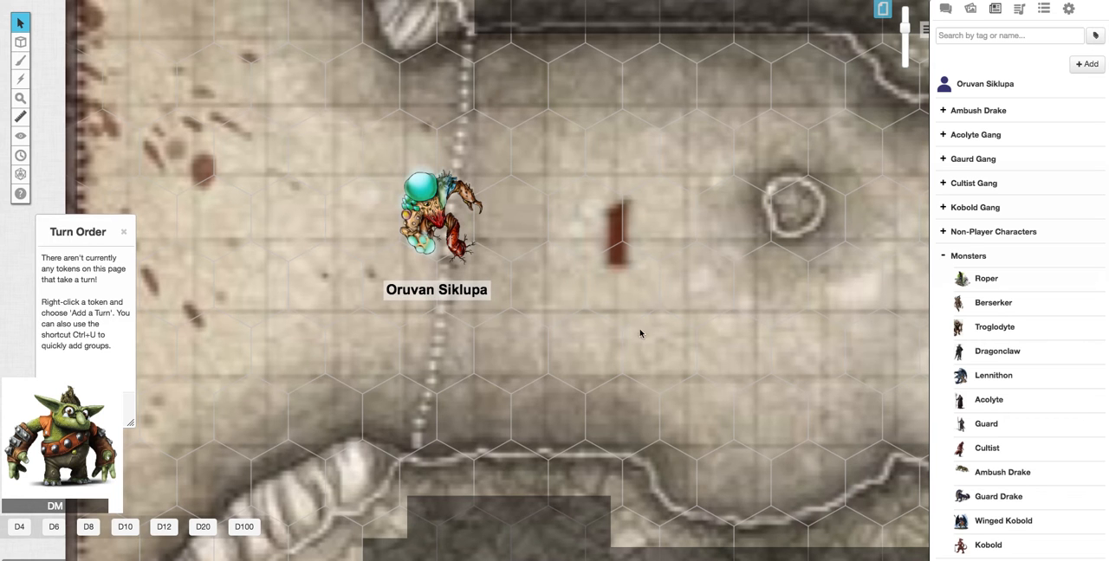
mouse_move(499, 233)
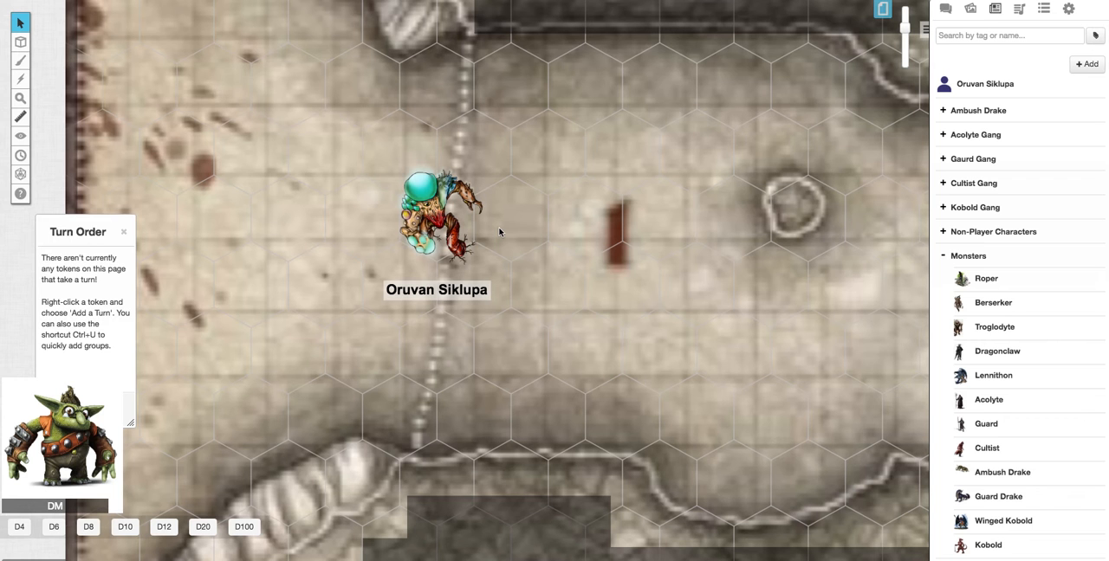
mouse_move(841, 90)
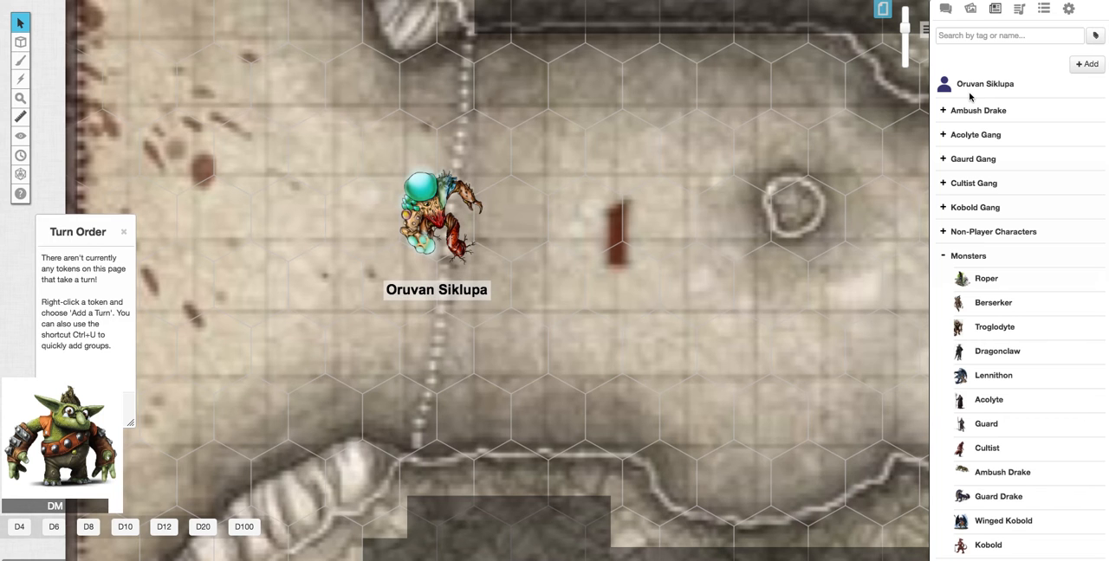
mouse_move(983, 83)
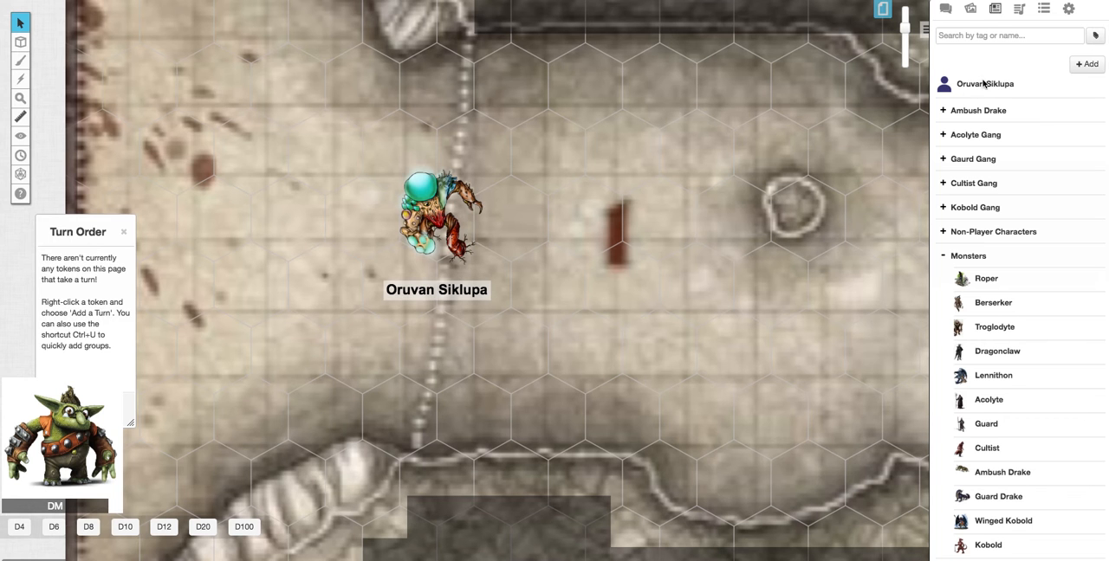
mouse_move(632, 184)
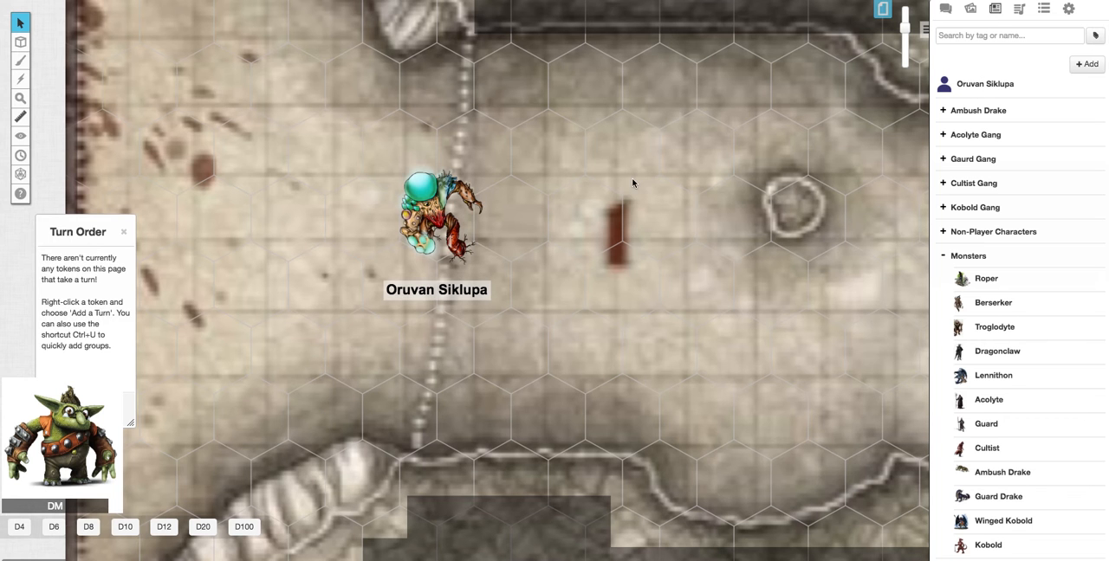
mouse_move(942, 256)
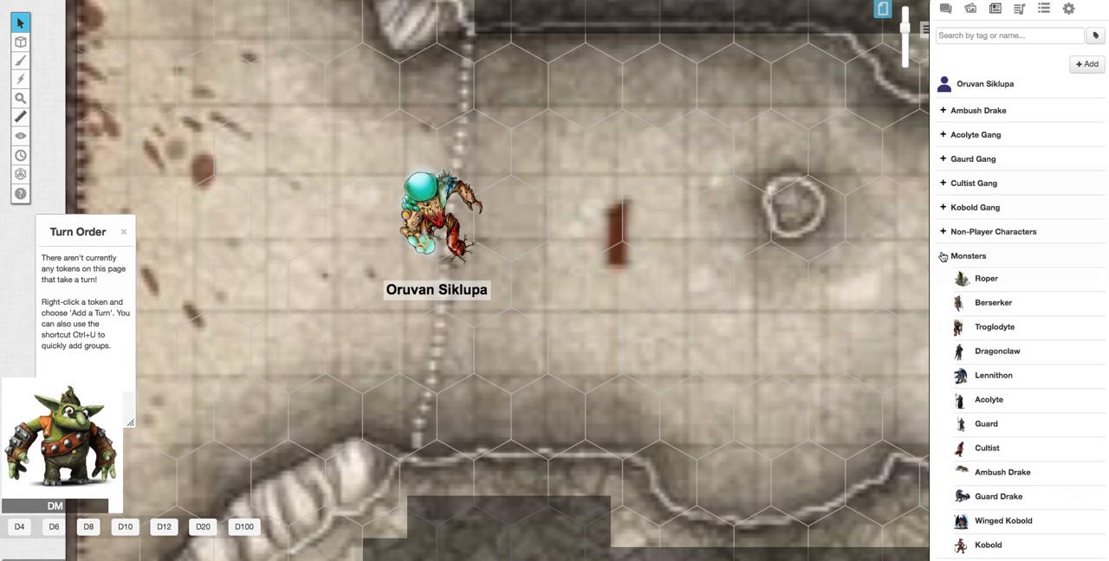
Collapse the Monsters folder so the Characters and Handouts folders show in the journal.
click(942, 257)
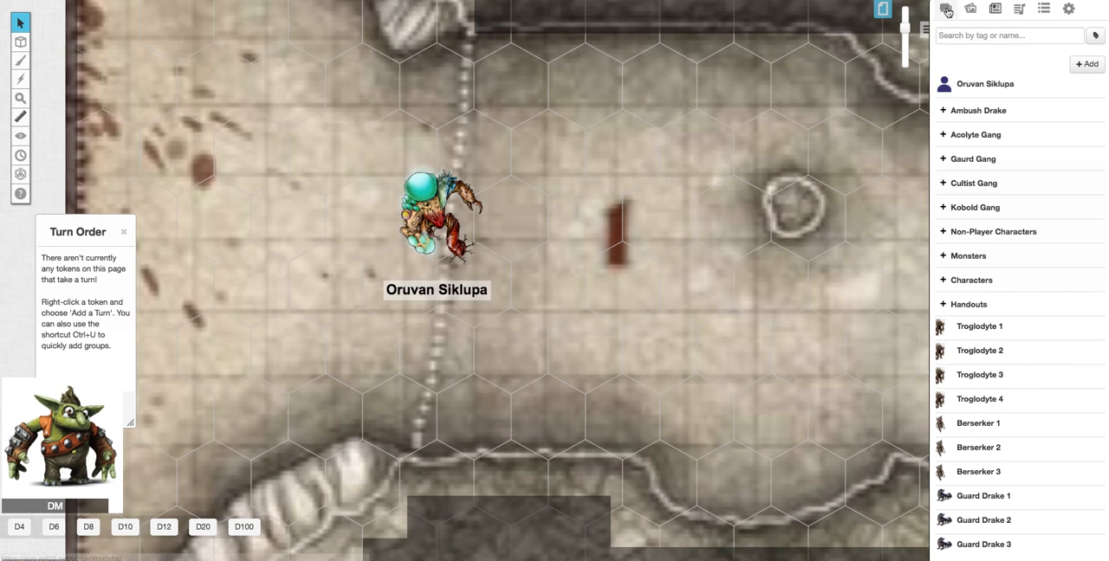
Clear the current chat log from the game settings.
click(944, 8)
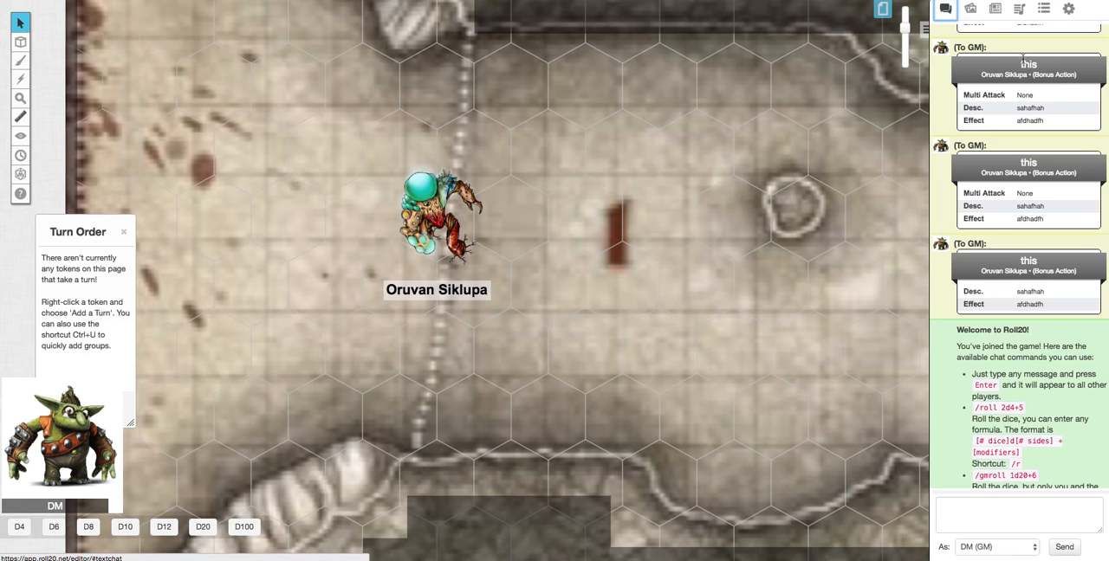
click(1067, 10)
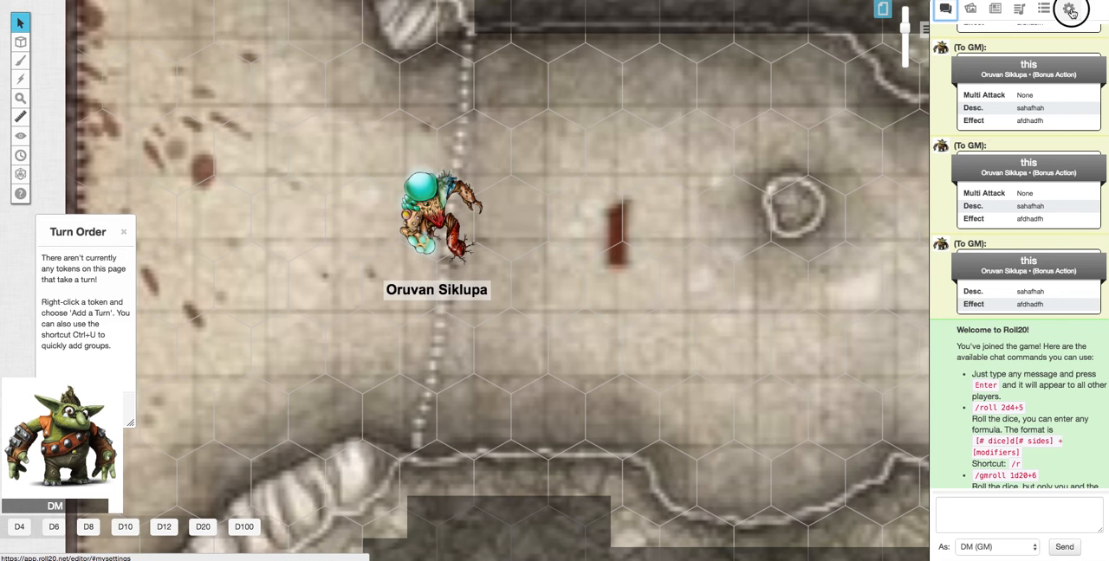
click(1069, 9)
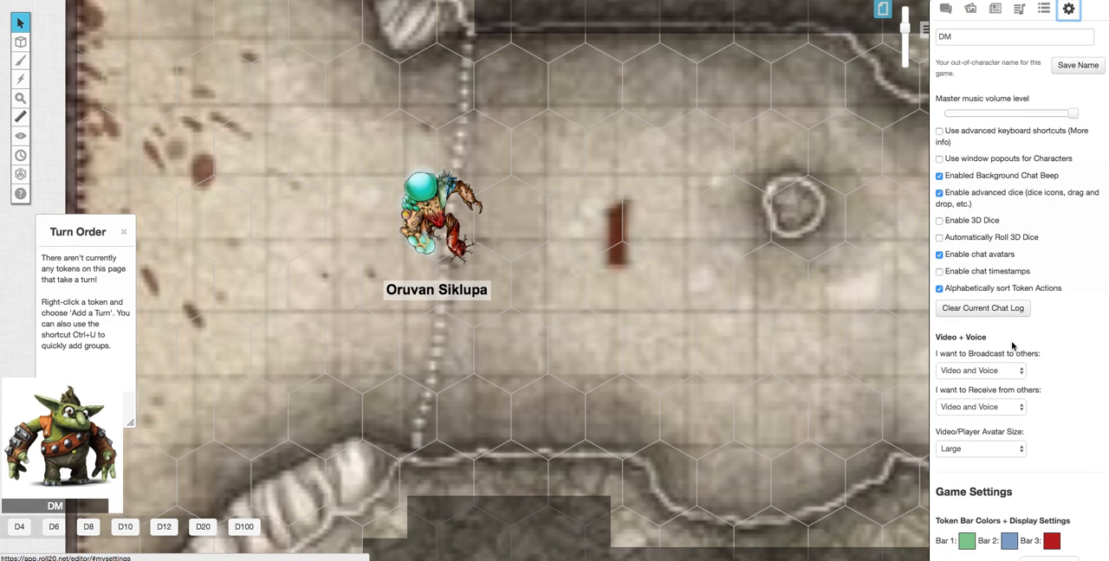
click(946, 9)
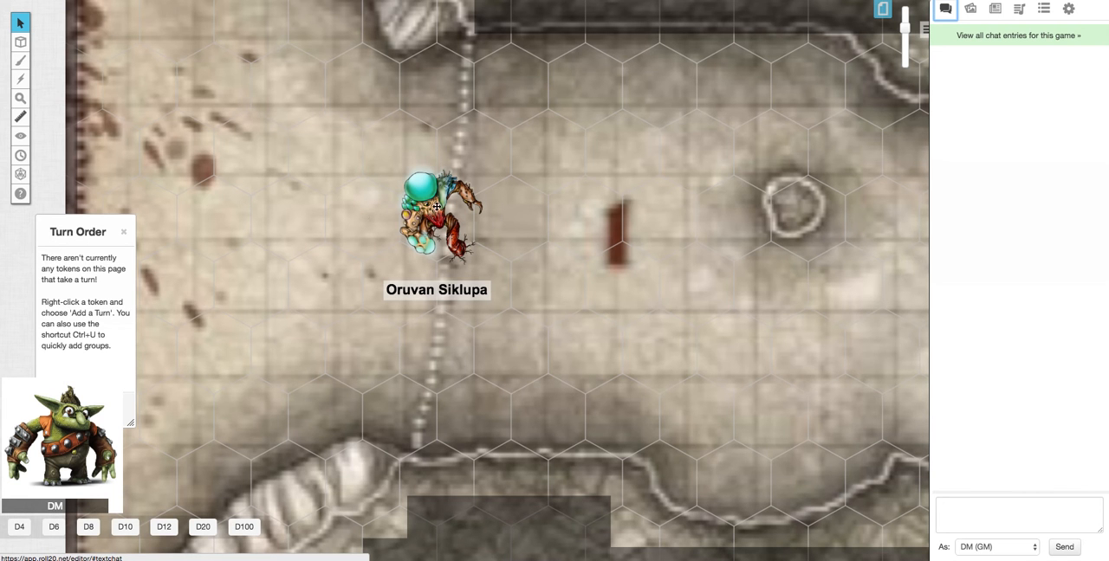
Select the Oruvan Siklupa token on the map and bring up the Art Library.
click(433, 222)
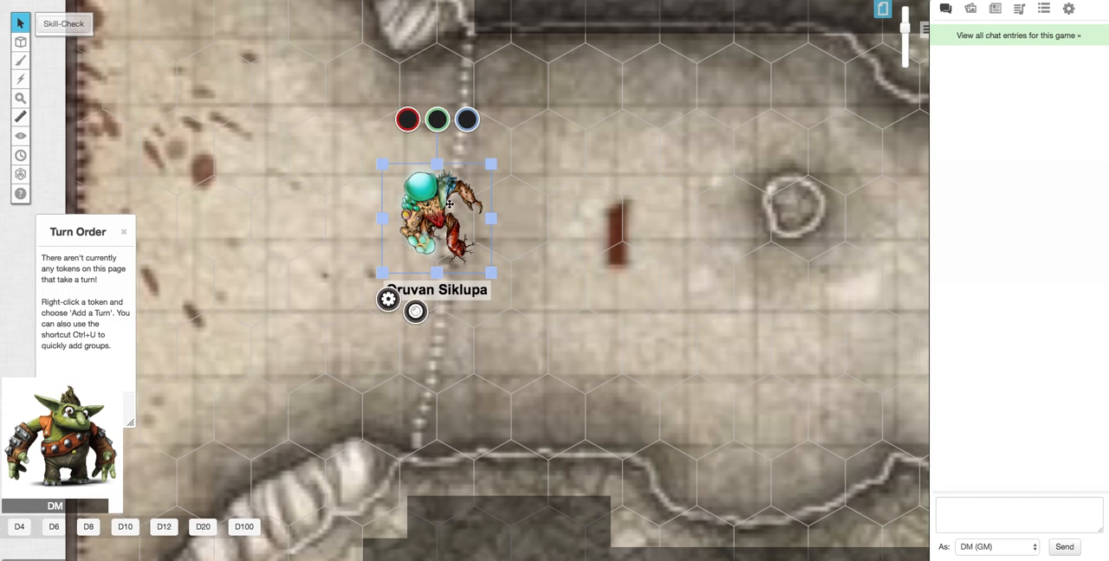
mouse_move(461, 222)
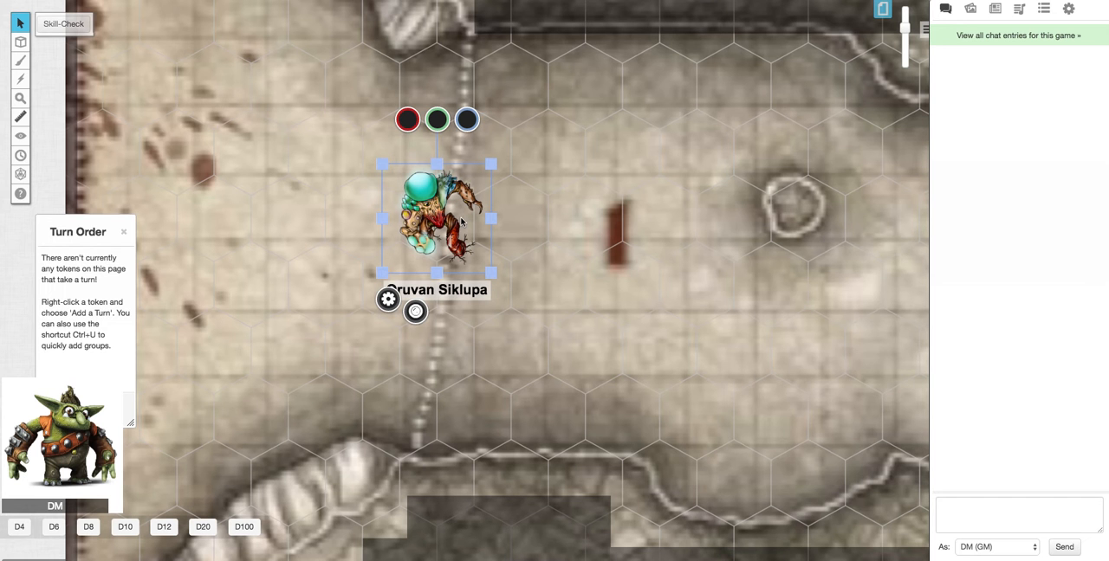
mouse_move(465, 346)
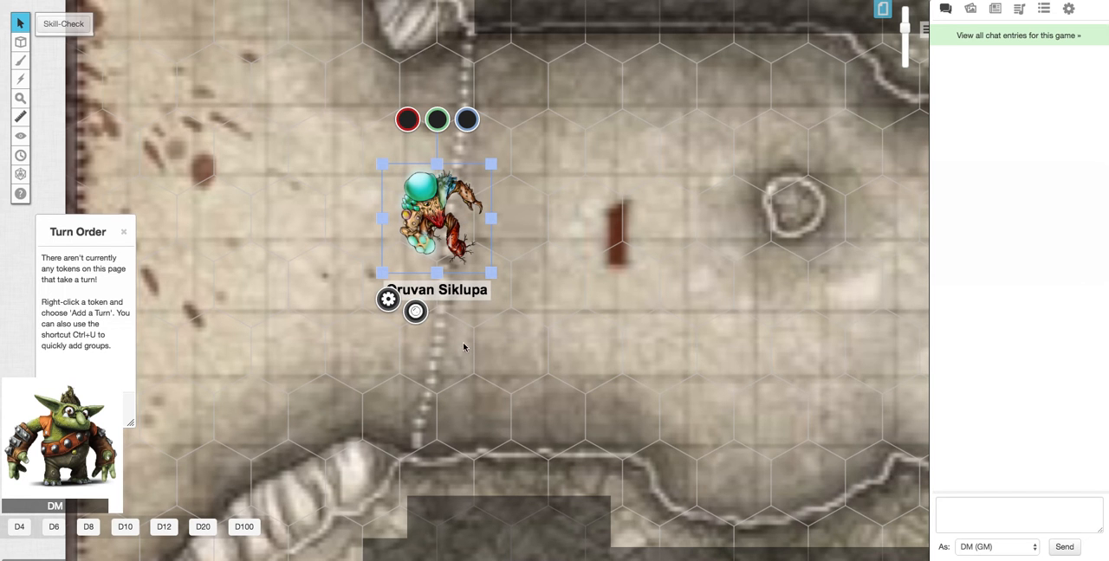
click(970, 9)
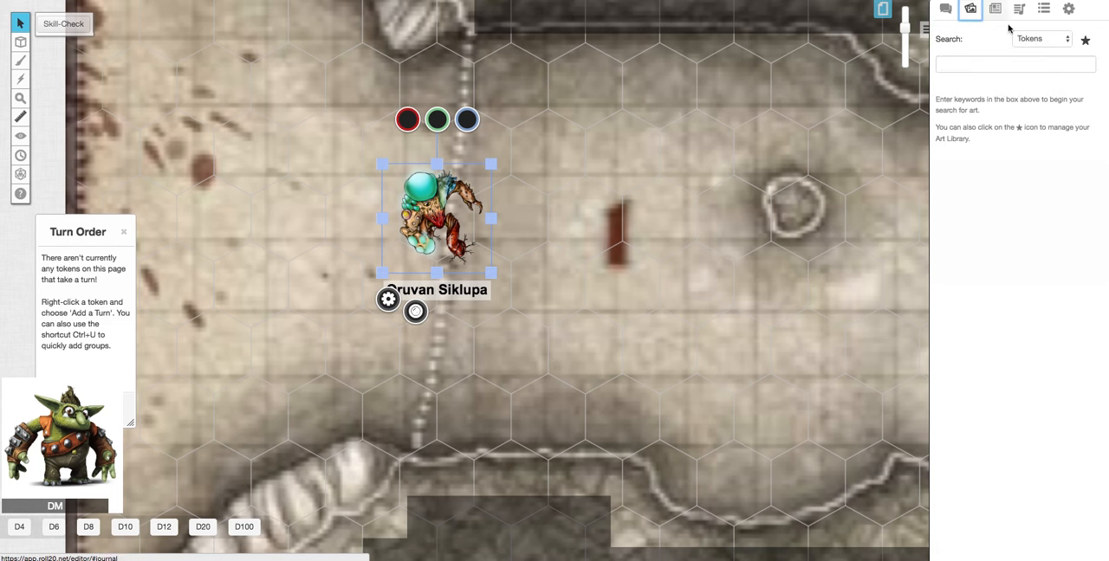
Bring up Oruvan Siklupa's character sheet from the journal, window moved to the left.
click(995, 9)
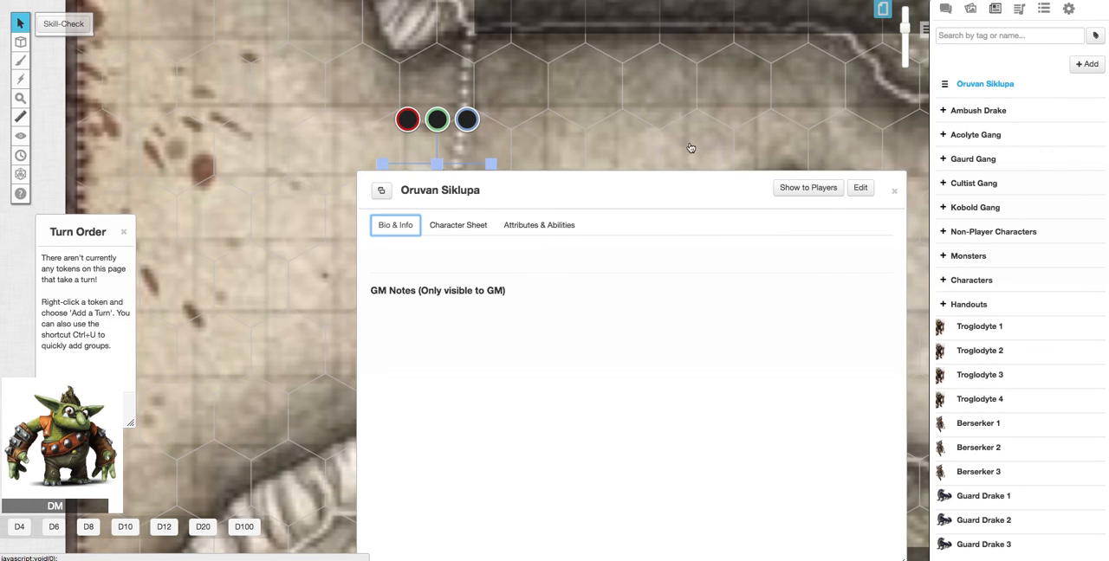
mouse_move(467, 188)
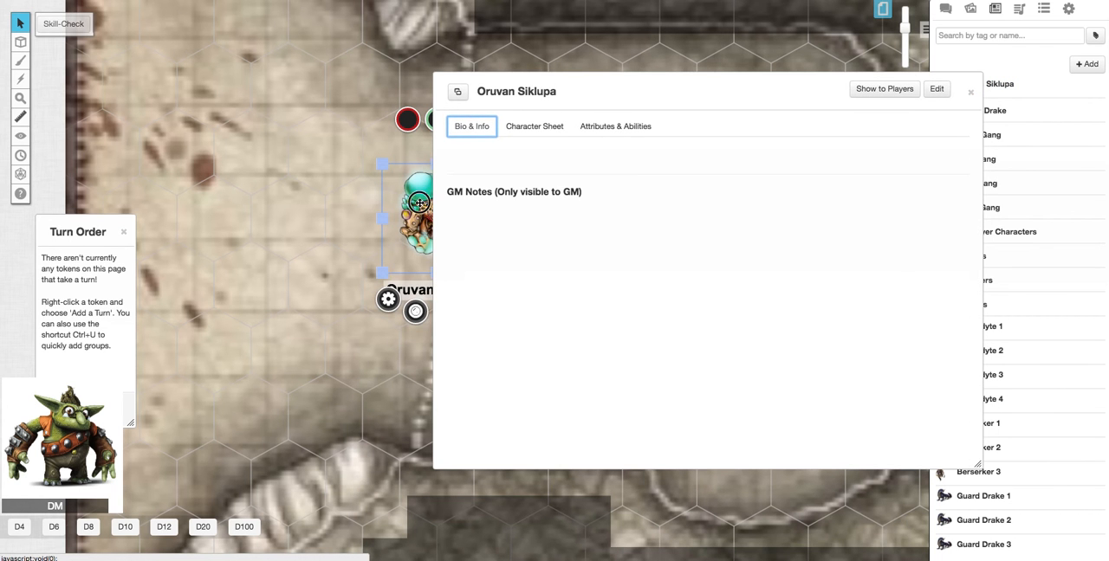
drag(416, 217, 243, 234)
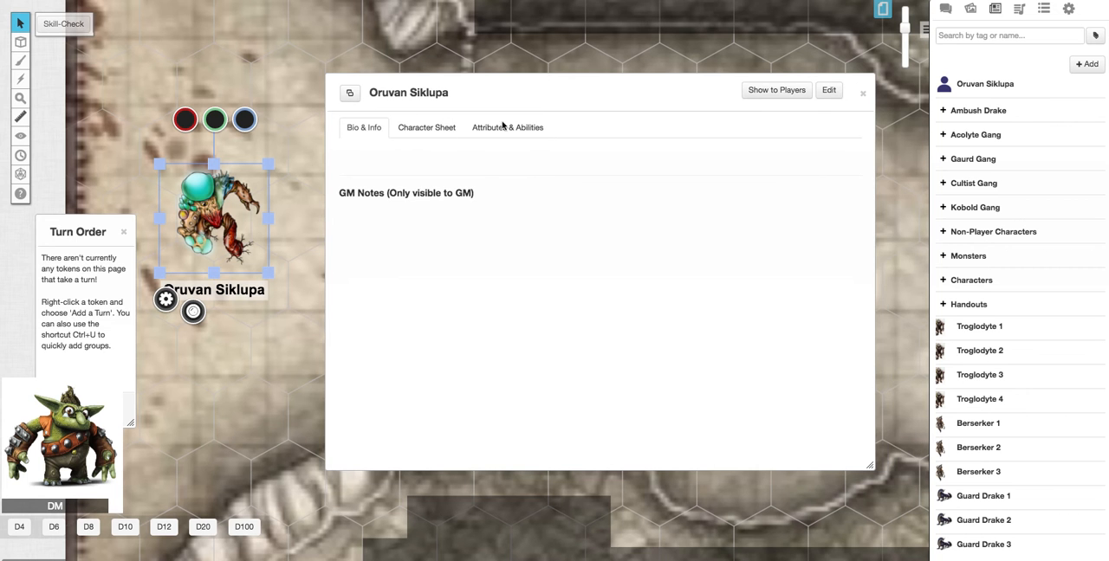
click(427, 128)
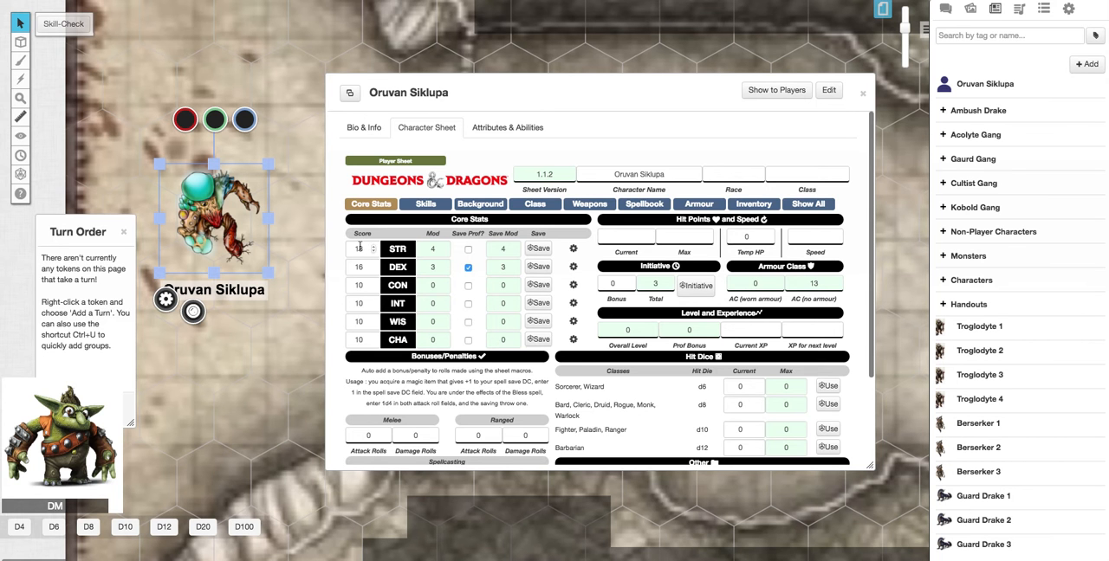
text(18)
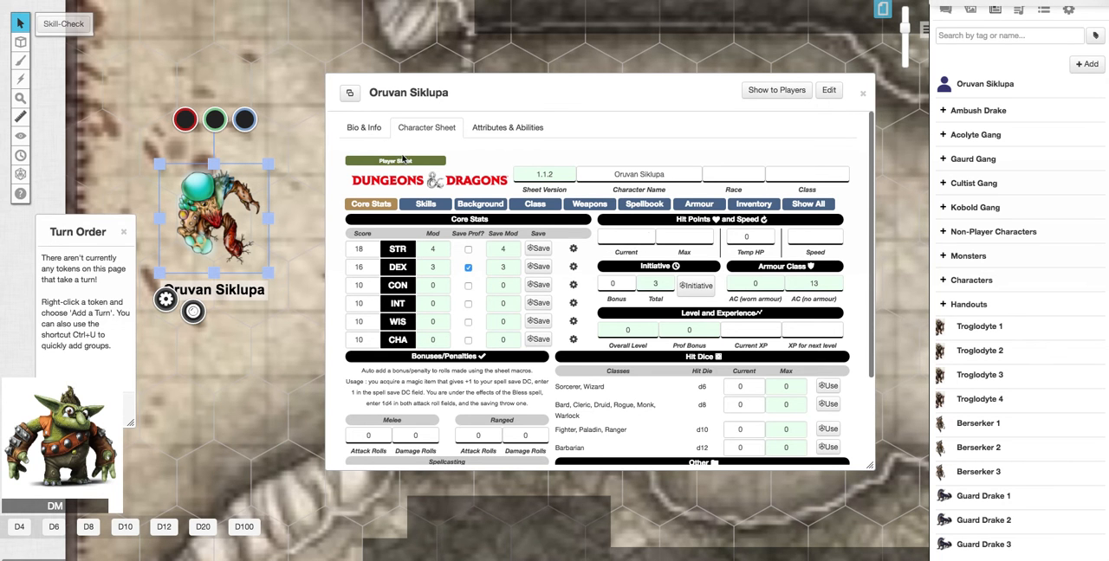
mouse_move(534, 211)
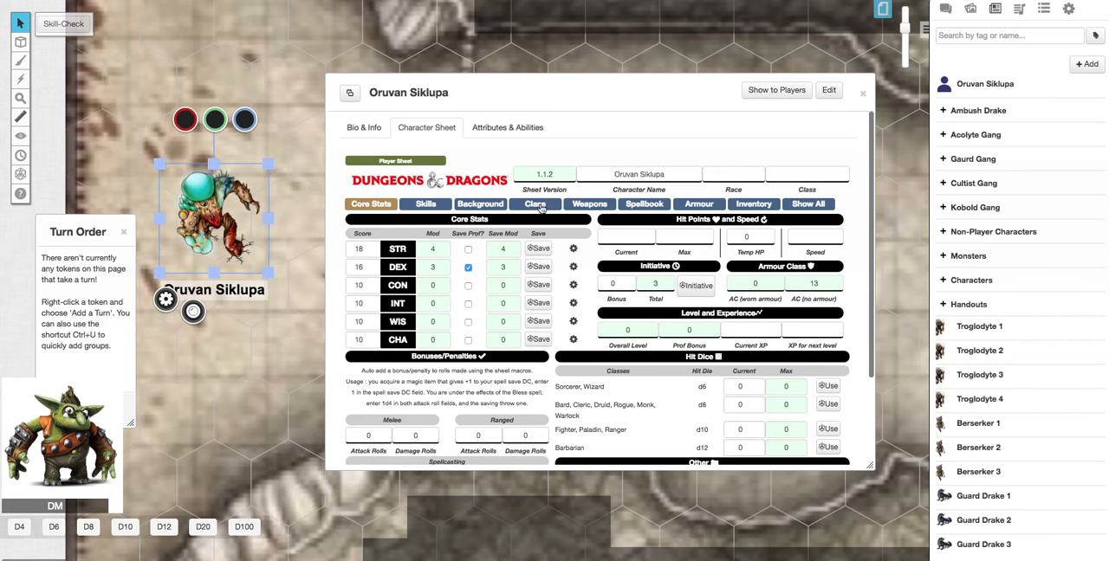
Set the Fighter class level to 1 on the Class page and return to Core Stats.
click(534, 204)
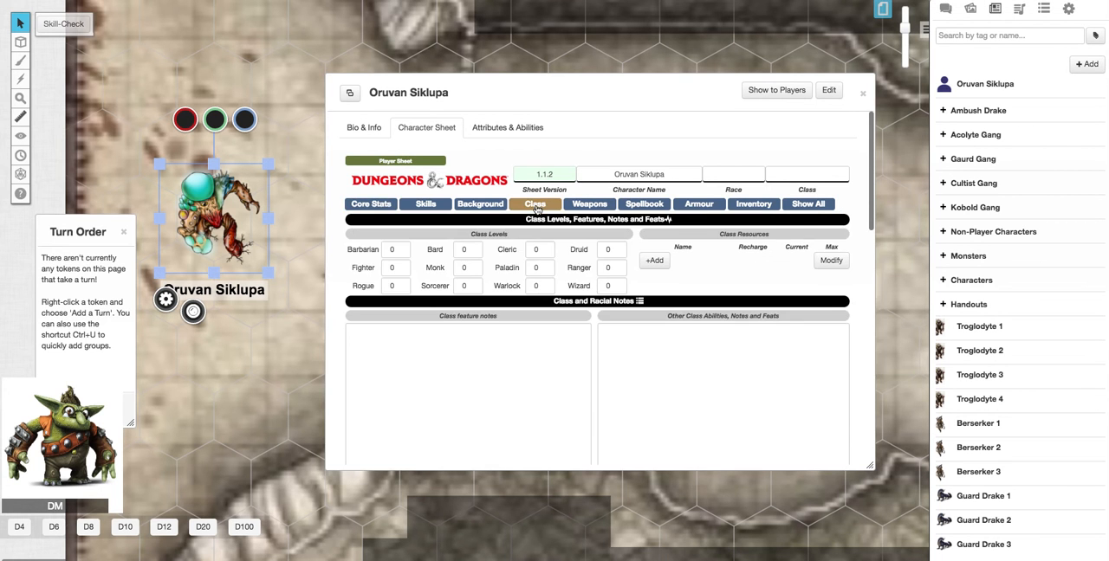
click(392, 267)
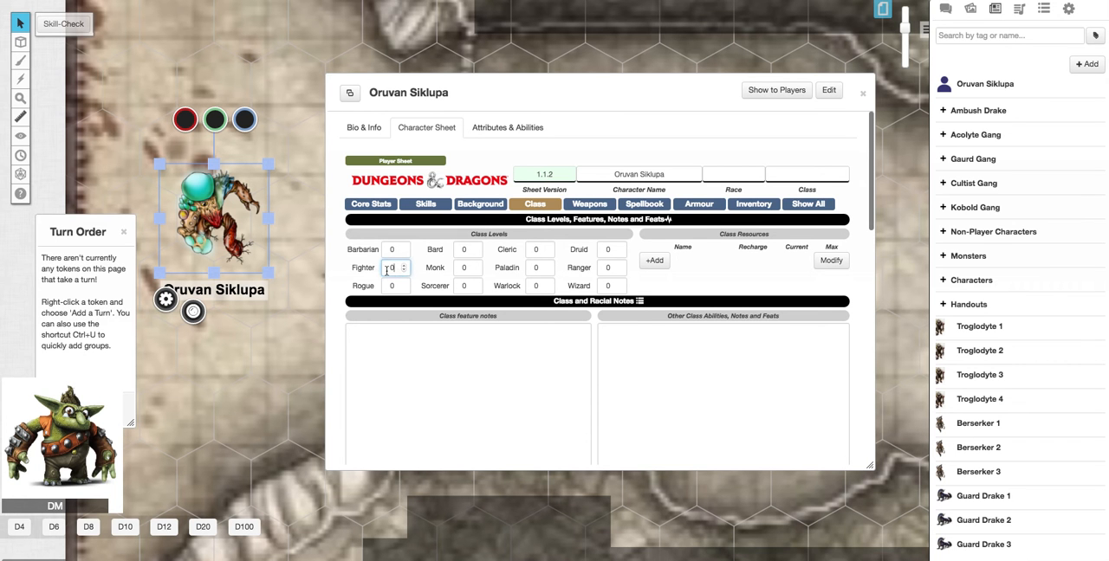
text(1)
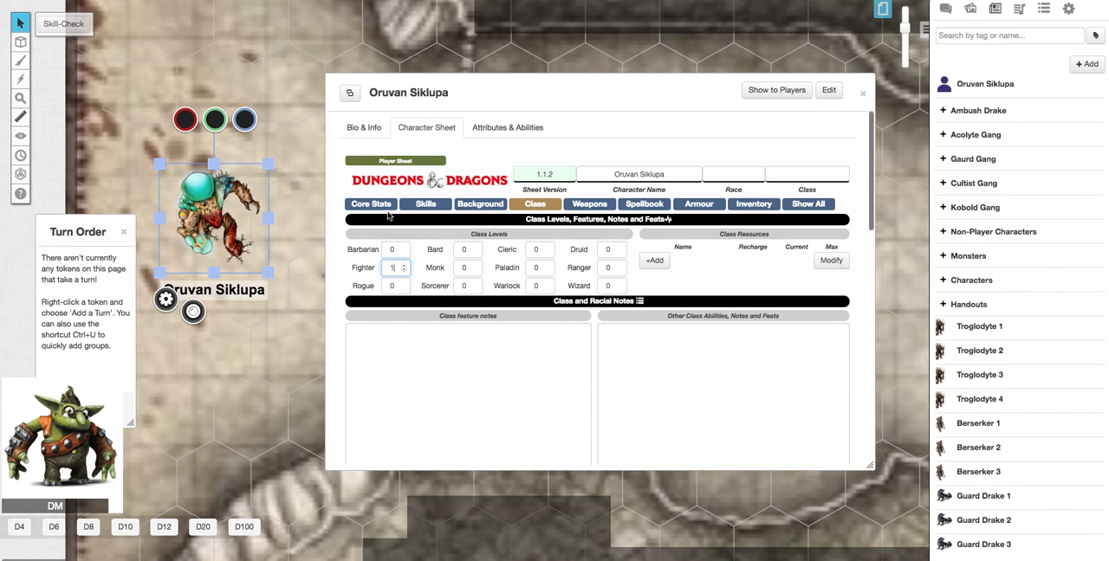
click(371, 204)
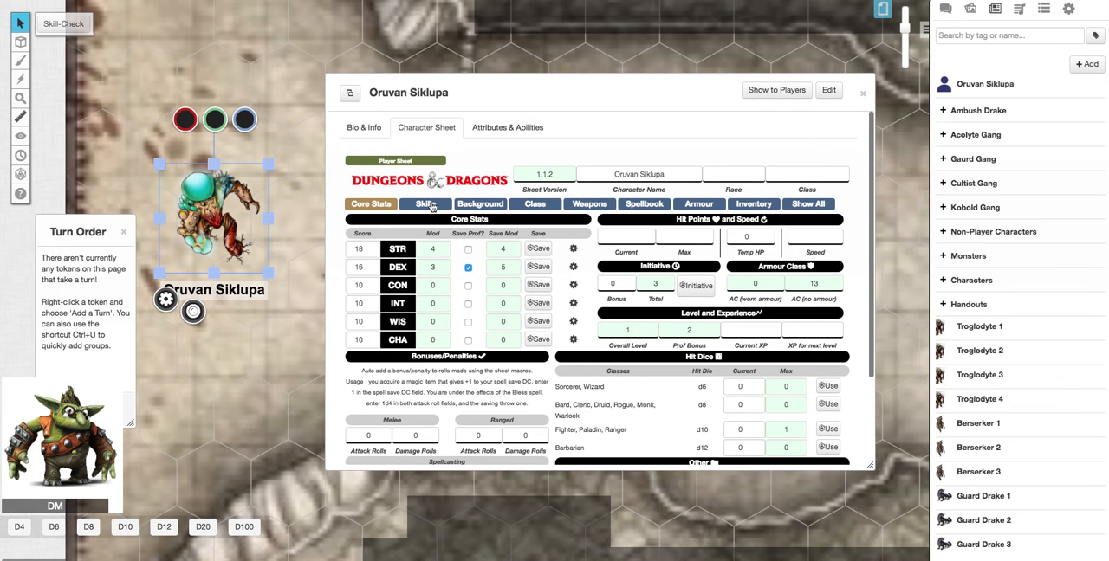
Show the Skills page of Oruvan Siklupa's sheet alongside the chat log.
click(426, 204)
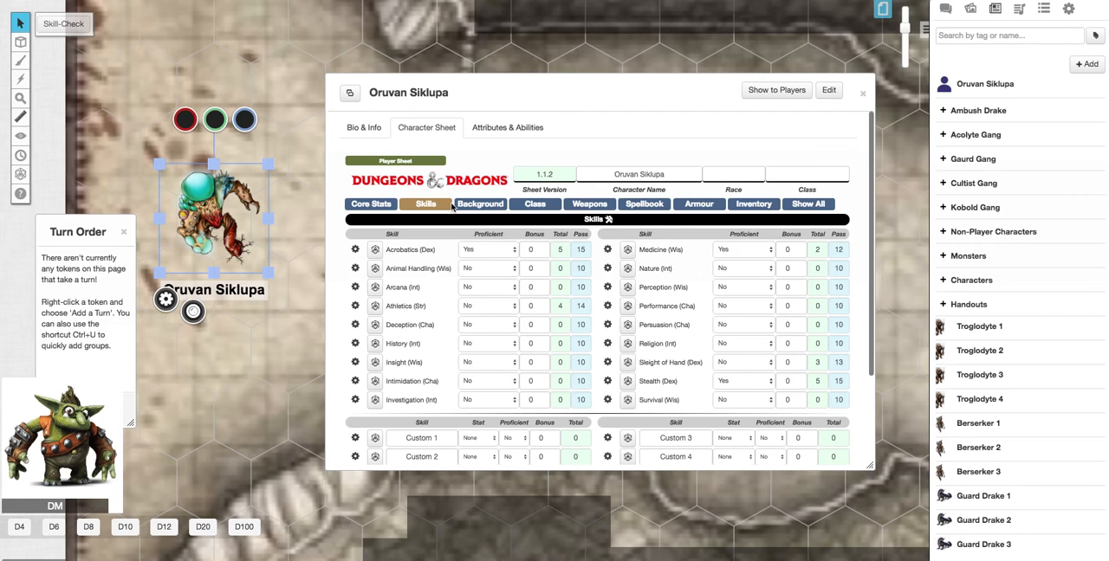
click(946, 9)
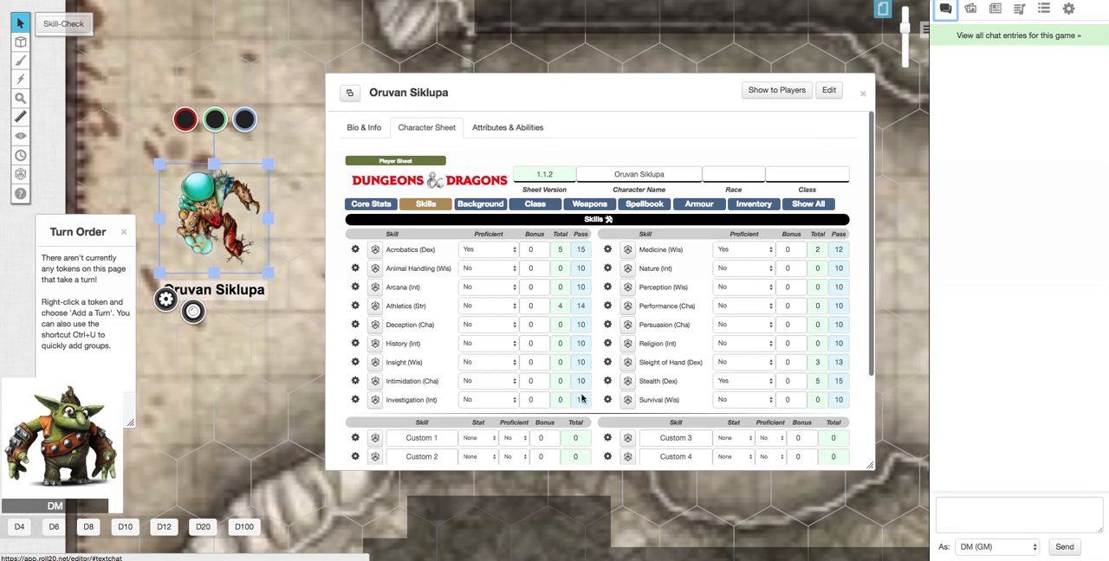
mouse_move(402, 138)
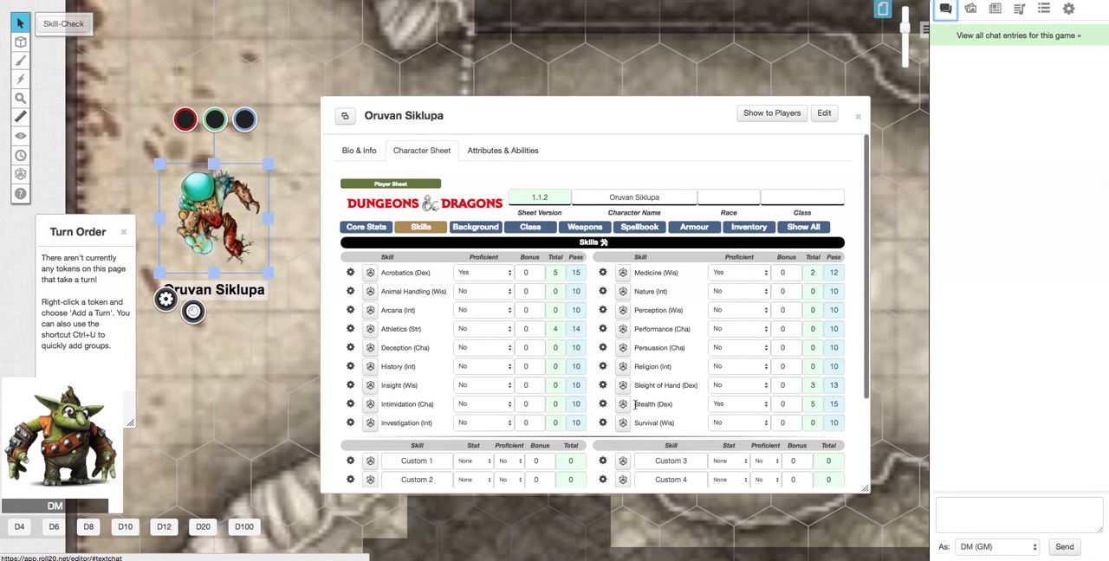
mouse_move(623, 400)
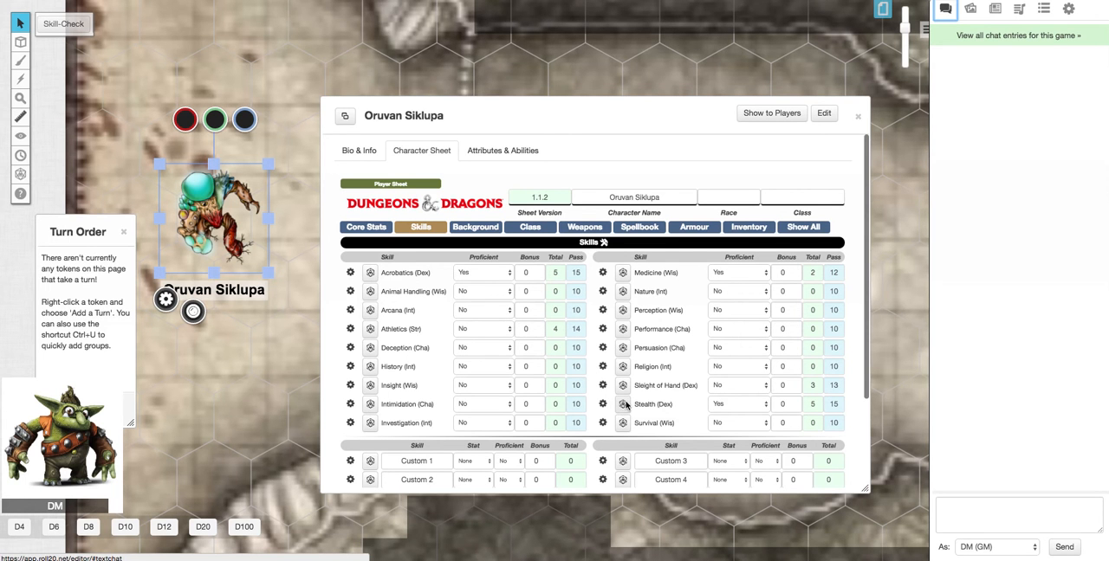
Roll Oruvan Siklupa's Stealth (Dex) check, posting a result of 11 to chat.
click(624, 403)
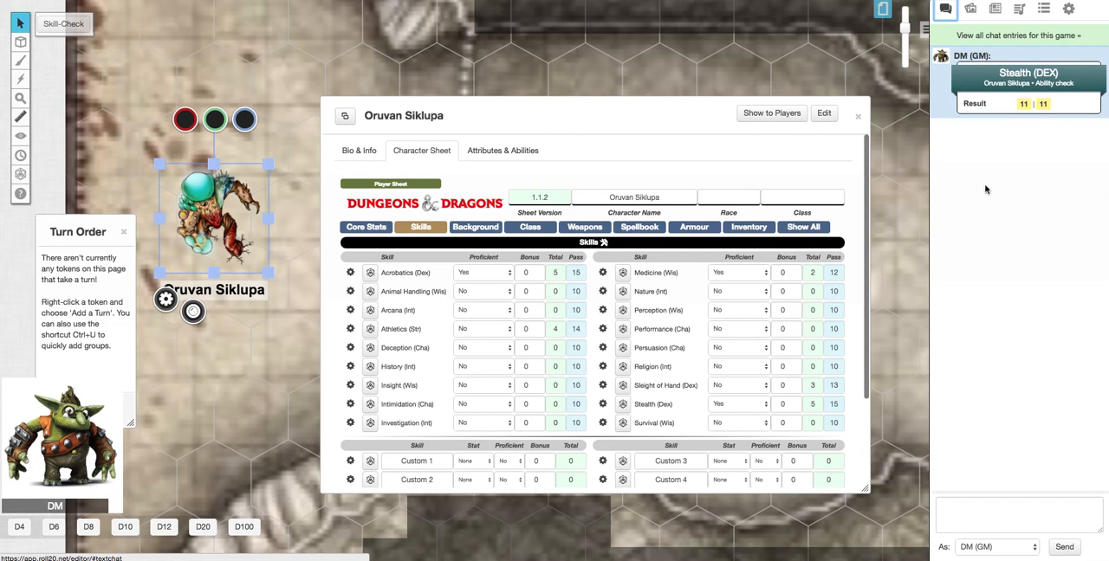
mouse_move(981, 193)
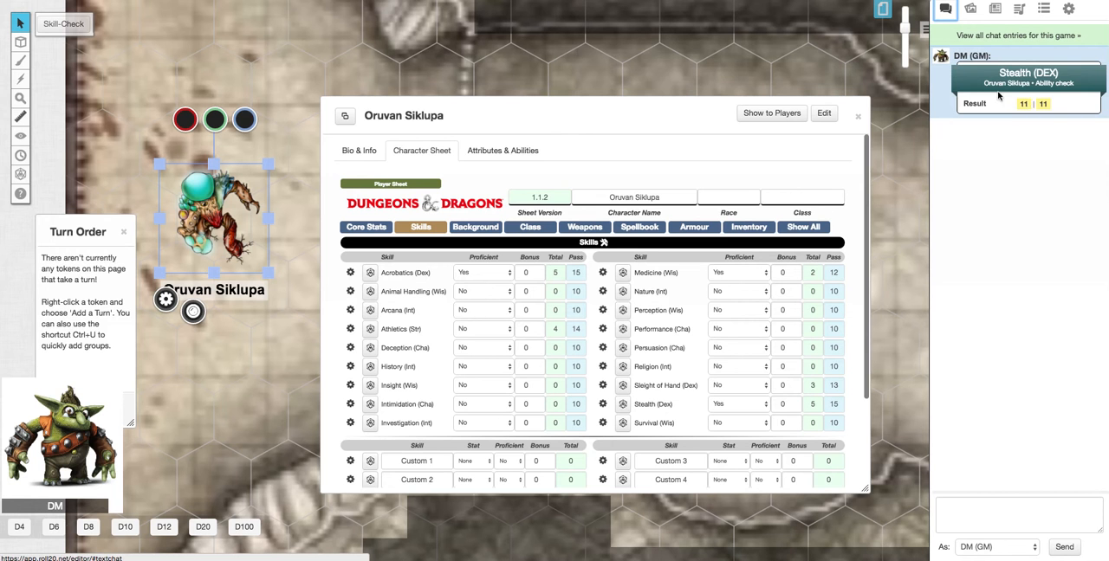
mouse_move(985, 115)
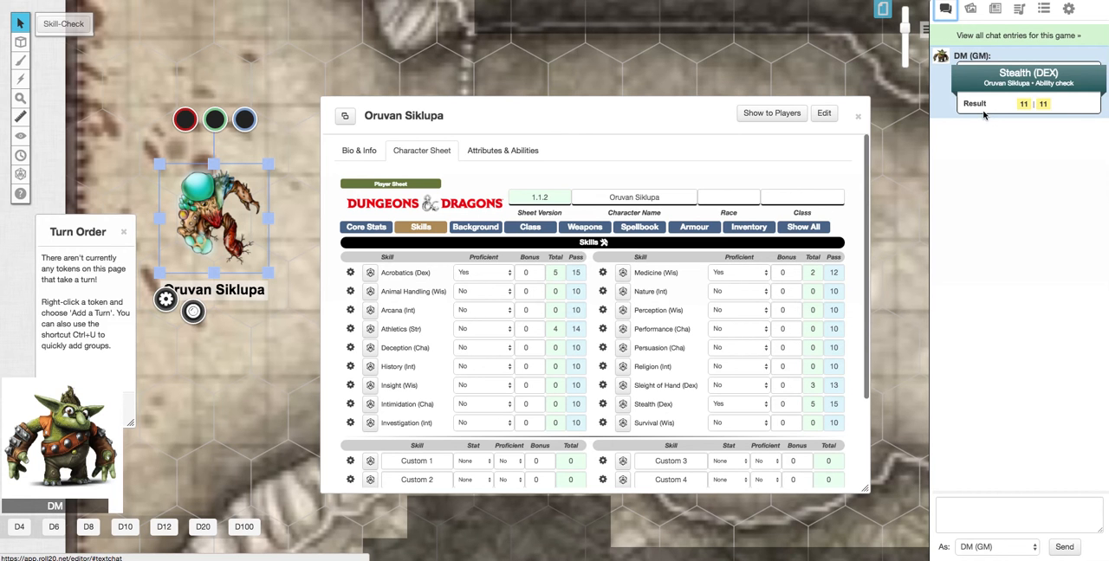
mouse_move(769, 200)
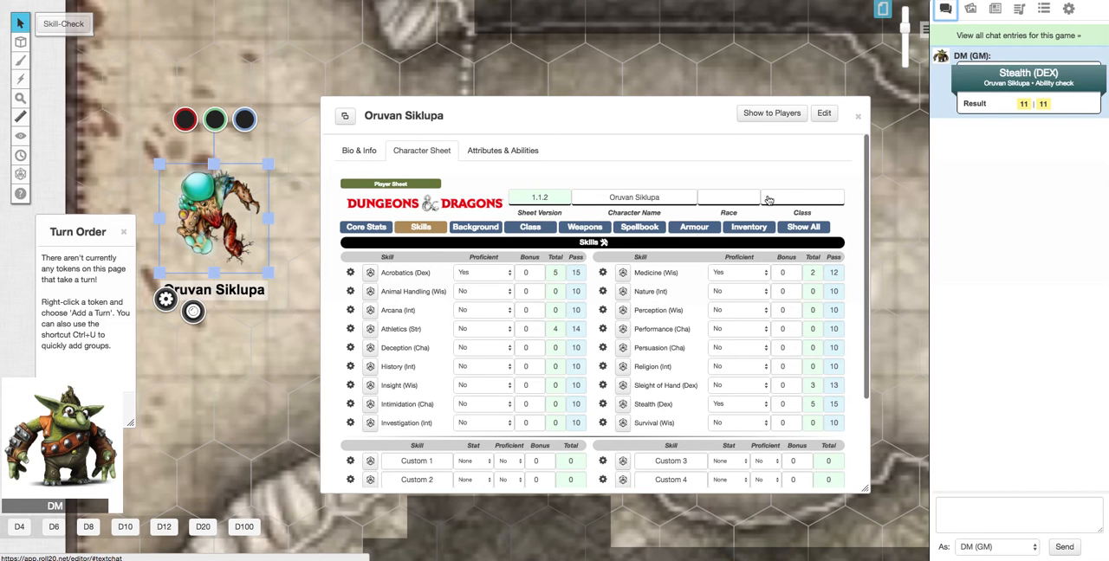
Name the class action Super Stealthy Dude with output 'Goes dark in the dark!'.
text(Super Stealthy Dude)
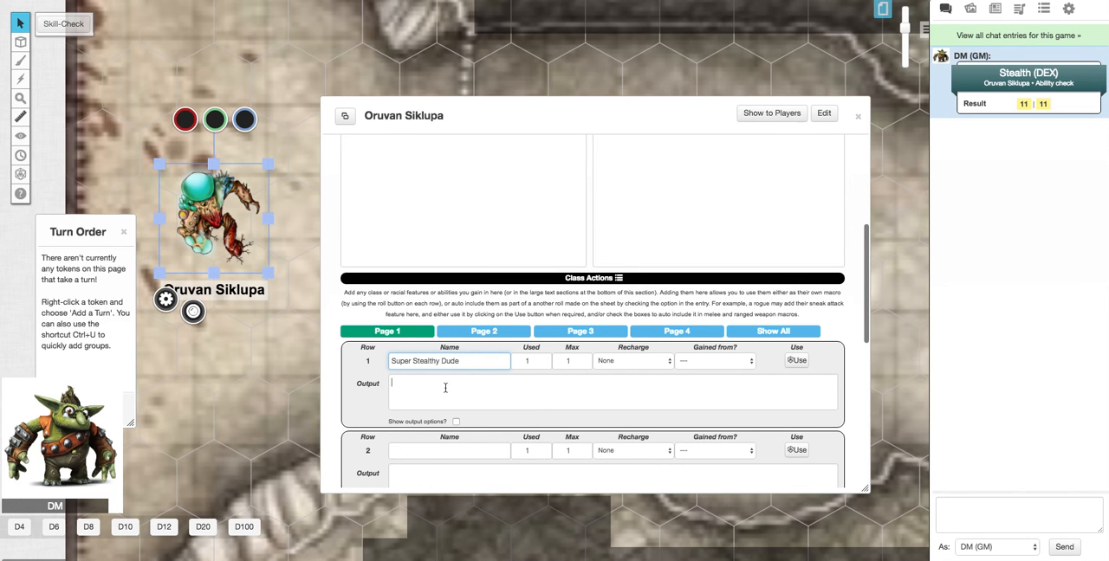
text(Goes da)
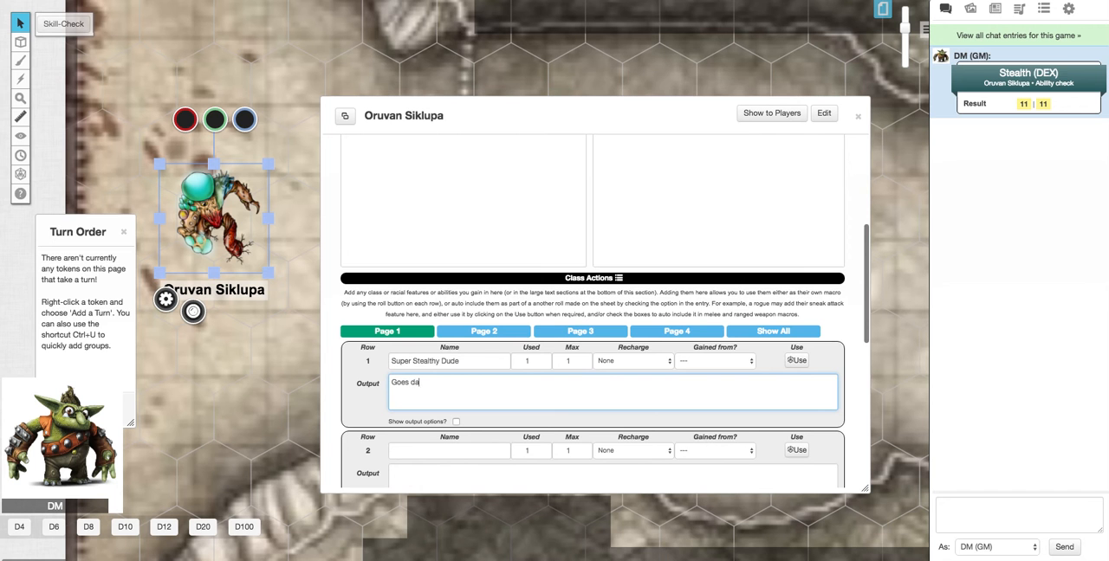
text(rk in the)
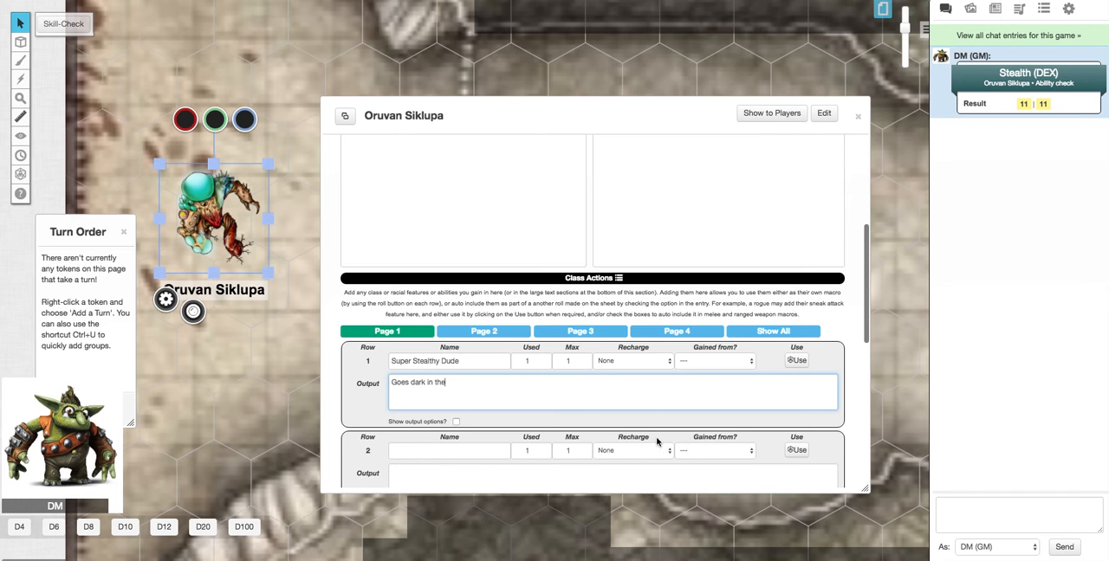
text(dark!)
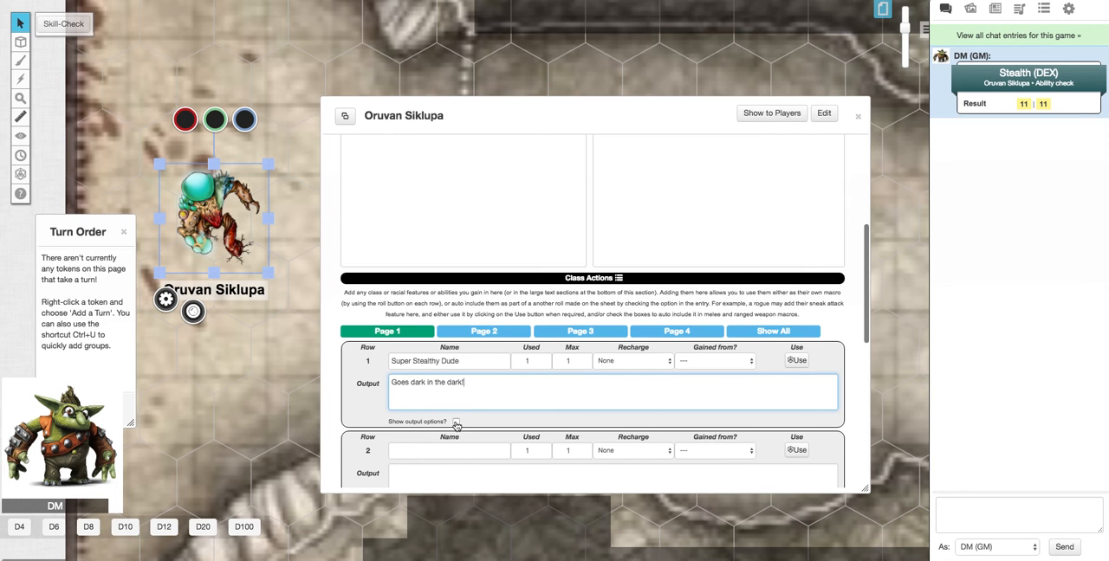
Enable output options and attach the class action's output to Stealth checks.
click(457, 423)
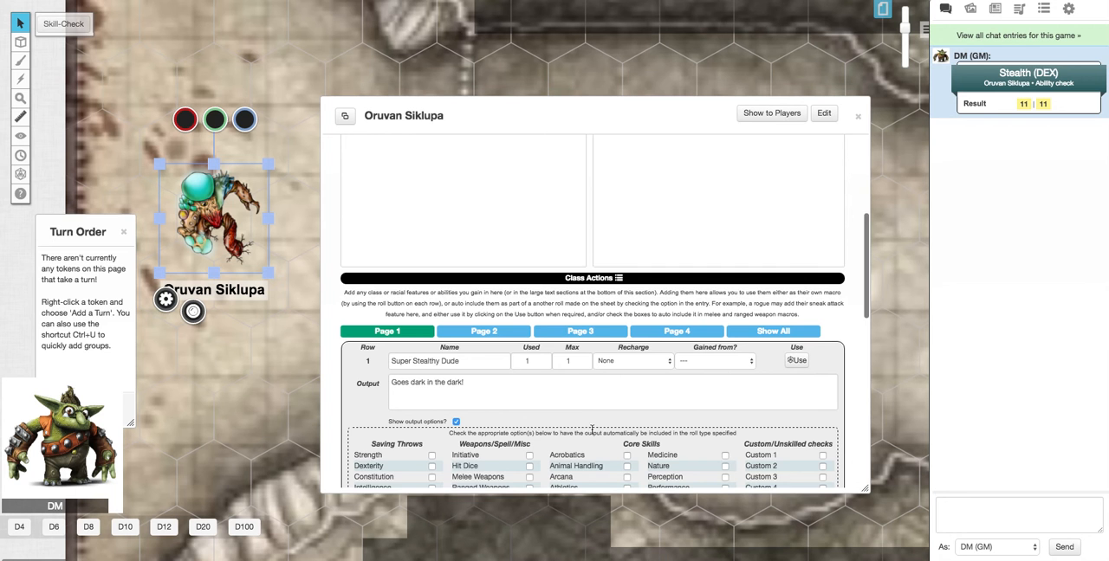
scroll(down, 3)
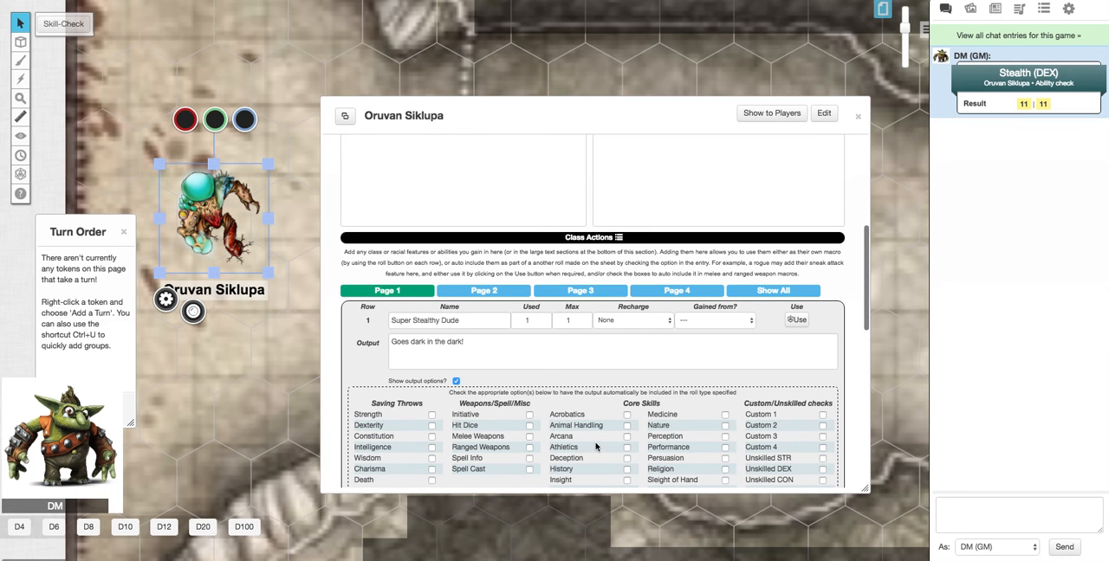
mouse_move(710, 454)
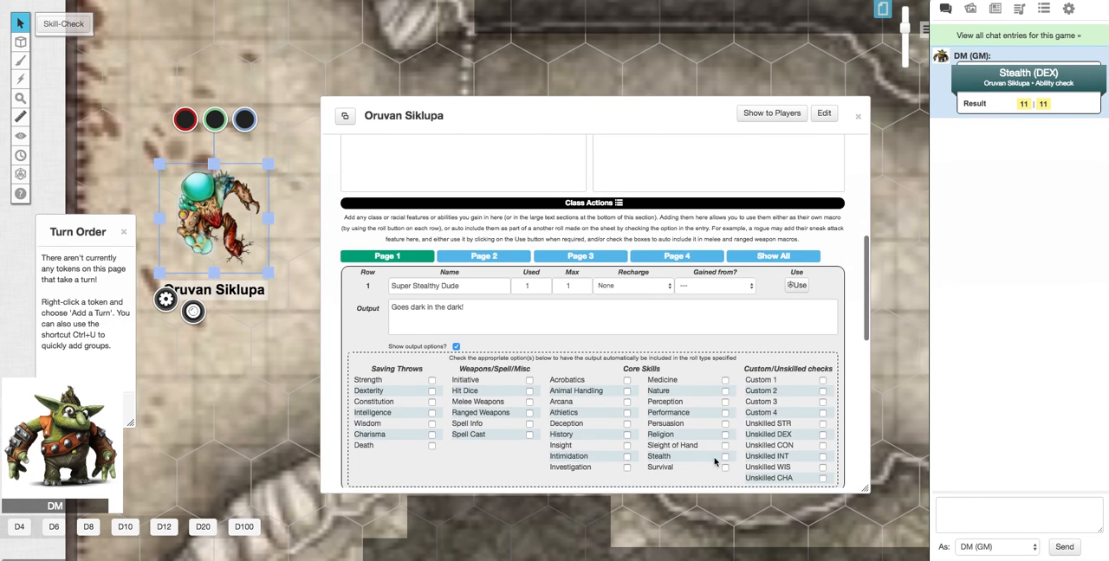
click(724, 457)
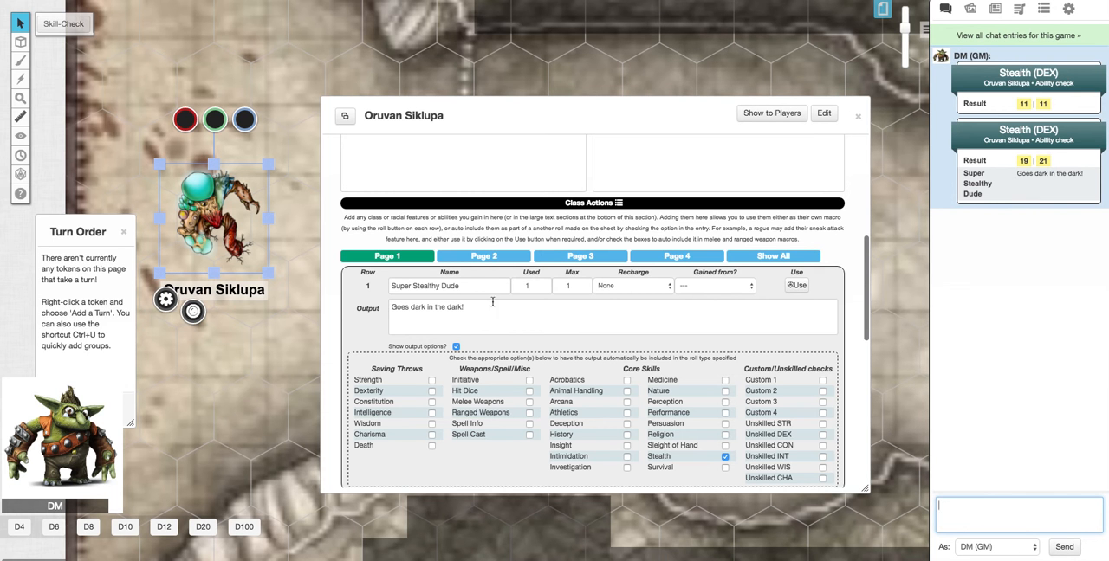
mouse_move(527, 325)
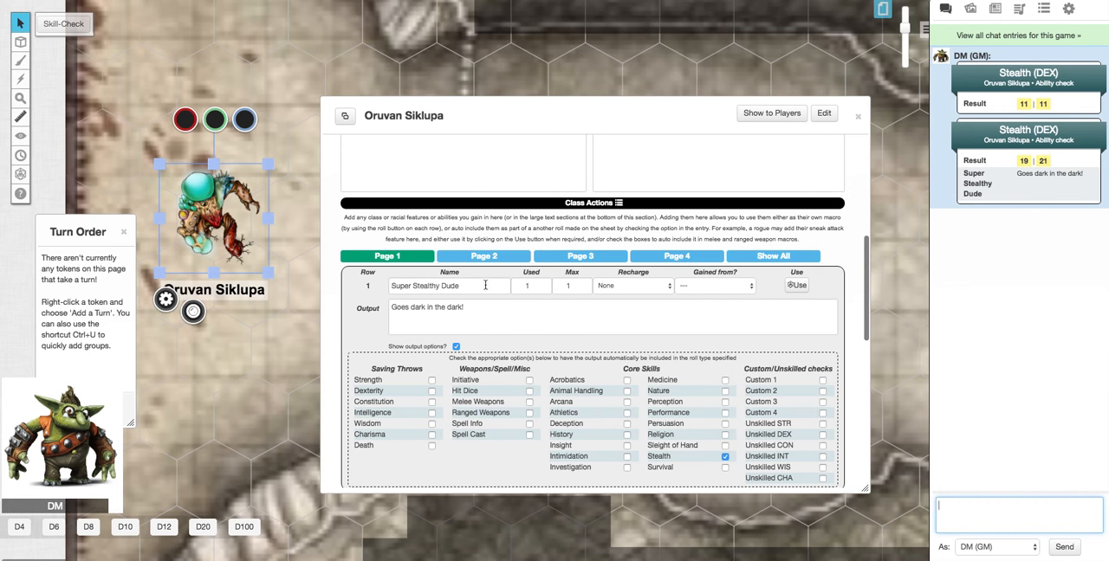
mouse_move(474, 291)
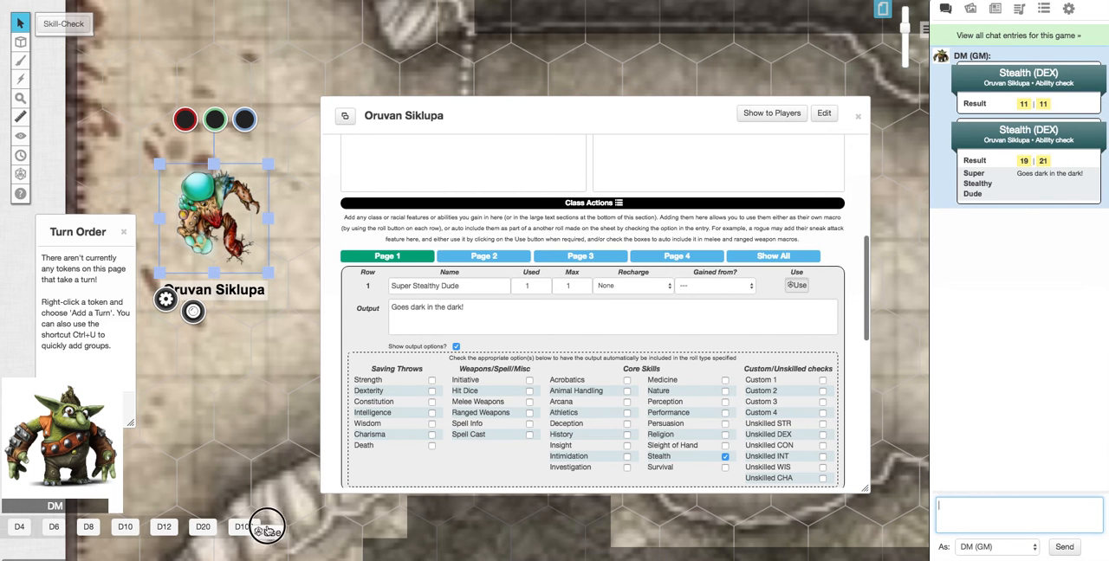
Save the class action as a quick-access macro named Super Stealthy.
click(797, 284)
text(Sup)
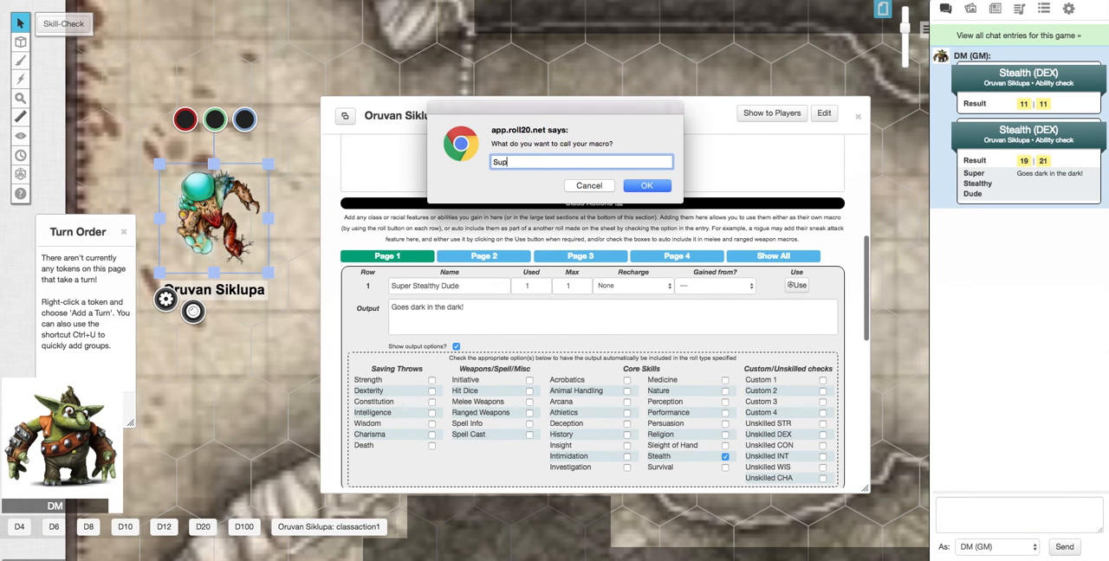
click(646, 186)
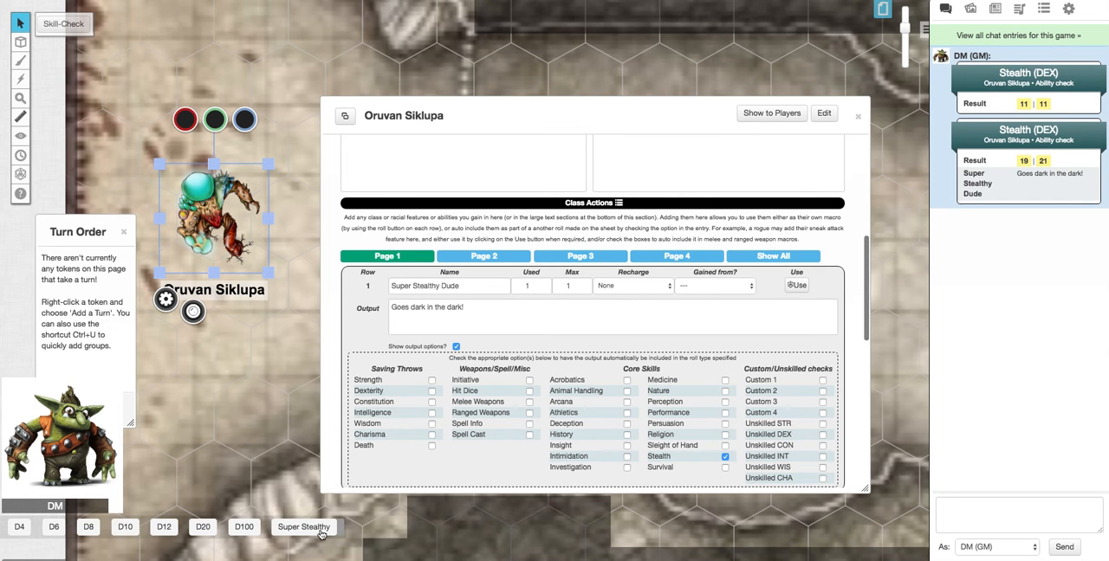
mouse_move(818, 312)
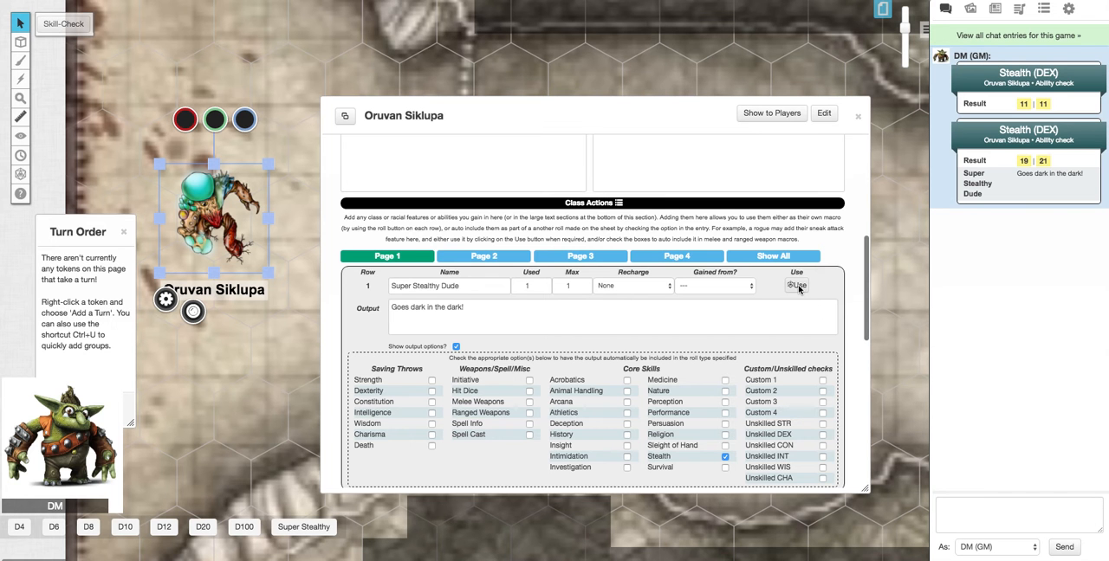
Show the Attributes & Abilities list with the Skill-Check ability.
click(421, 149)
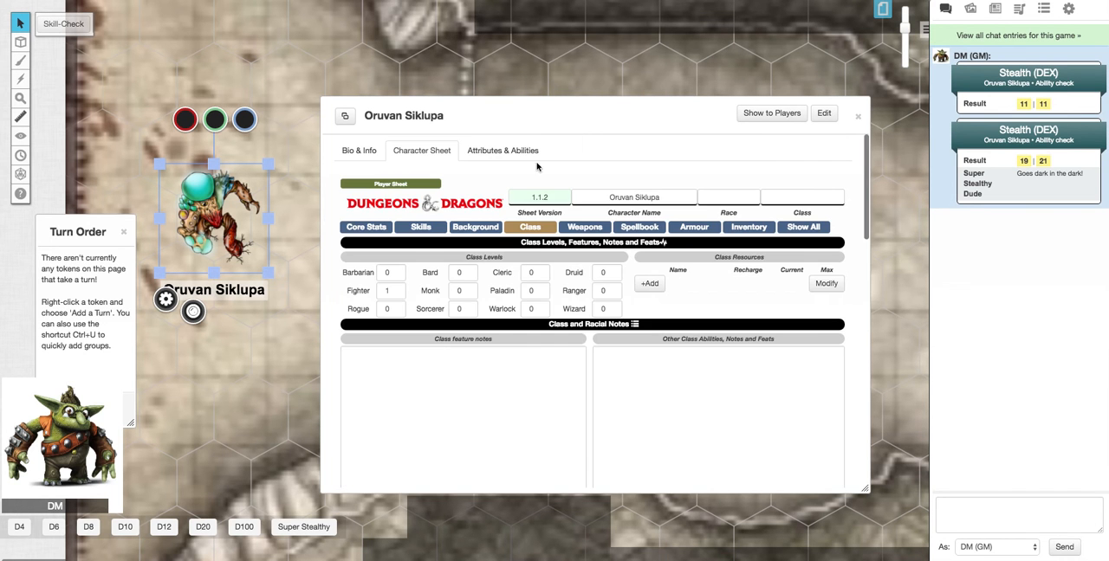
click(503, 149)
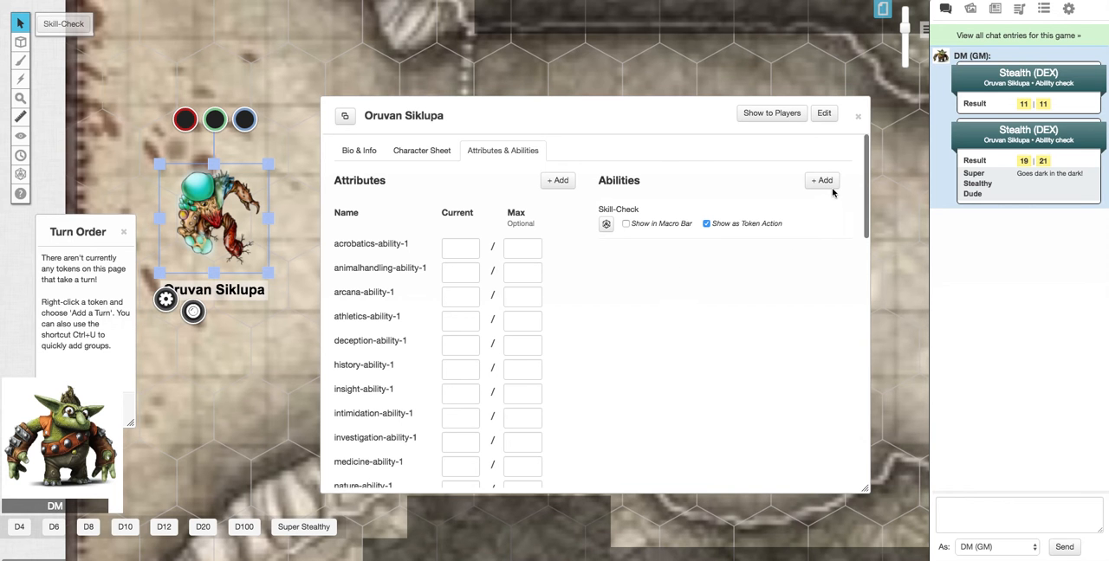
mouse_move(740, 185)
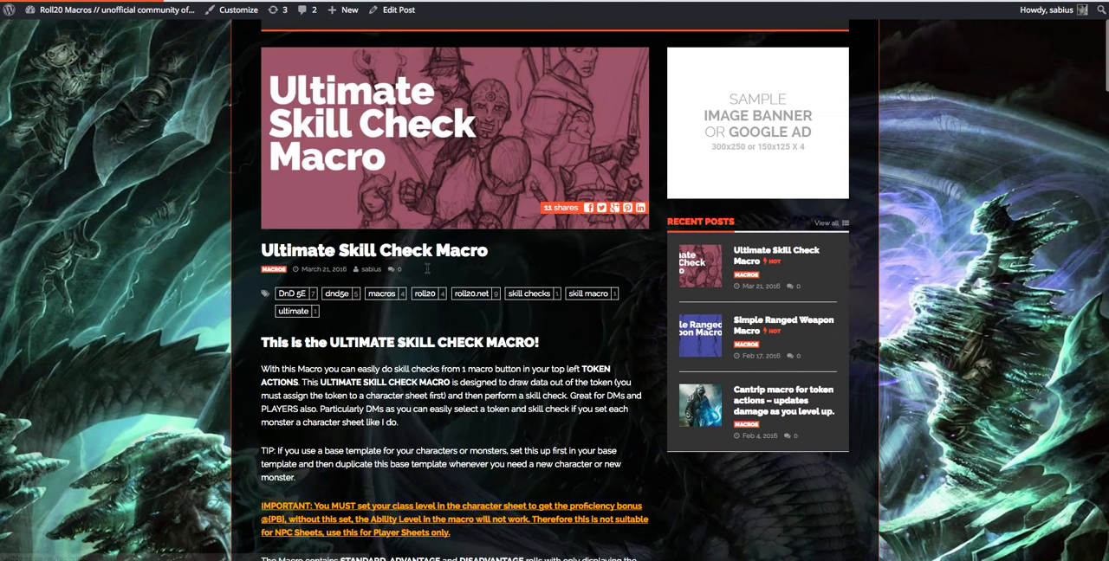
Scroll the Ultimate Skill Check Macro post through its attribute names and Step 3 macro code.
scroll(down, 3)
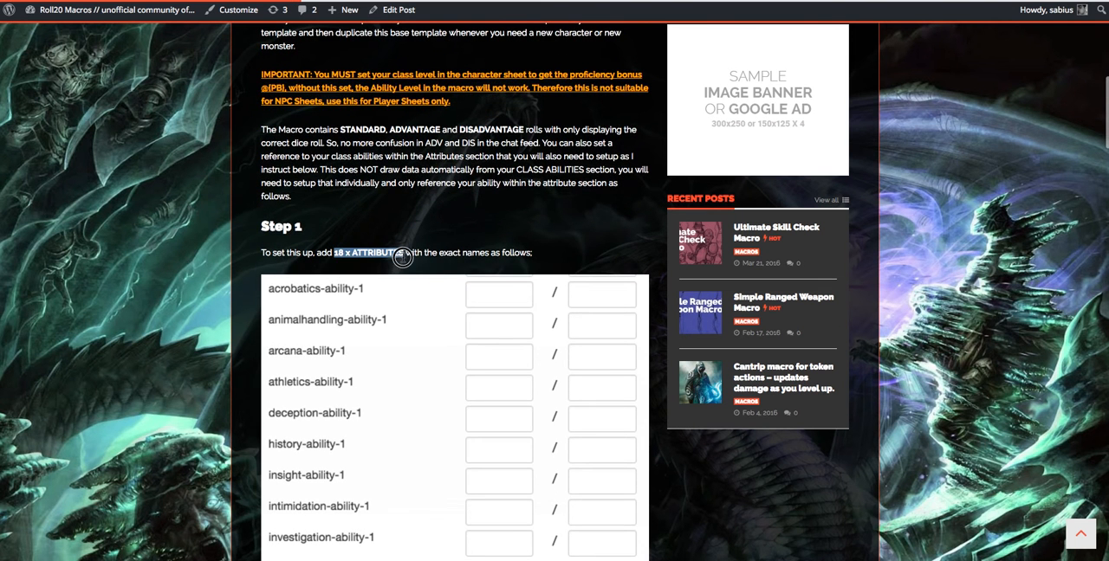
scroll(down, 3)
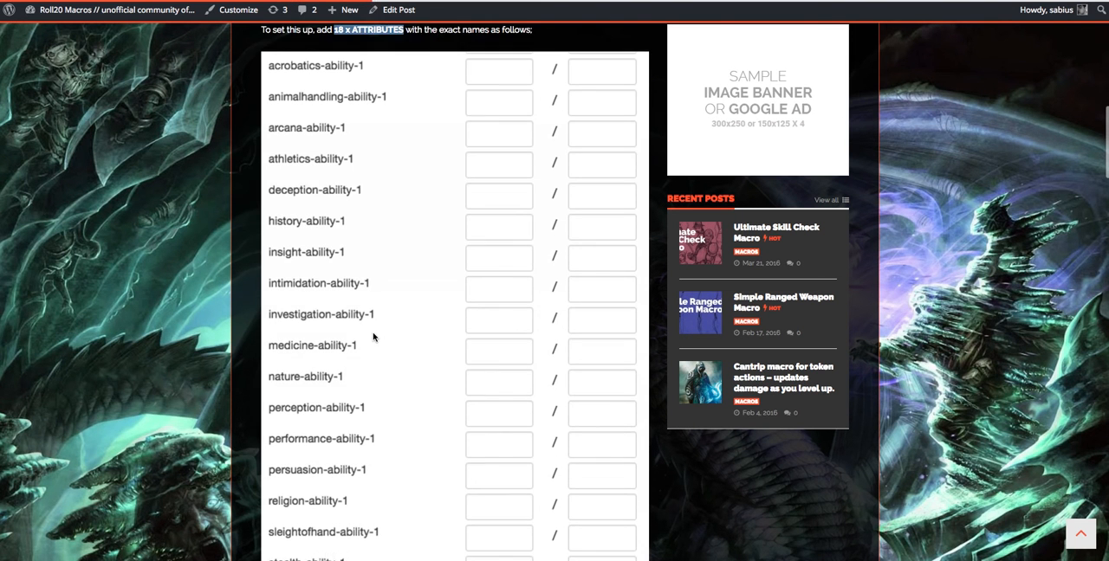
scroll(down, 3)
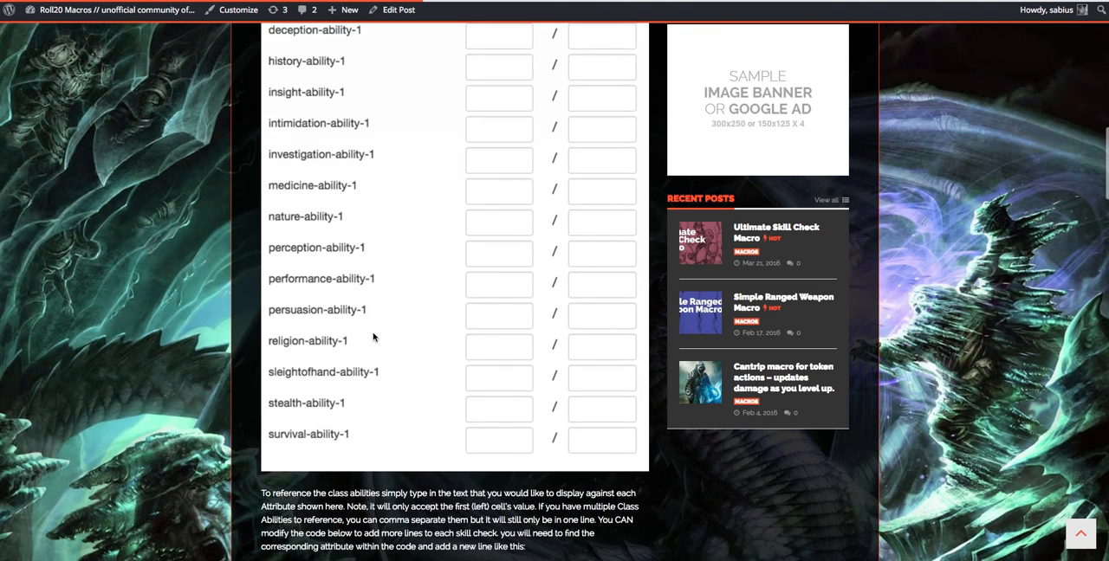
scroll(down, 3)
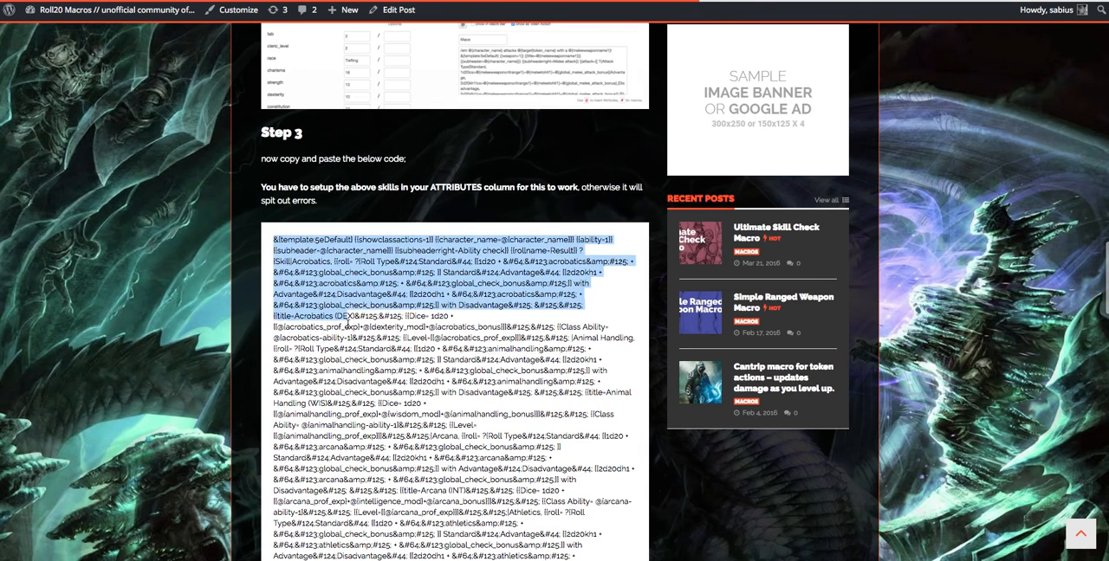
scroll(down, 3)
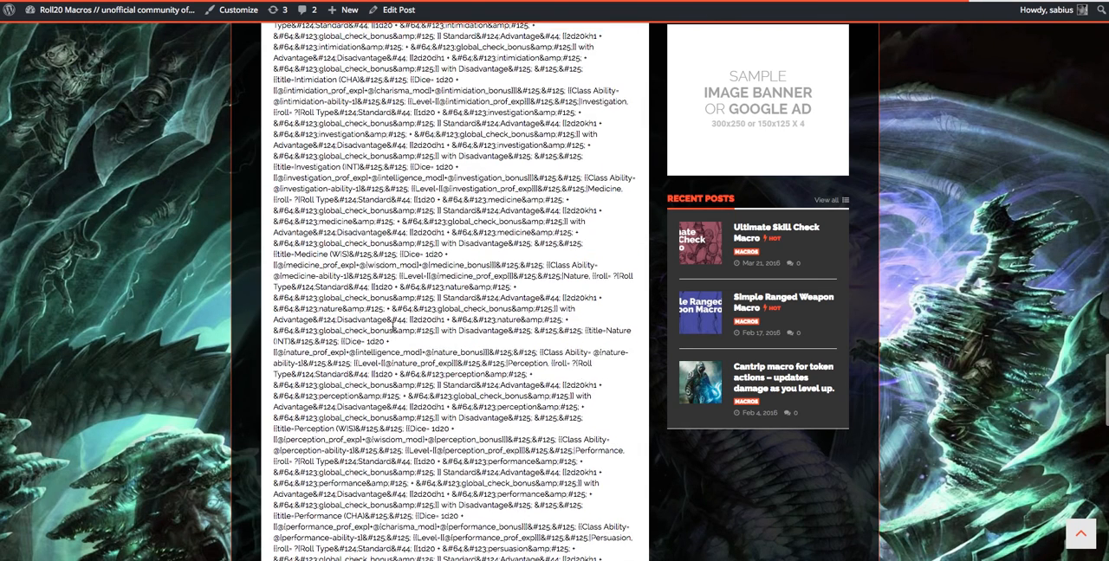
scroll(down, 3)
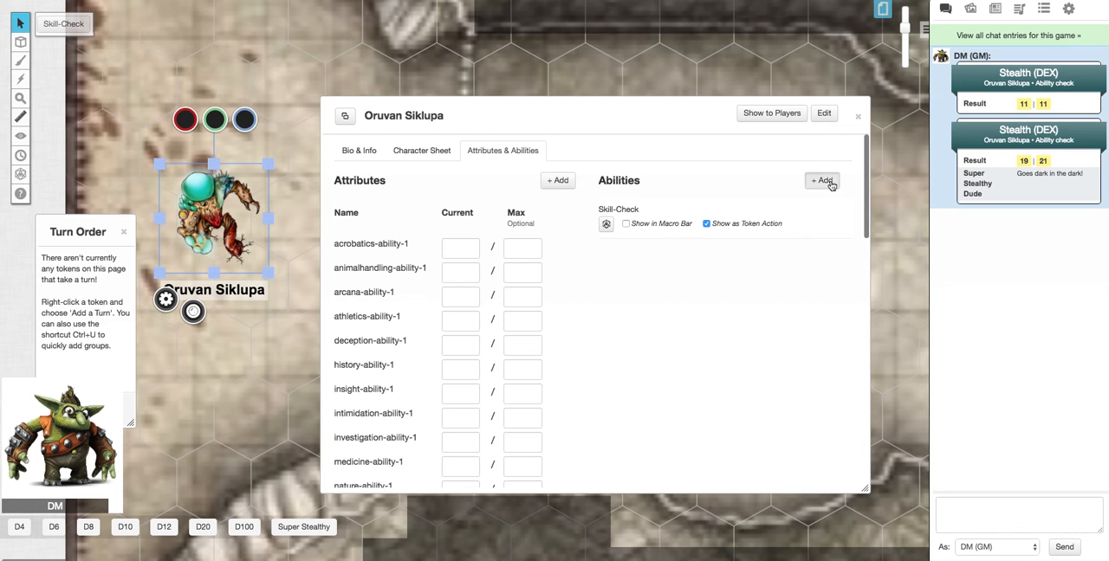
Save a Skill-check-2 ability with the pasted macro as a token action and select the token.
click(821, 180)
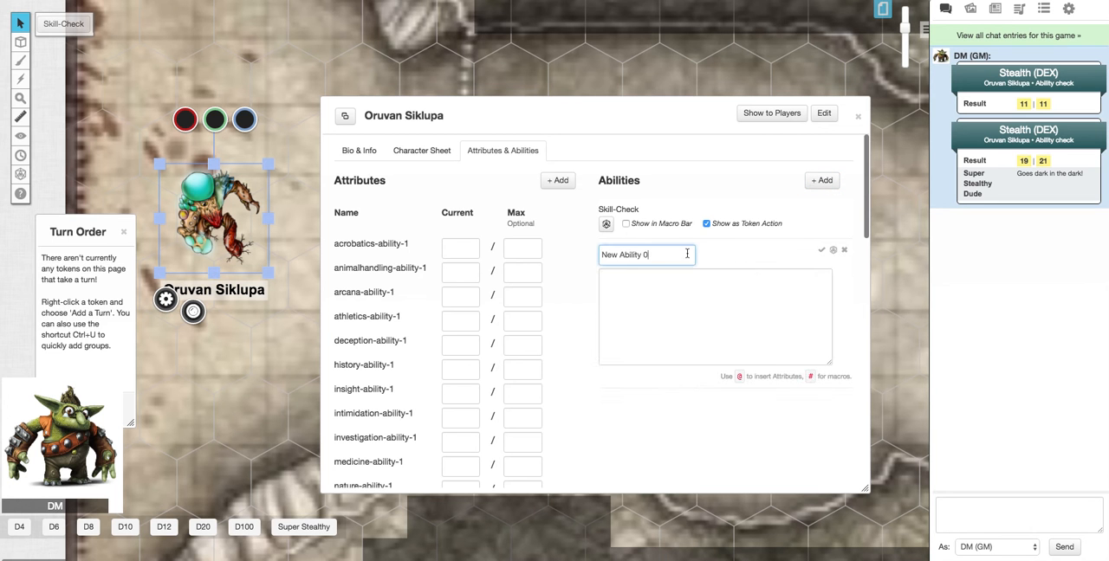
text(Skil-check-2)
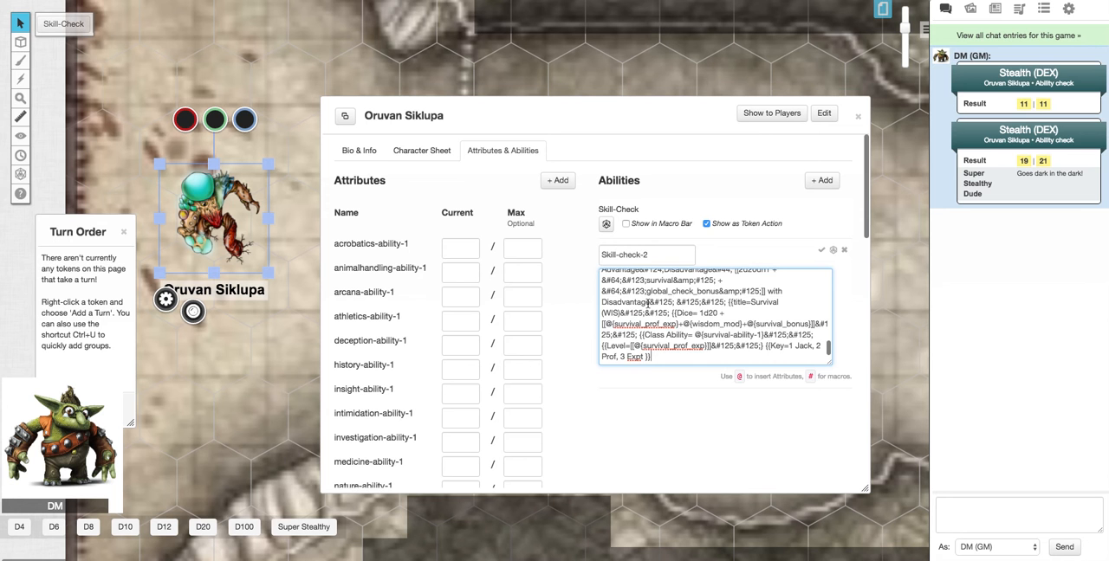
click(822, 250)
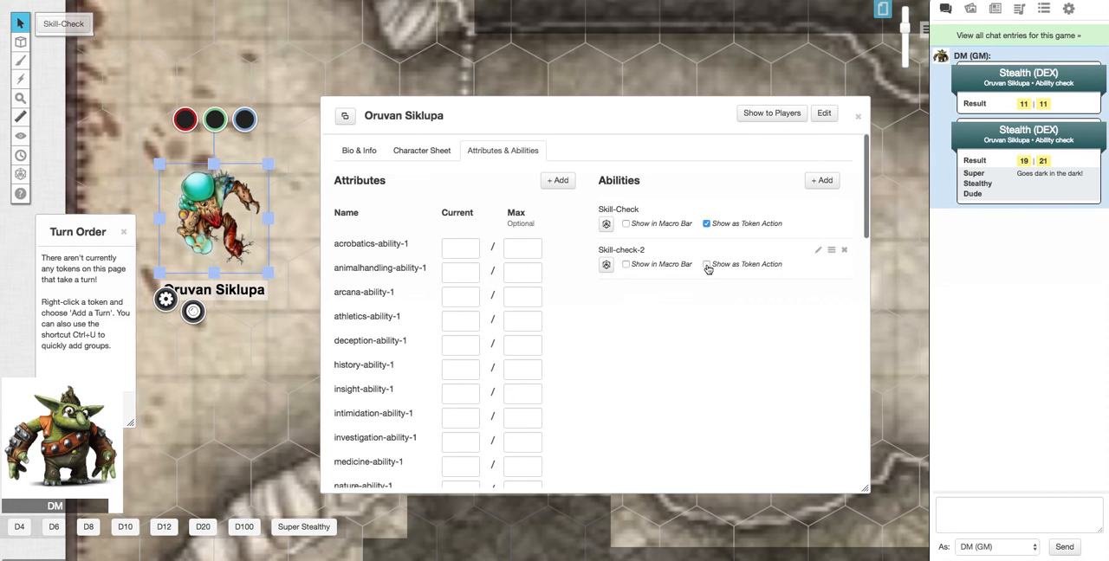
click(707, 263)
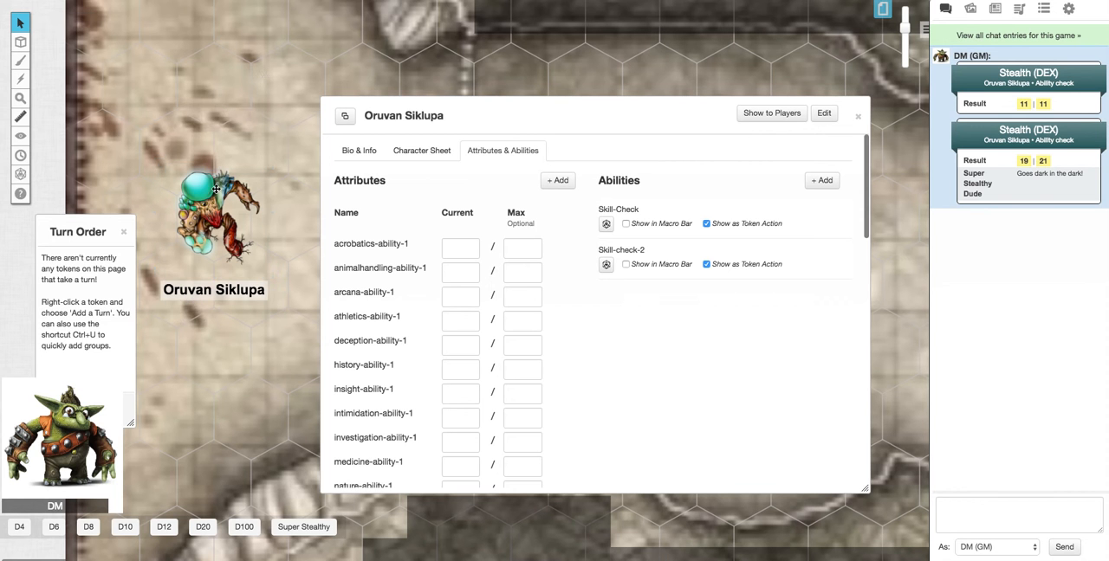
click(215, 216)
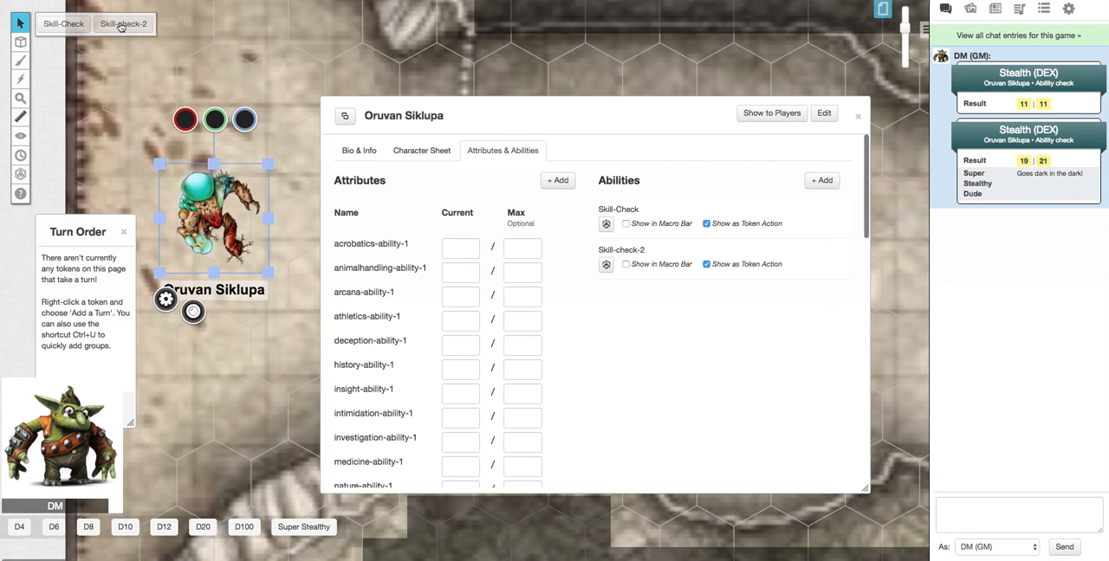
Run the Skill-check-2 token action so the skill prompt appears.
click(370, 243)
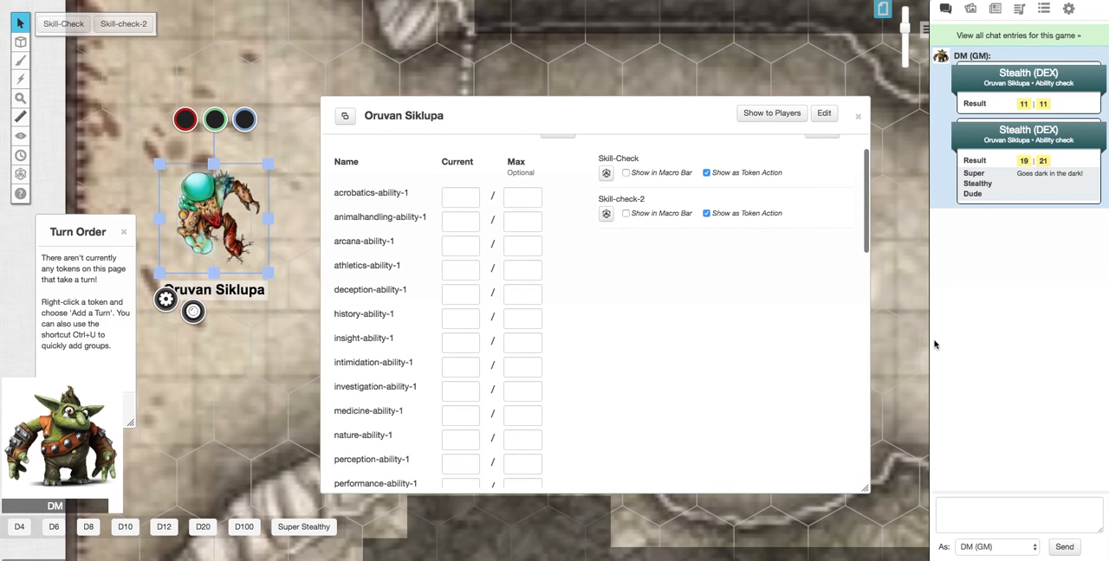
mouse_move(971, 488)
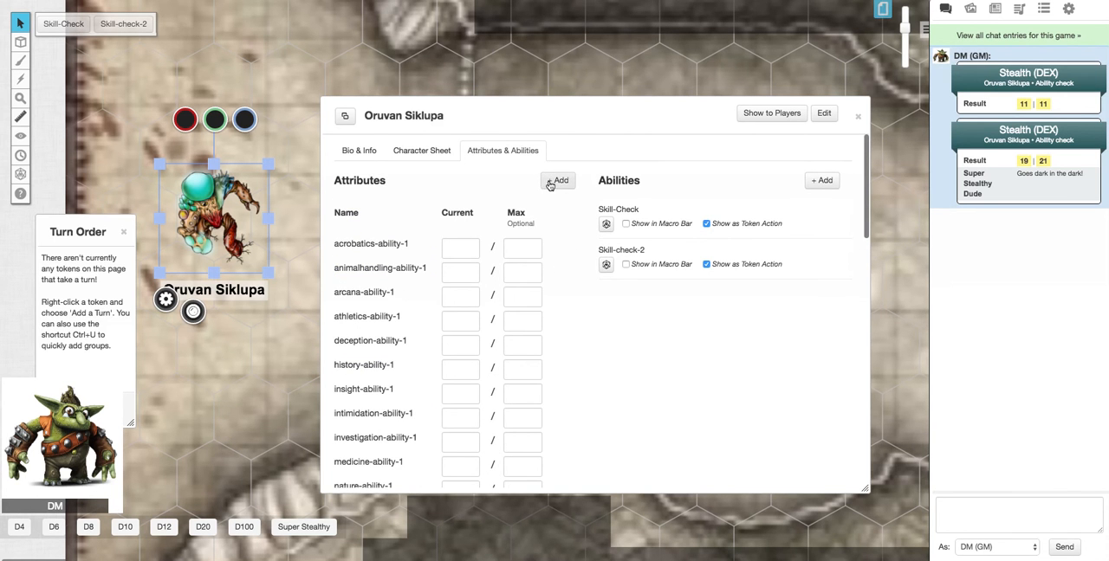
mouse_move(605, 322)
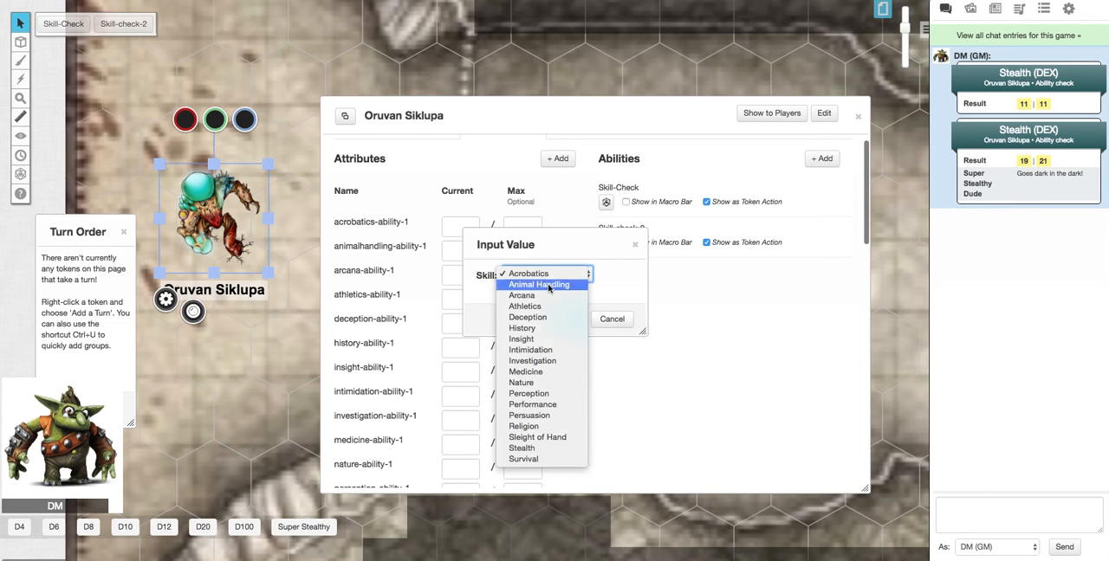
Roll a Stealth check with Advantage as the roll type.
click(521, 447)
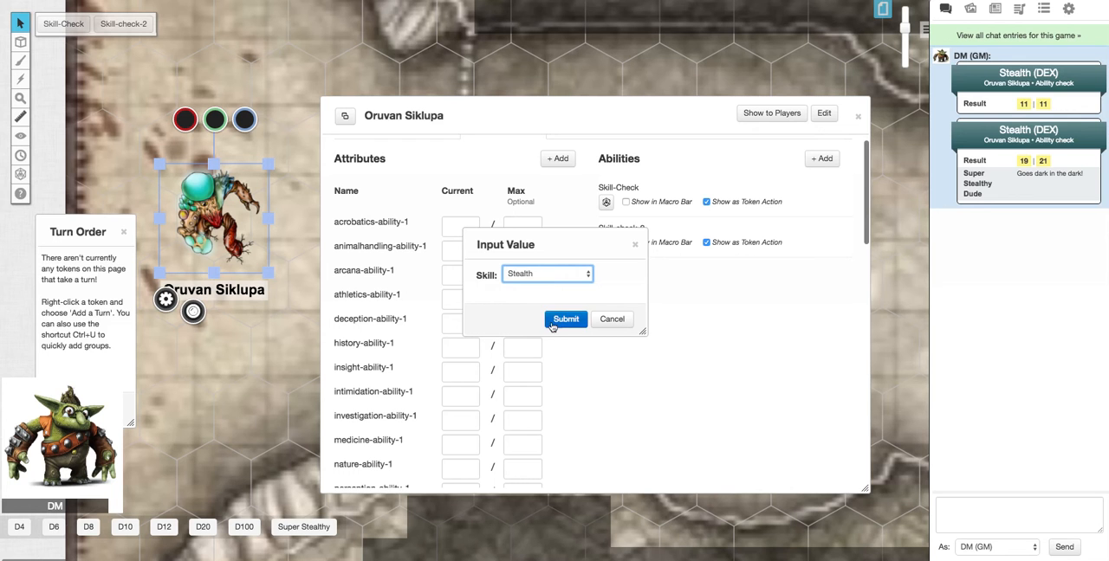
click(564, 318)
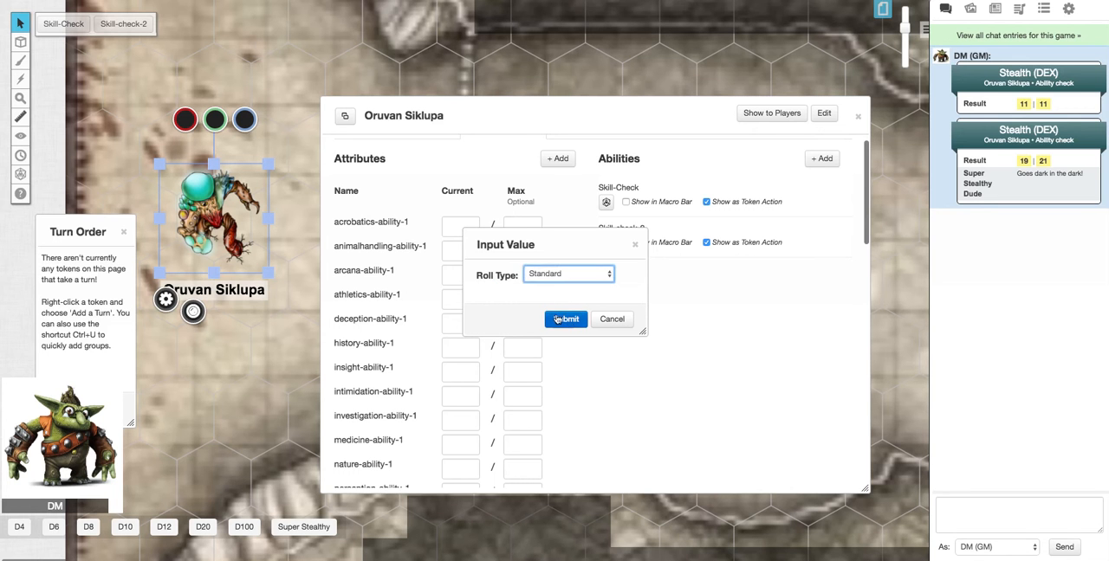
click(568, 274)
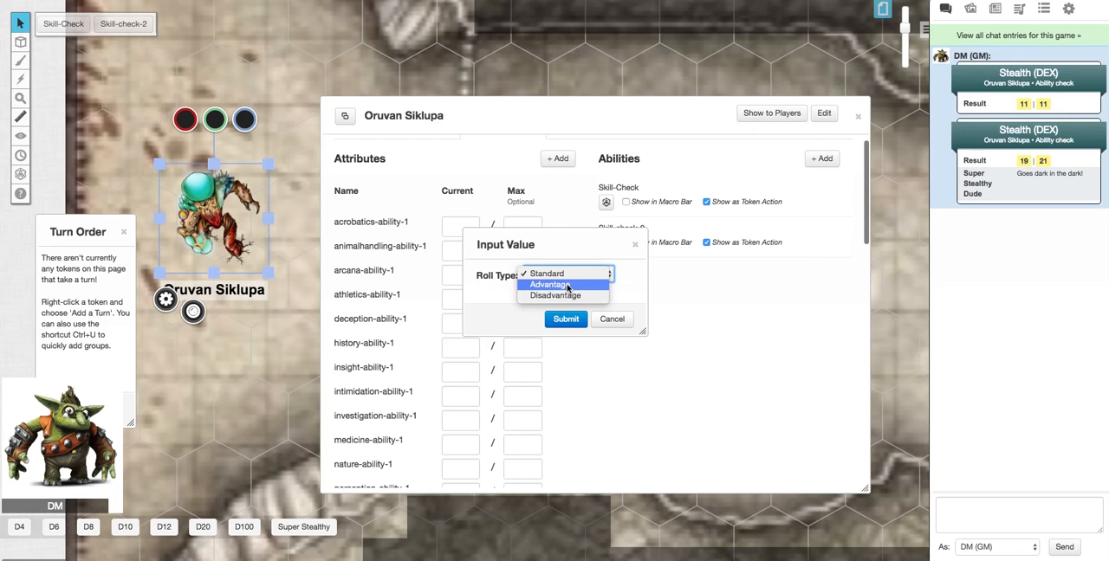
click(551, 284)
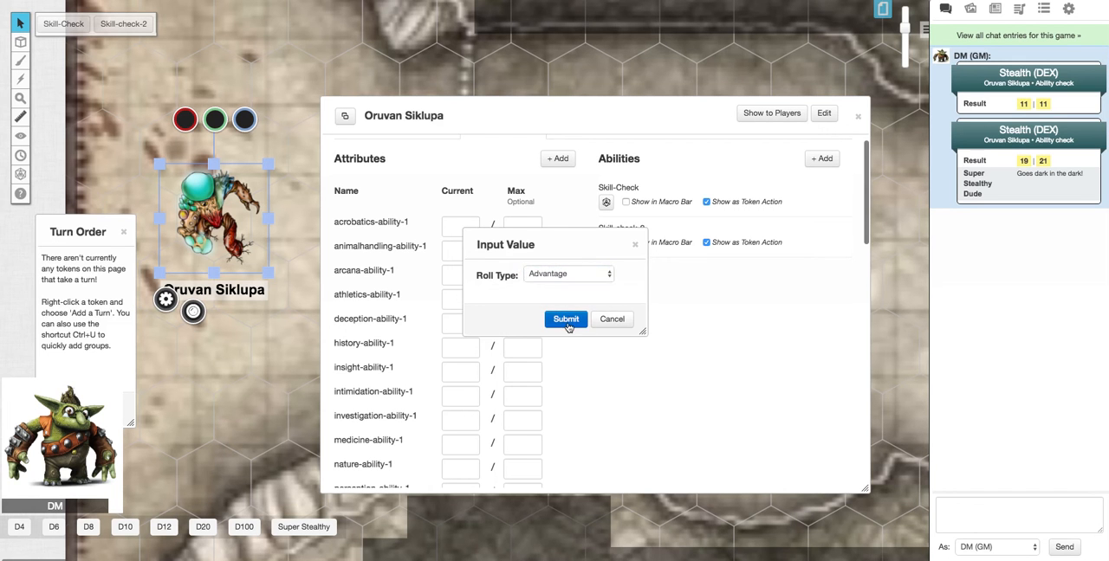
click(565, 319)
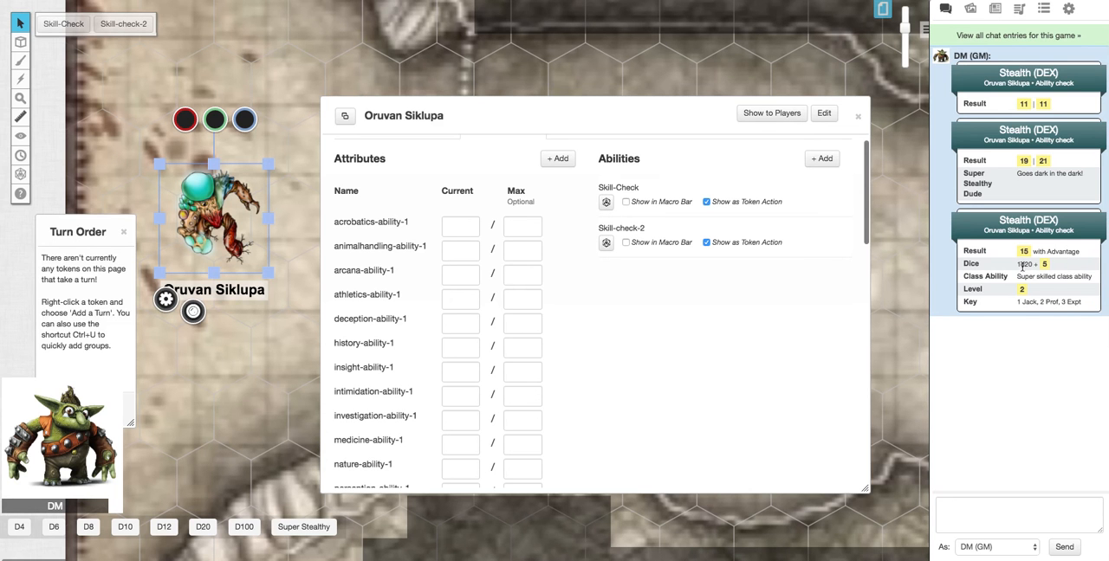
mouse_move(1009, 251)
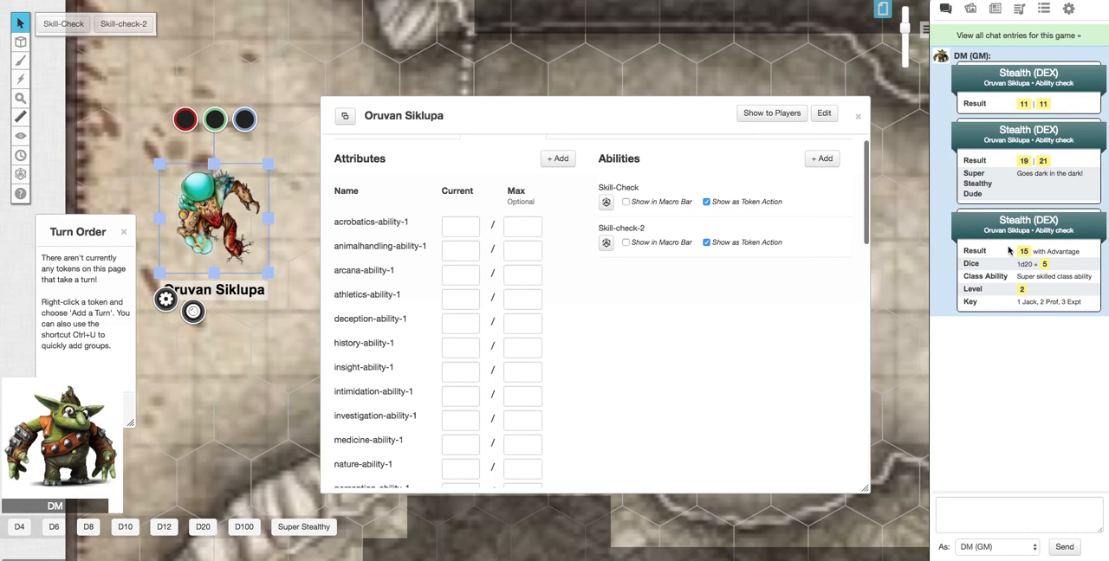
mouse_move(1009, 251)
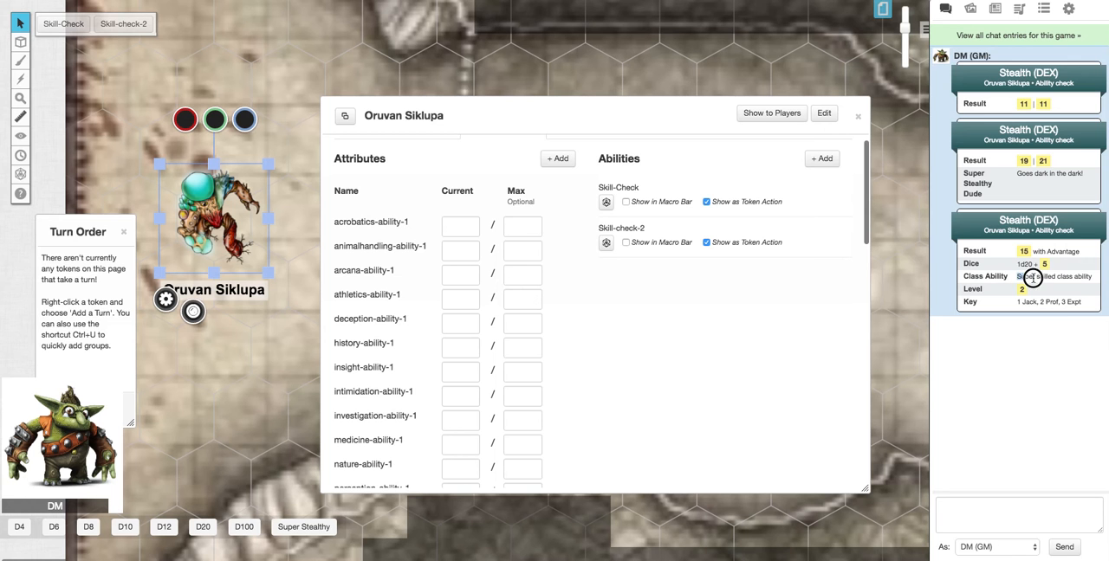
Scroll the chat to review the advantaged Stealth result, class ability, level and key rows.
scroll(down, 3)
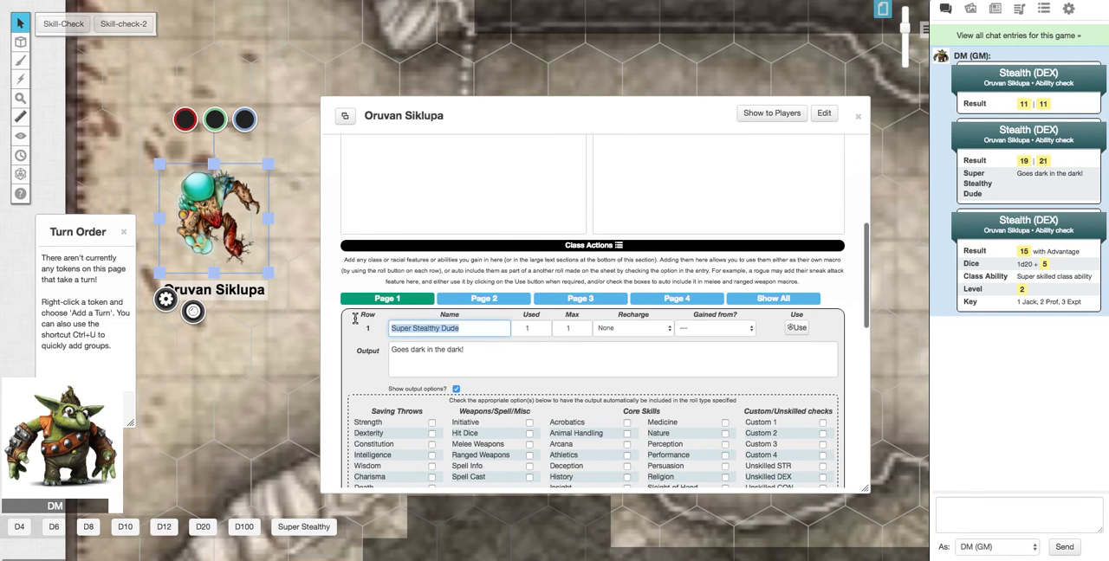
Call the ability from chat with %{Oruvan Siklupa|Skill-Check}.
click(531, 184)
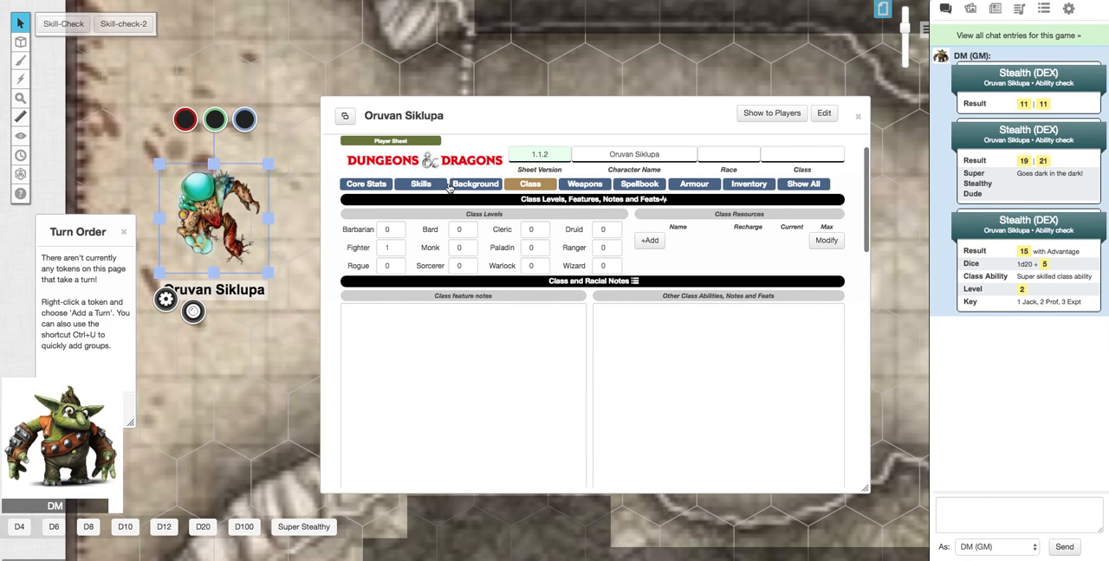
mouse_move(696, 138)
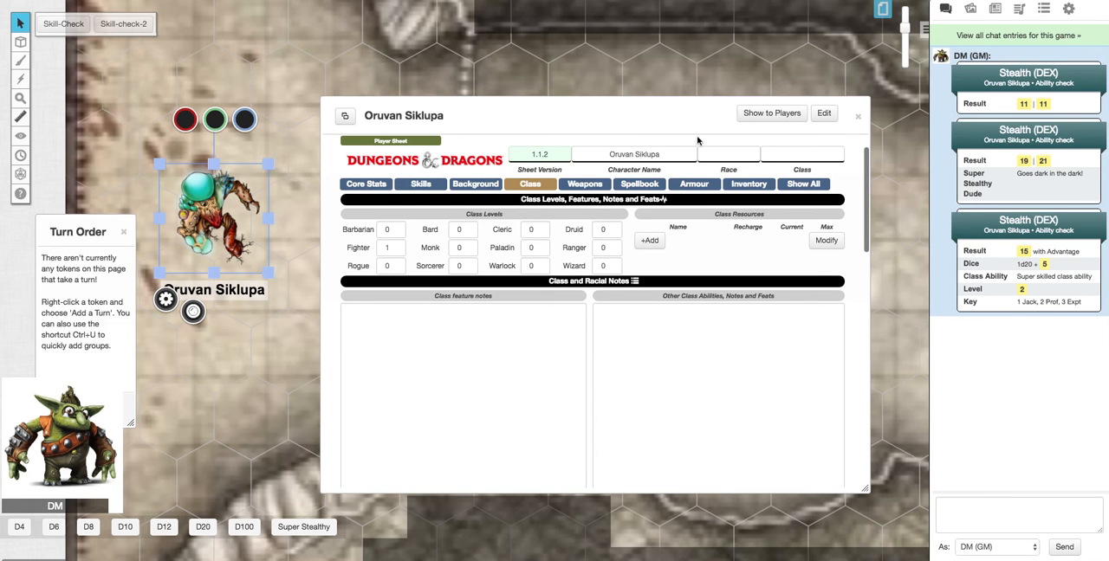
click(502, 149)
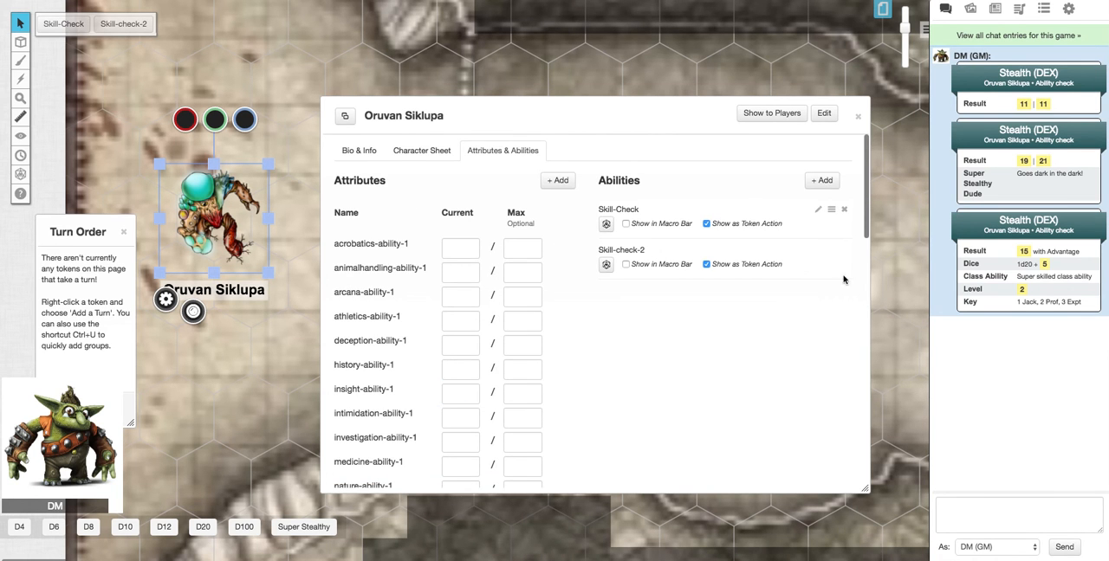
click(1019, 510)
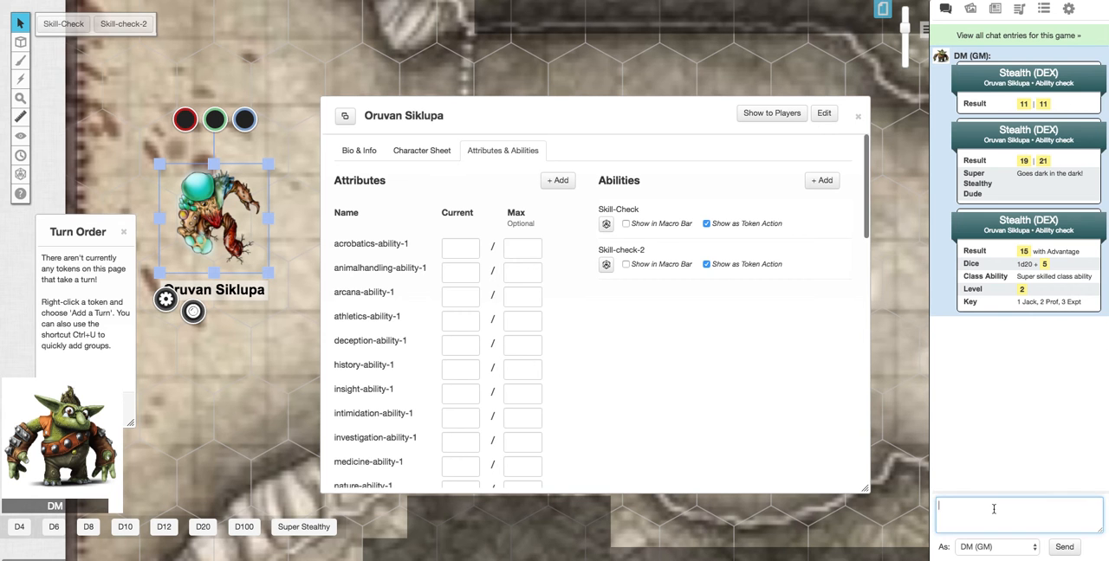
text(%{Oruvan Siklupa|Skill-Check})
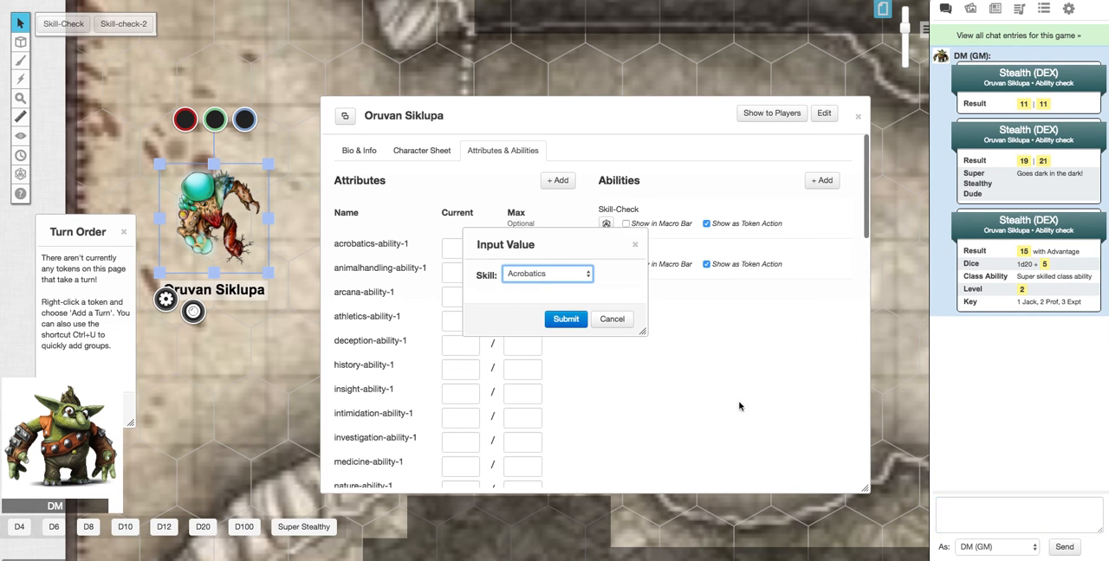
Roll a Stealth check with Disadvantage from the prompt.
click(548, 273)
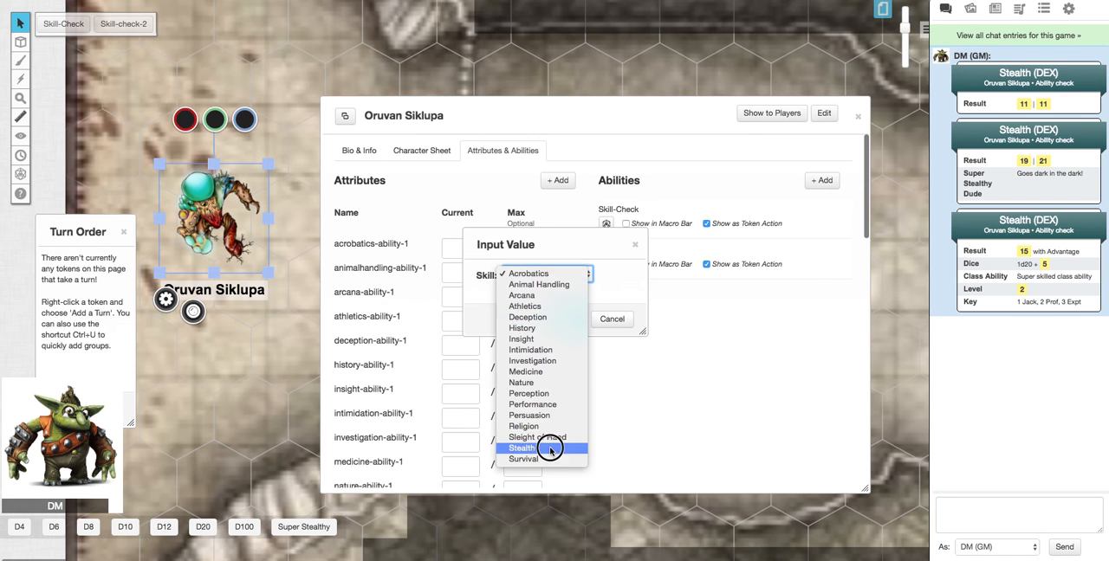
click(523, 447)
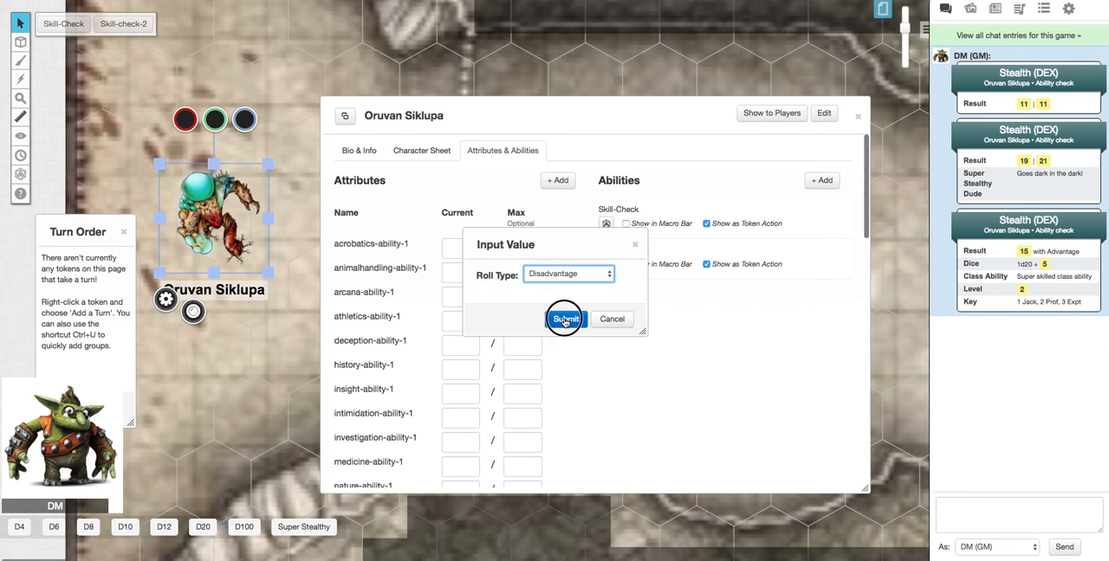
click(565, 318)
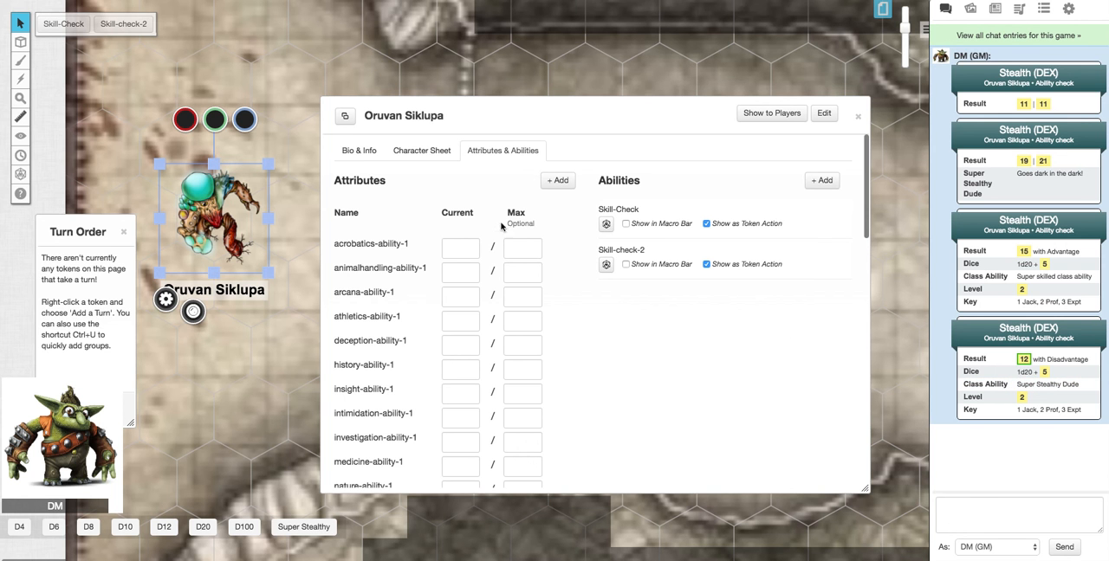
Post the Super Stealthy Dude class ability card to chat from the macro bar.
click(374, 436)
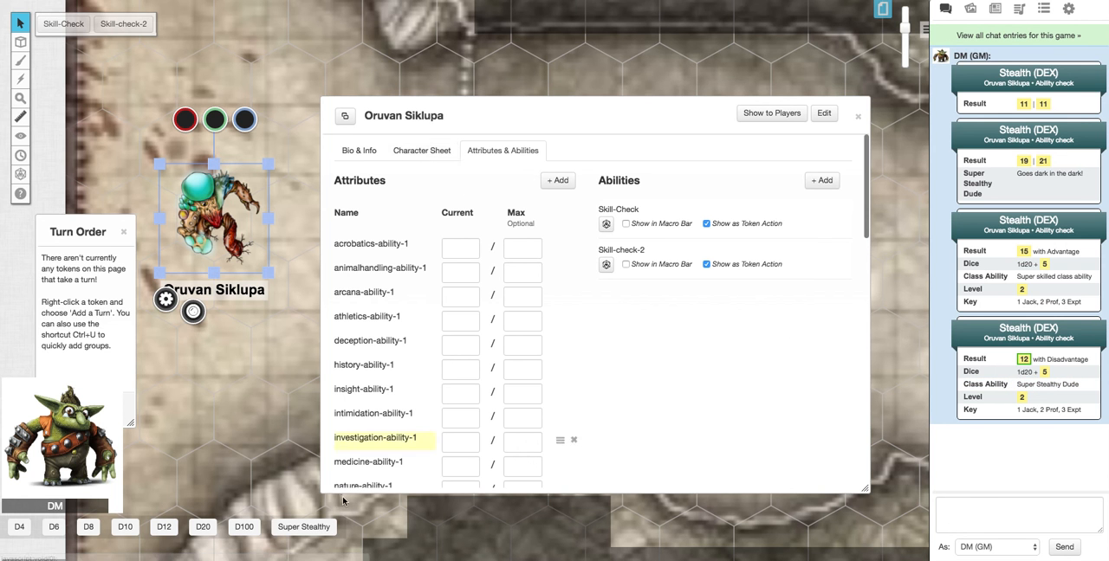
click(303, 527)
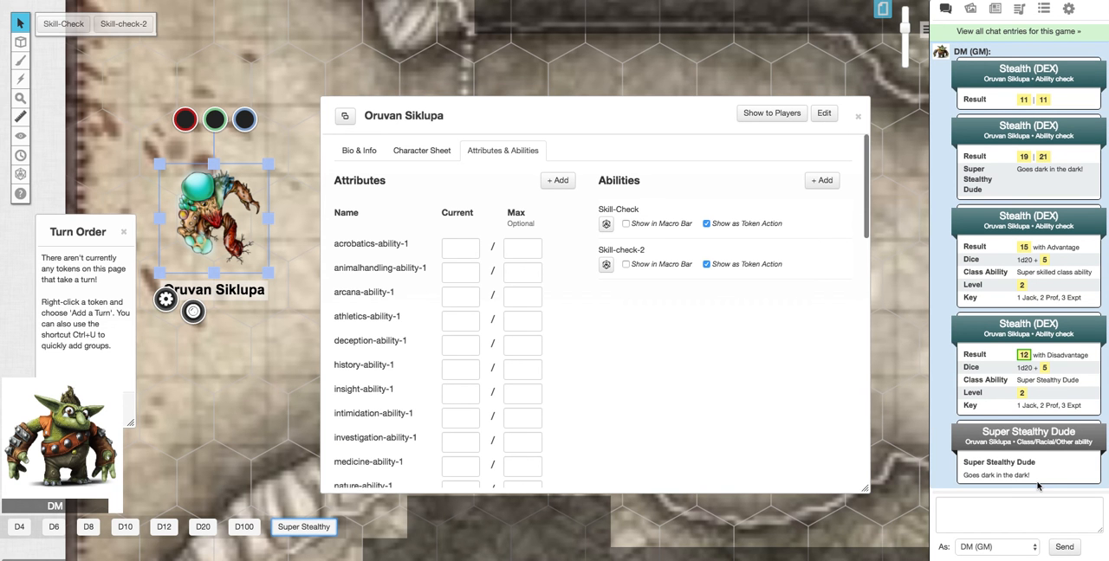
mouse_move(725, 329)
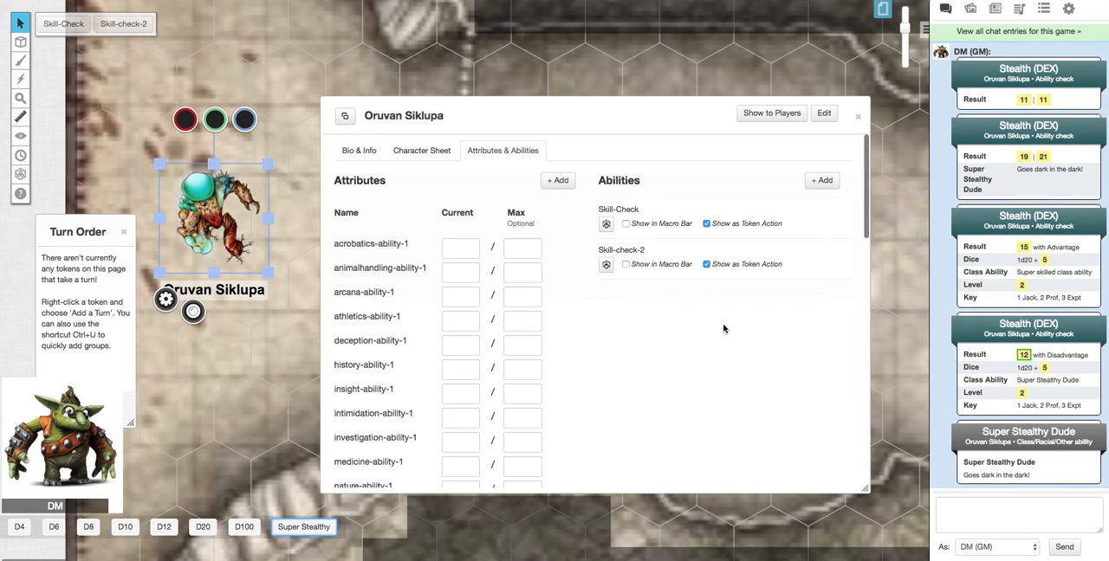
mouse_move(1053, 481)
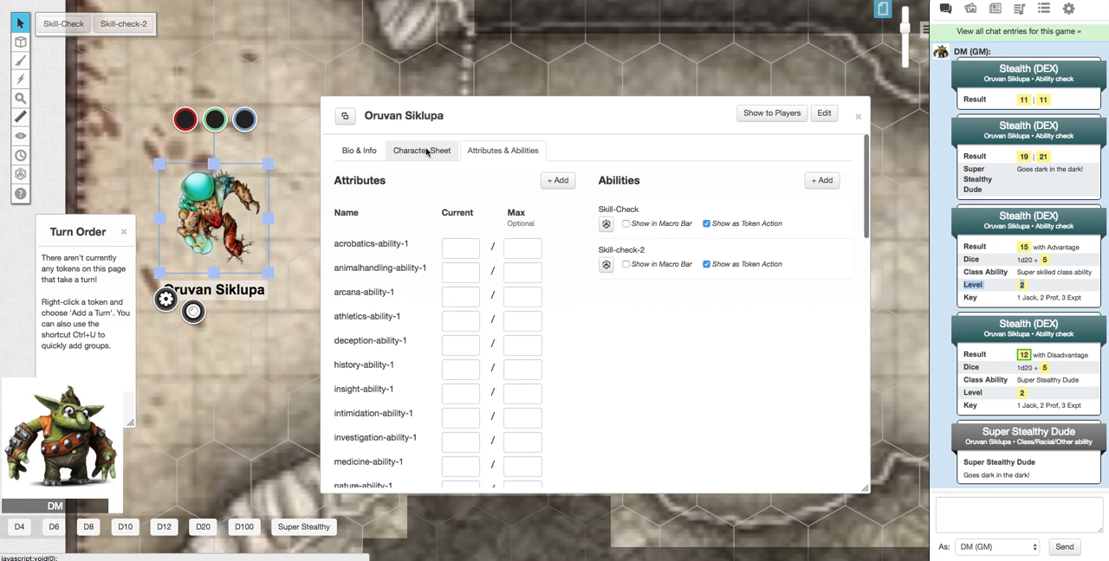
Set Stealth proficiency to Expertise on the Skills tab.
click(423, 149)
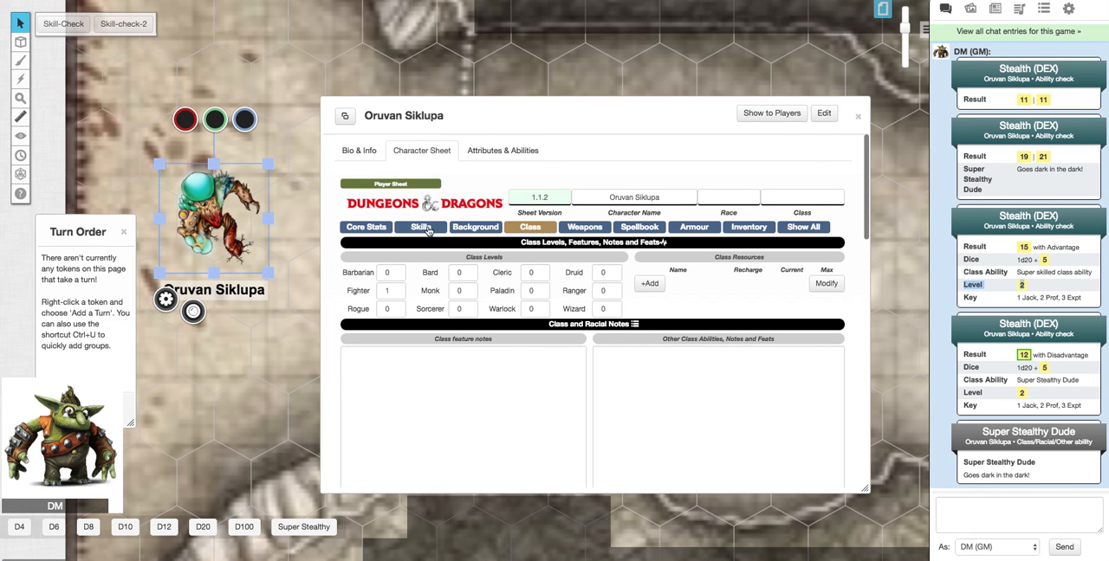
click(421, 227)
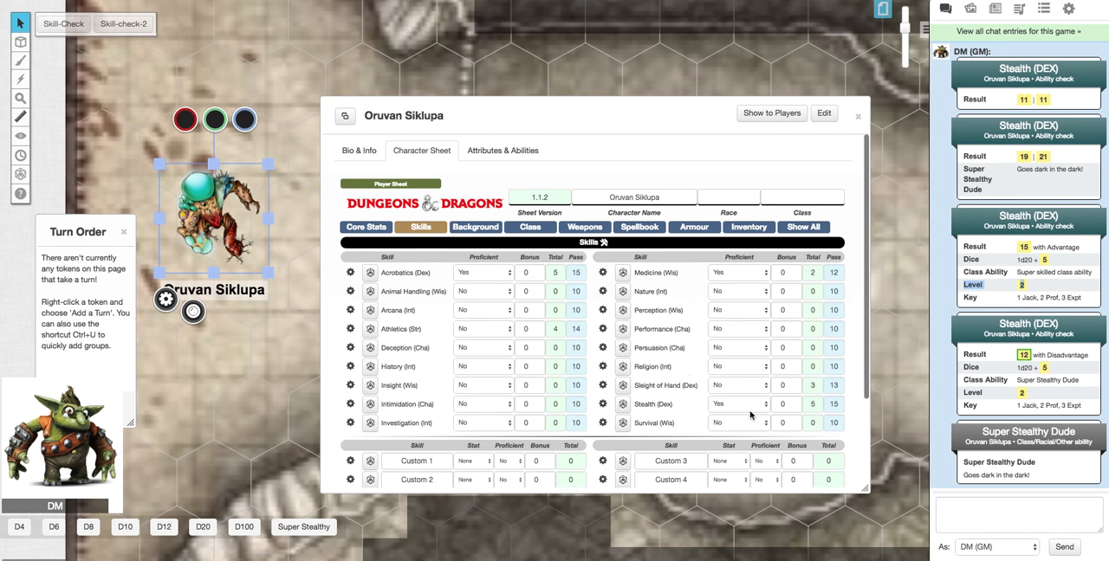
mouse_move(751, 407)
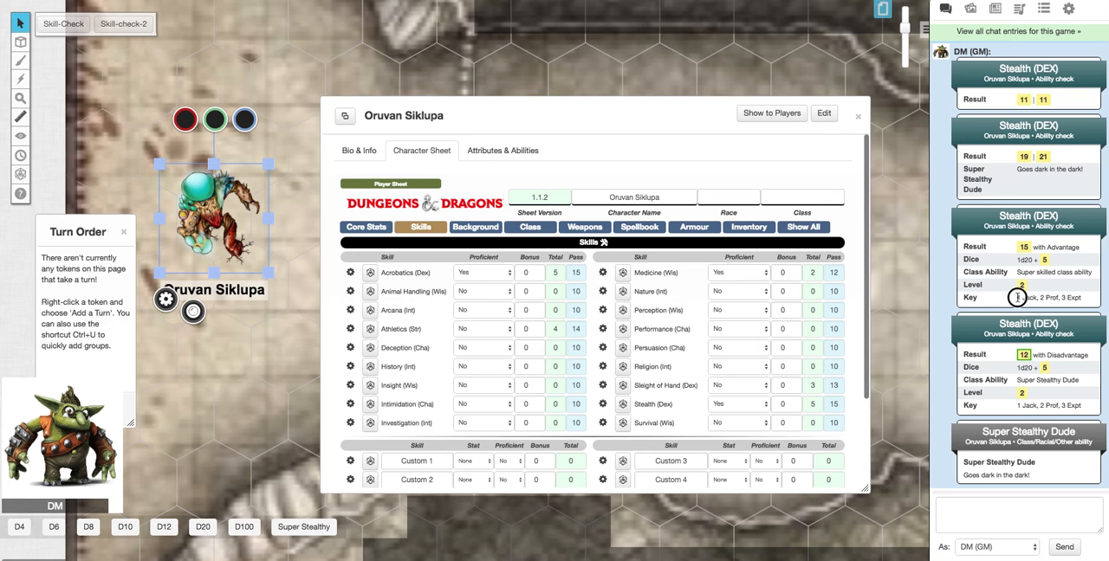
click(738, 404)
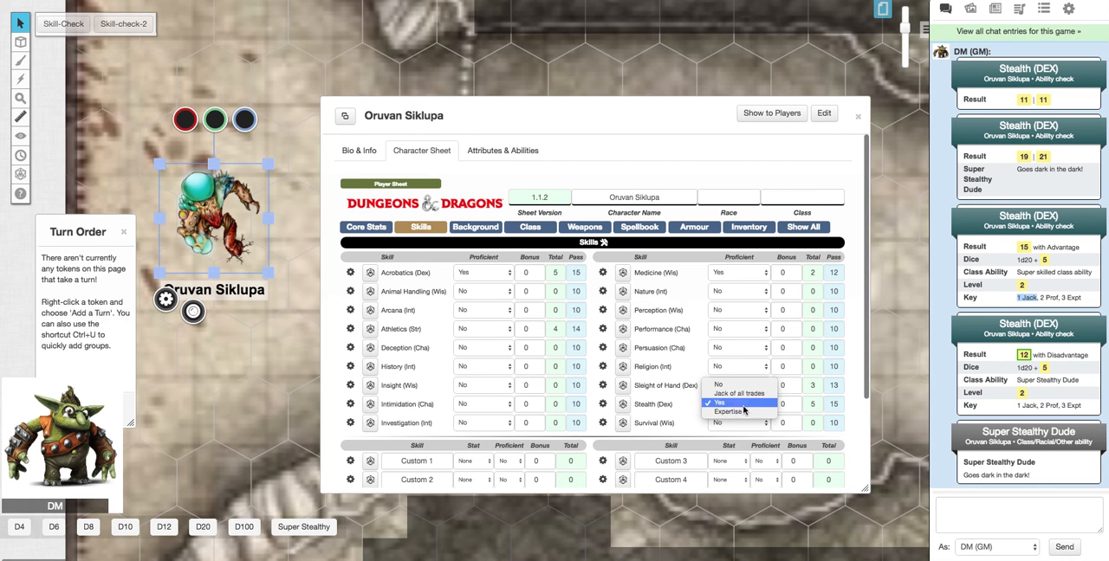
mouse_move(728, 412)
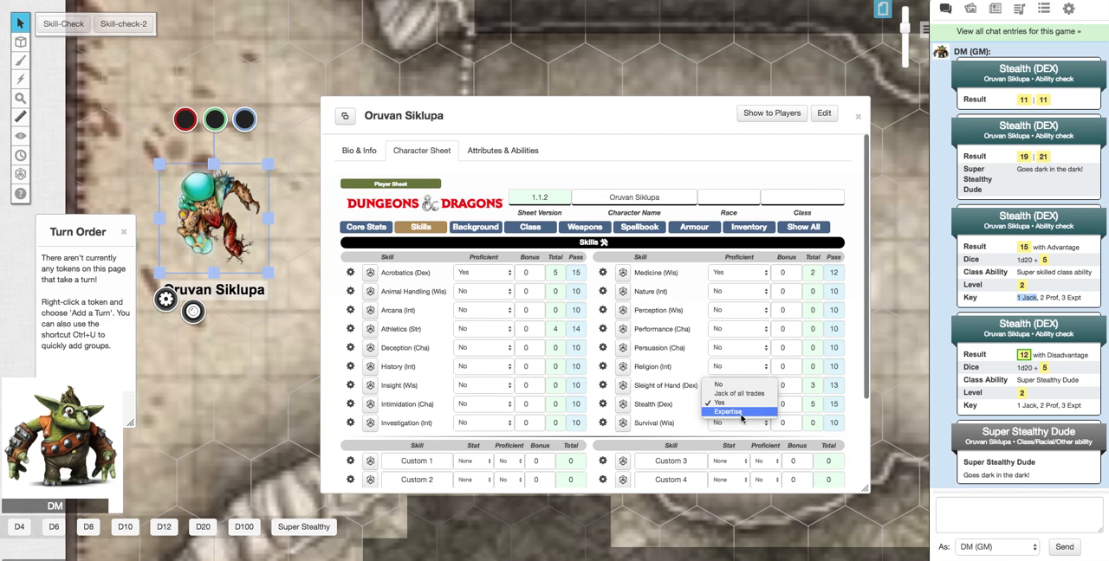
click(728, 412)
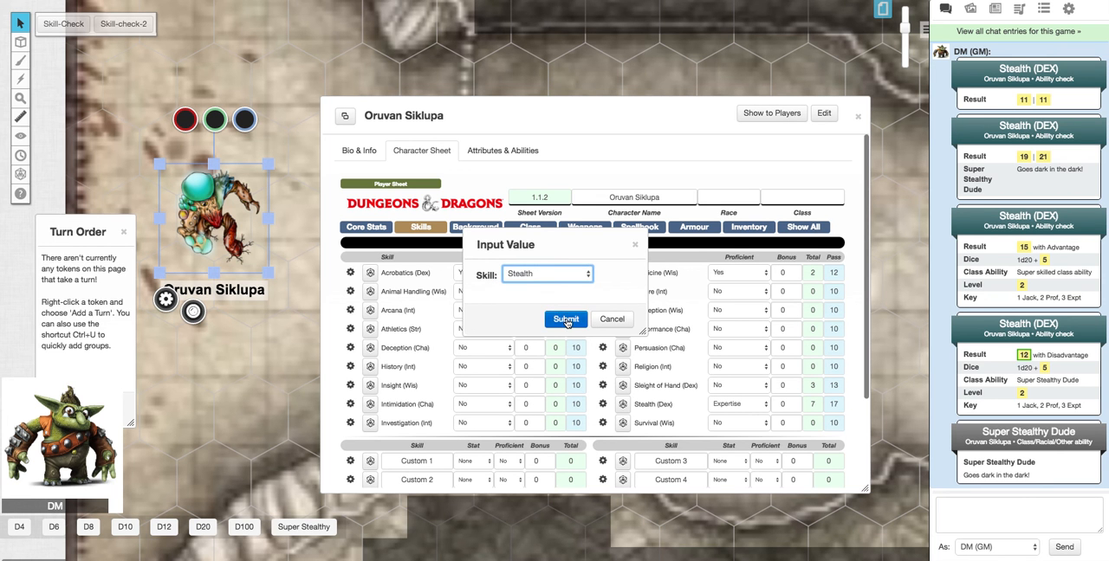
Roll a Stealth check with advantage at the new Expertise level.
click(548, 274)
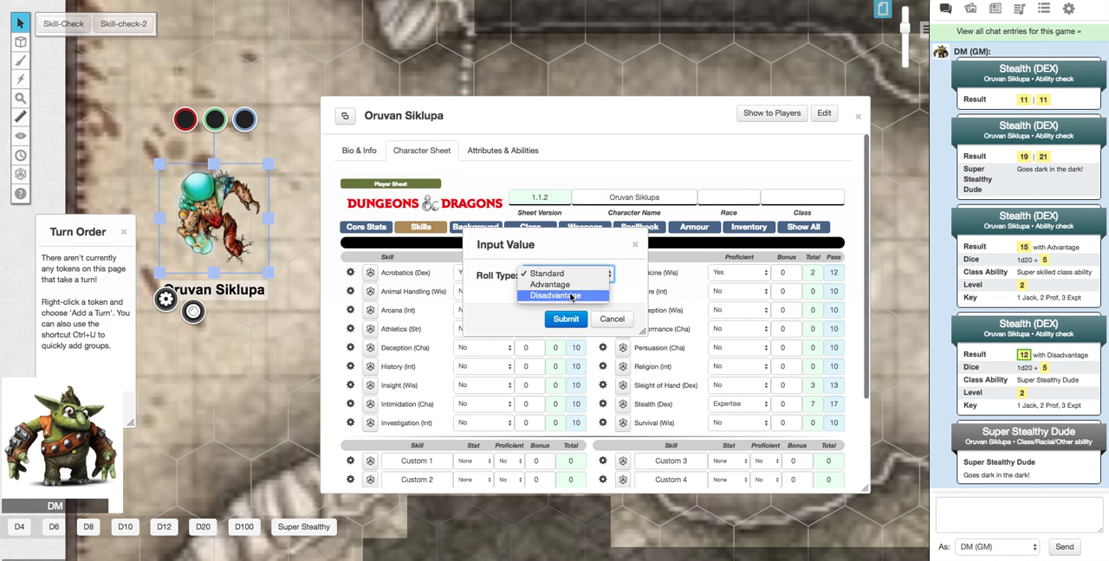
click(565, 319)
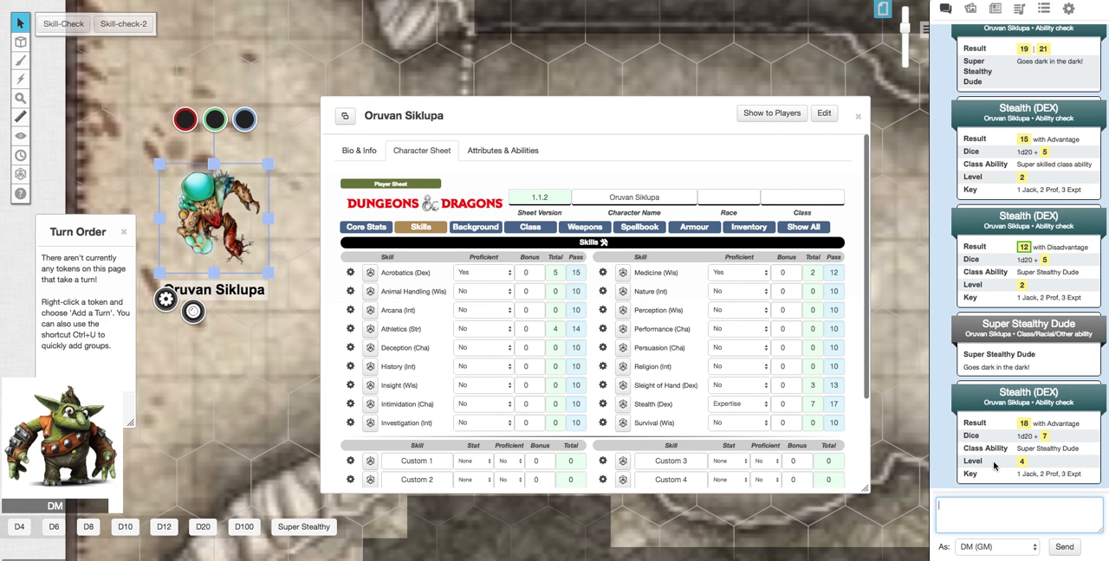
mouse_move(1040, 466)
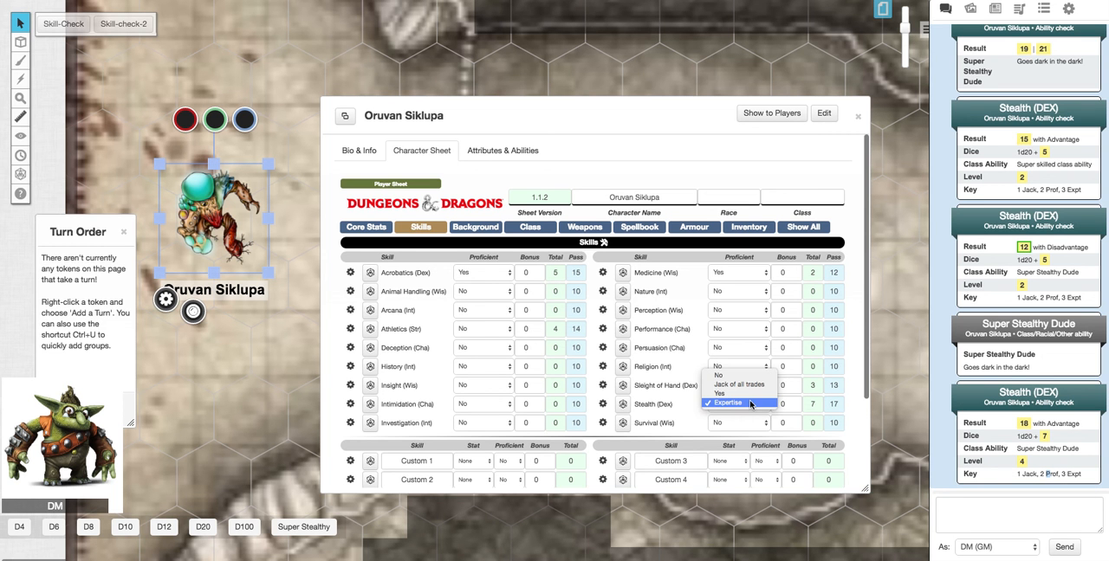
mouse_move(738, 385)
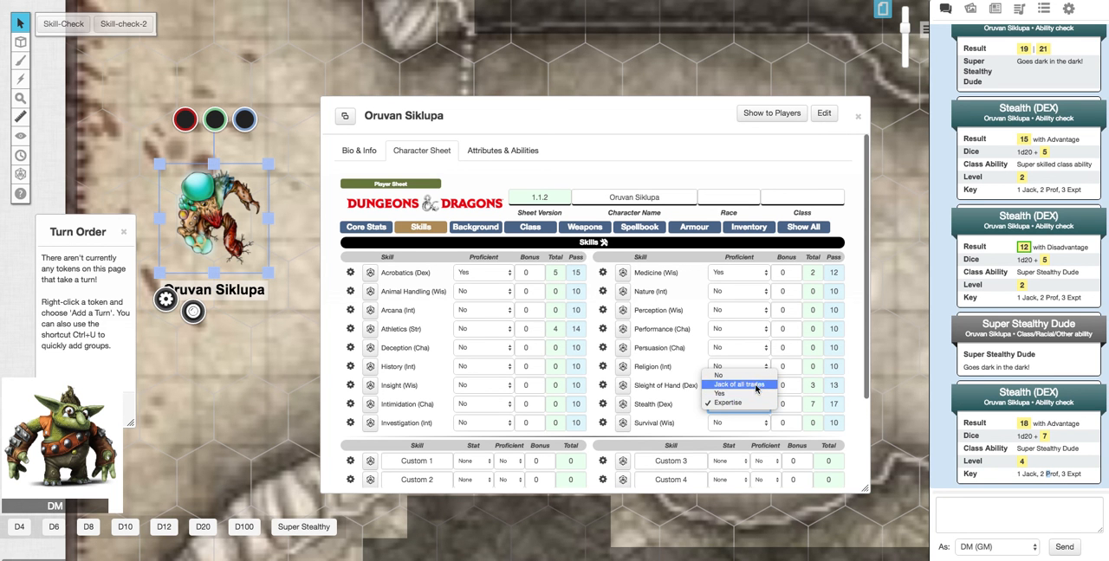
mouse_move(738, 374)
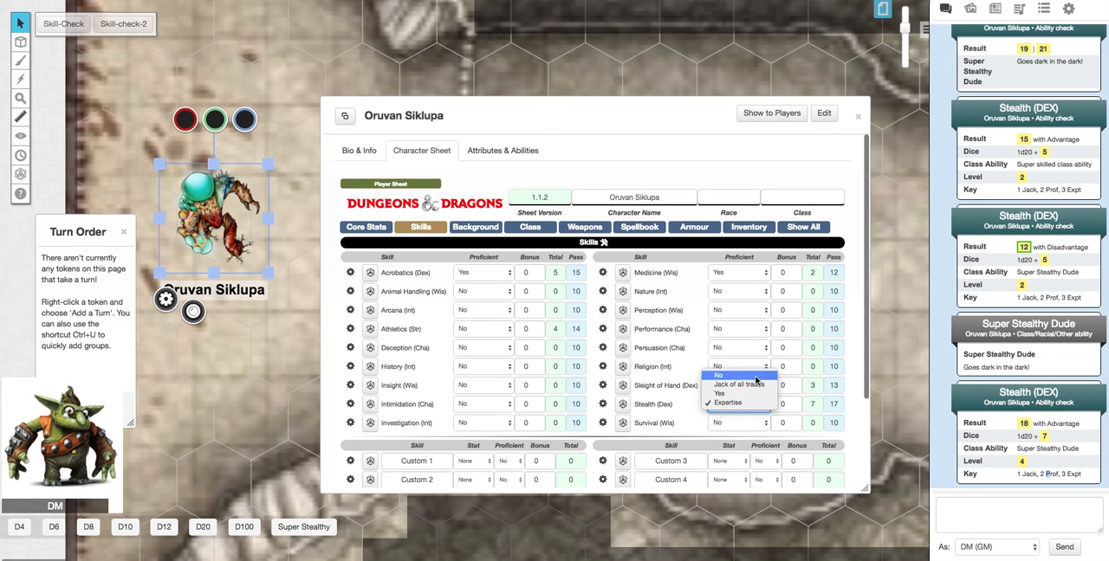
Toggle Stealth proficiency to No and back to Expertise.
click(738, 385)
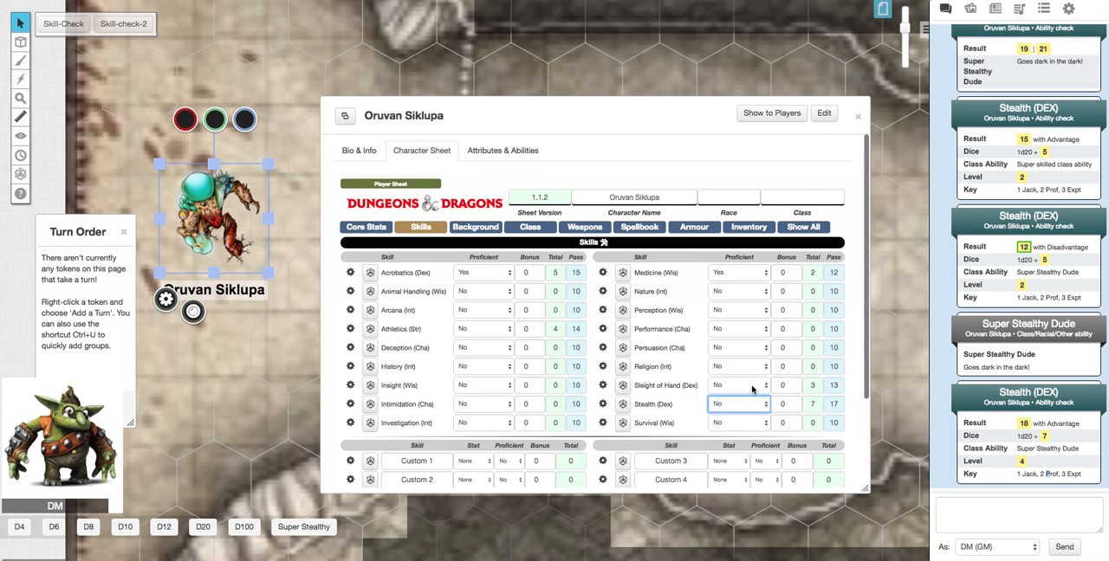
click(738, 404)
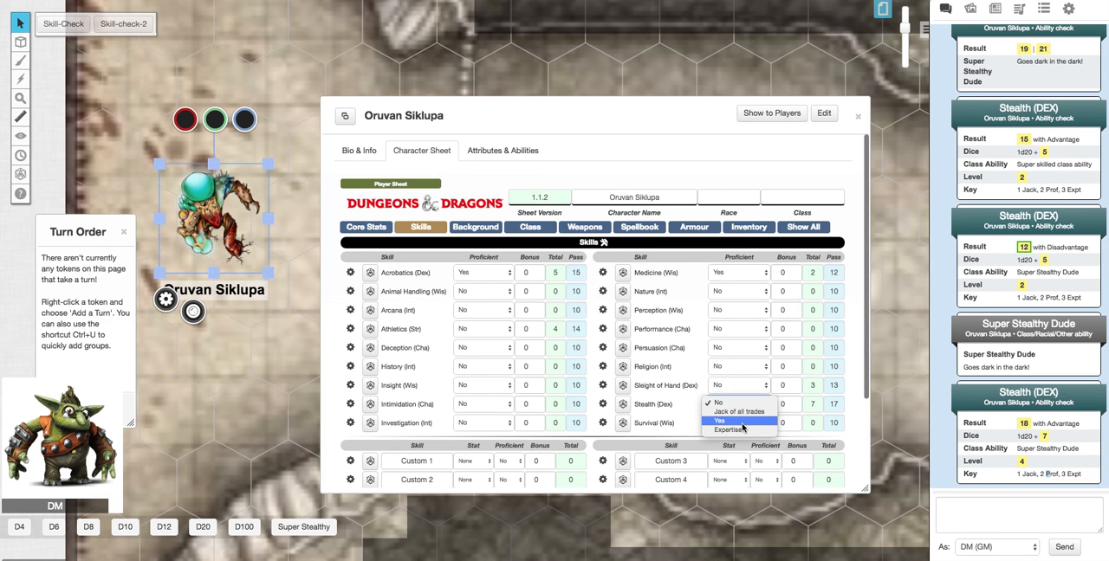
click(724, 429)
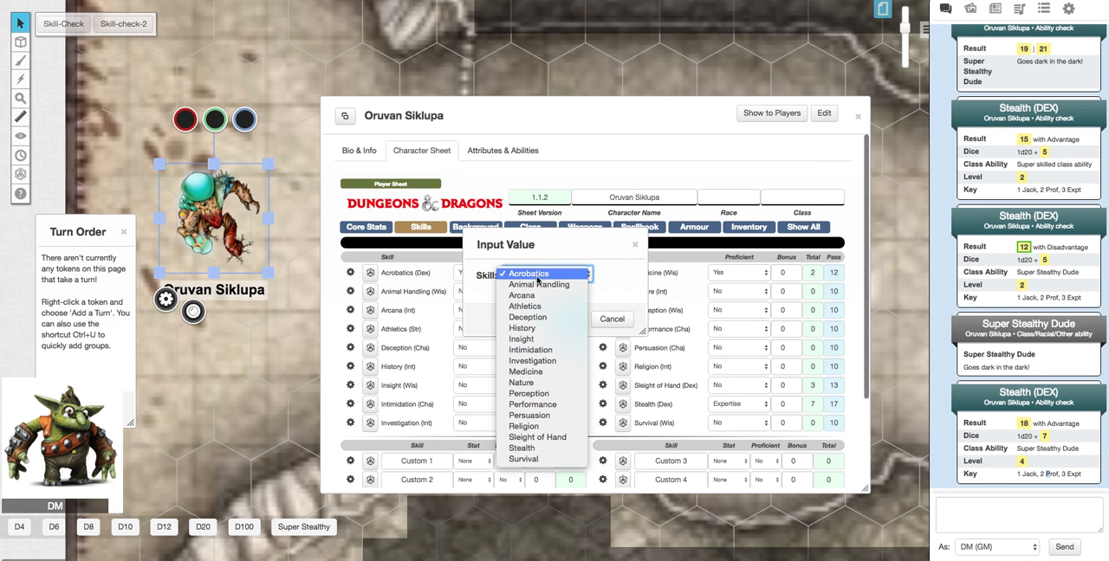
Roll a standard Persuasion check without advantage.
click(528, 274)
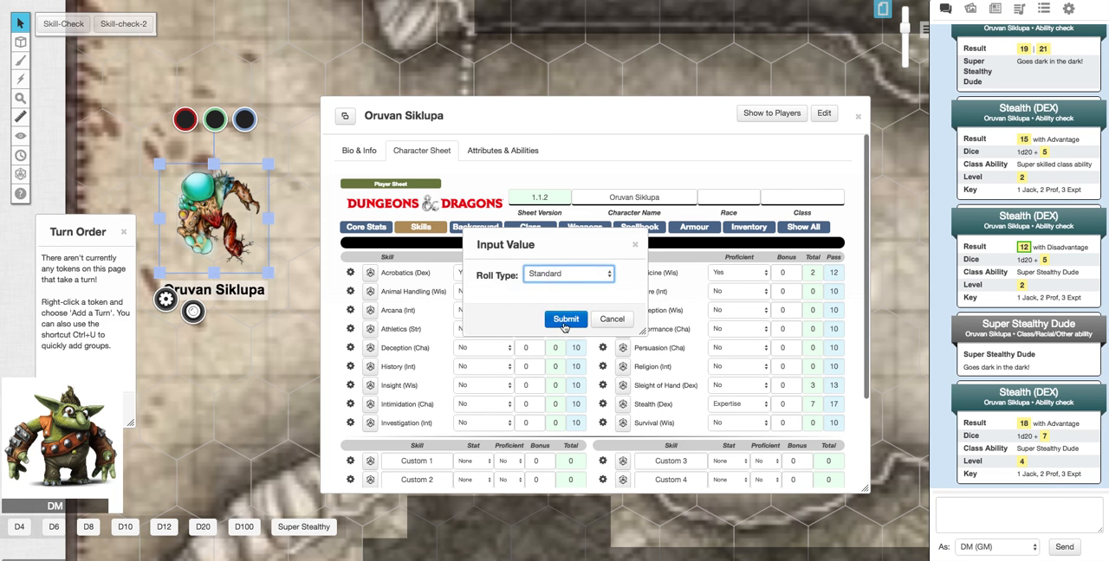
click(565, 319)
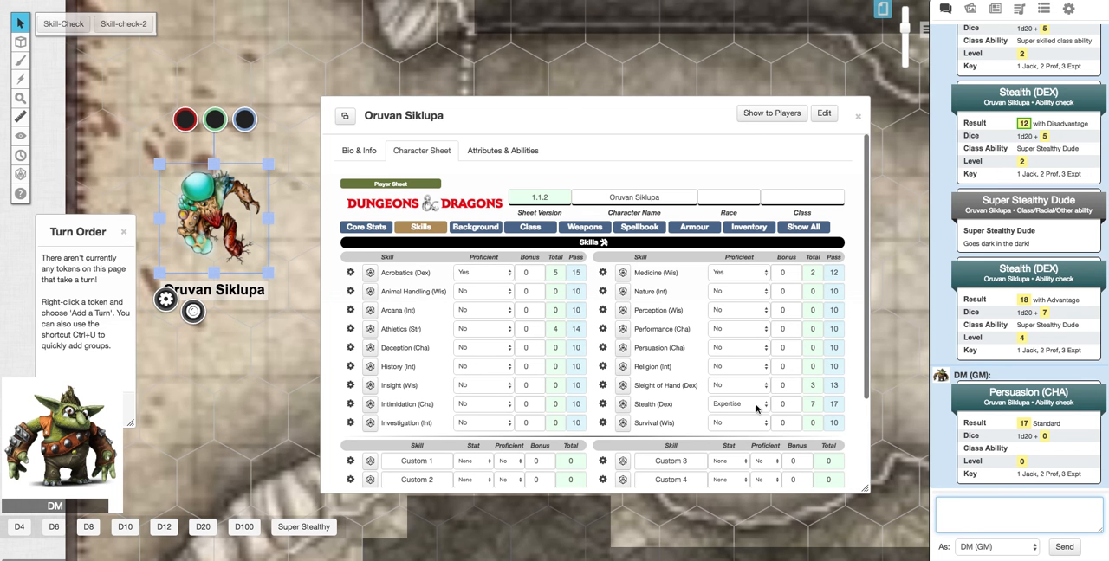
Set Performance proficiency to Jack of all trades.
click(738, 347)
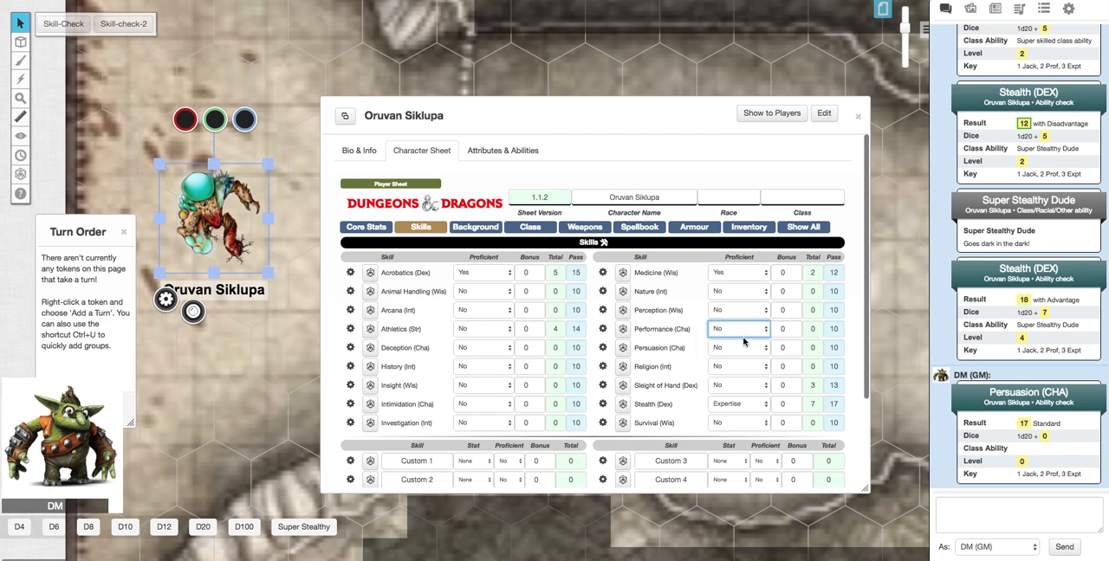
click(738, 330)
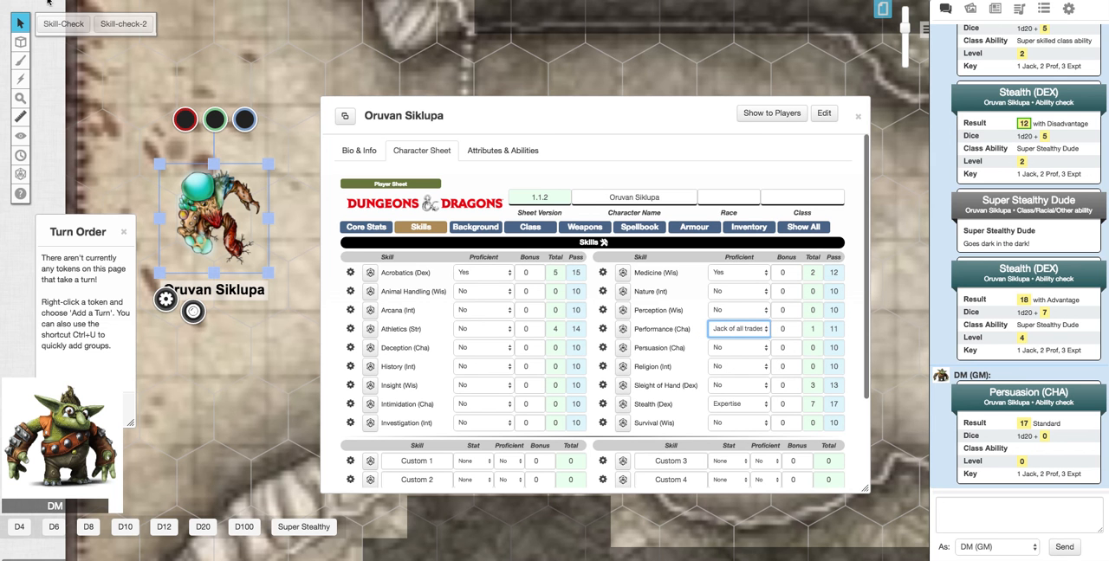
Roll a standard Performance check via the token action, showing proficiency level 1.
click(350, 272)
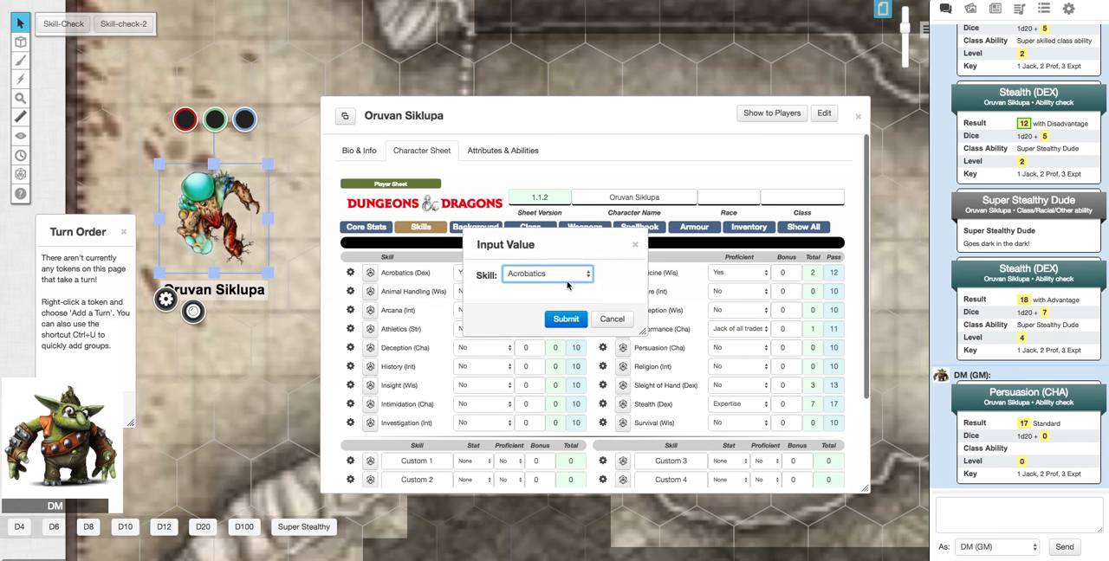
click(546, 274)
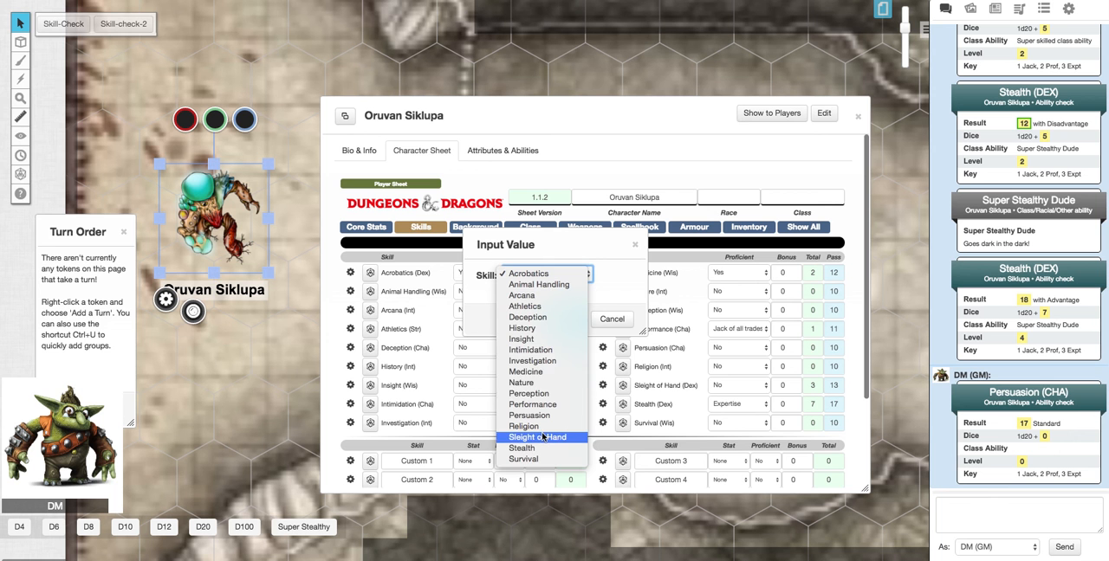
click(529, 274)
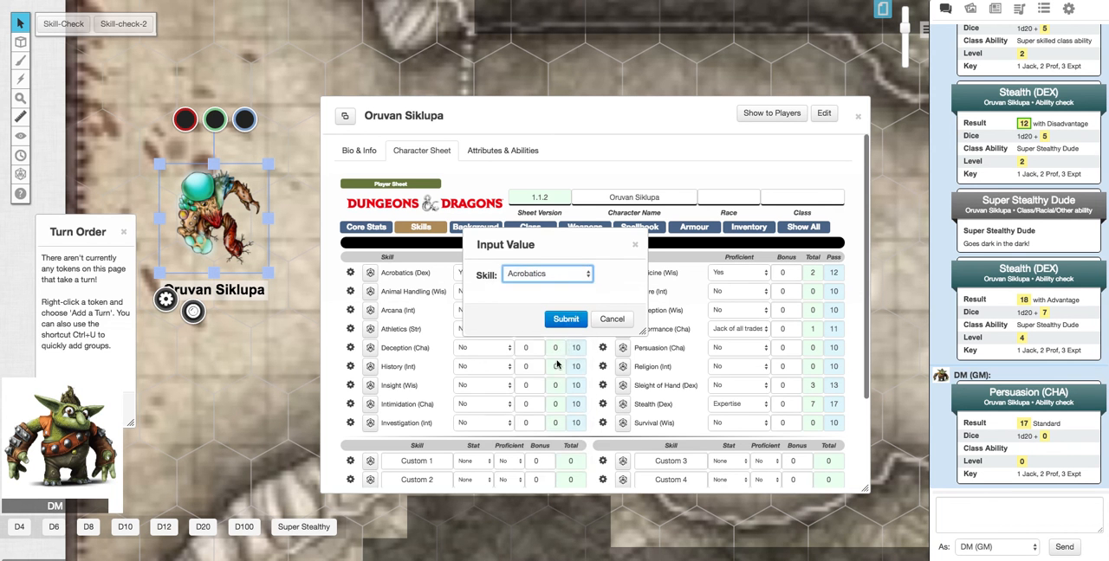
click(565, 319)
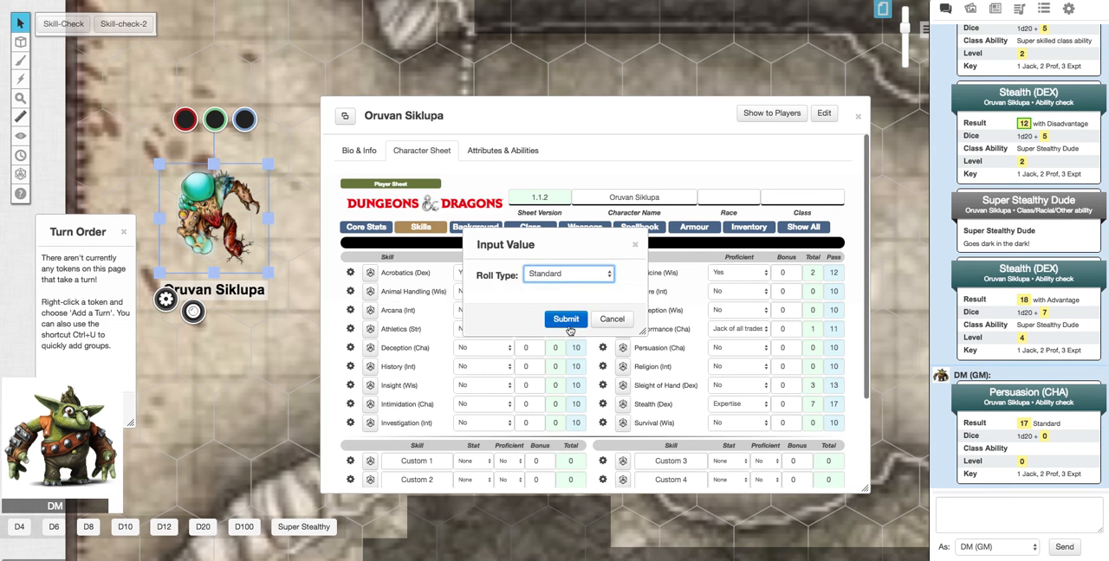
click(565, 319)
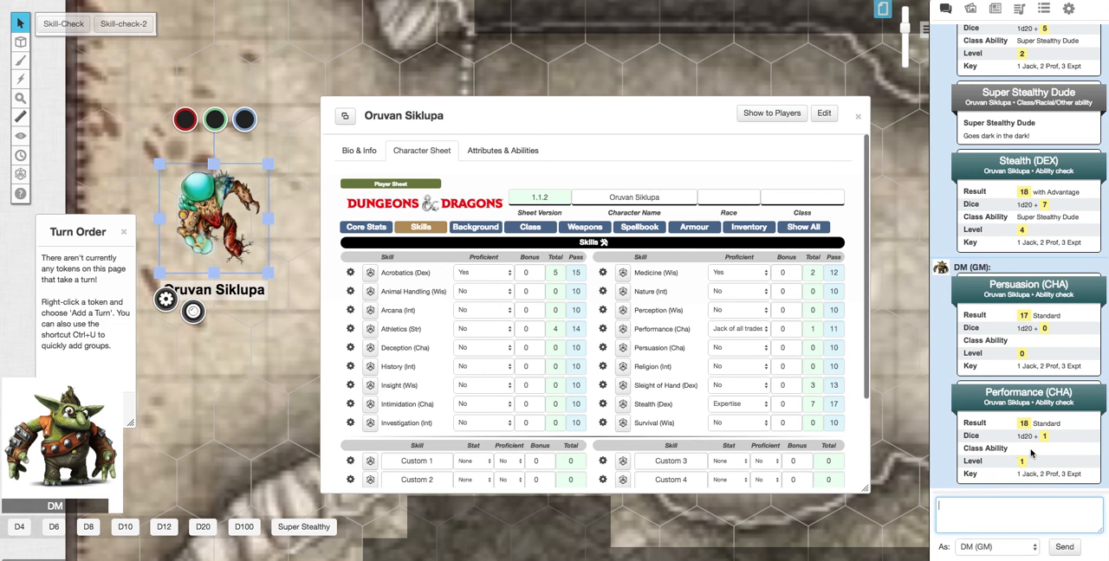
click(1019, 513)
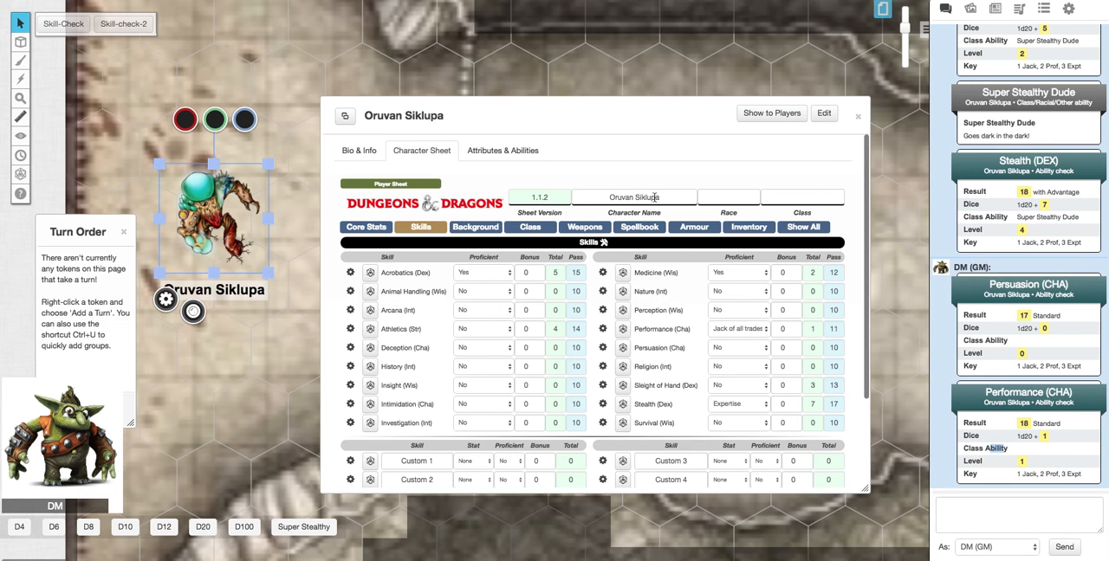
mouse_move(620, 130)
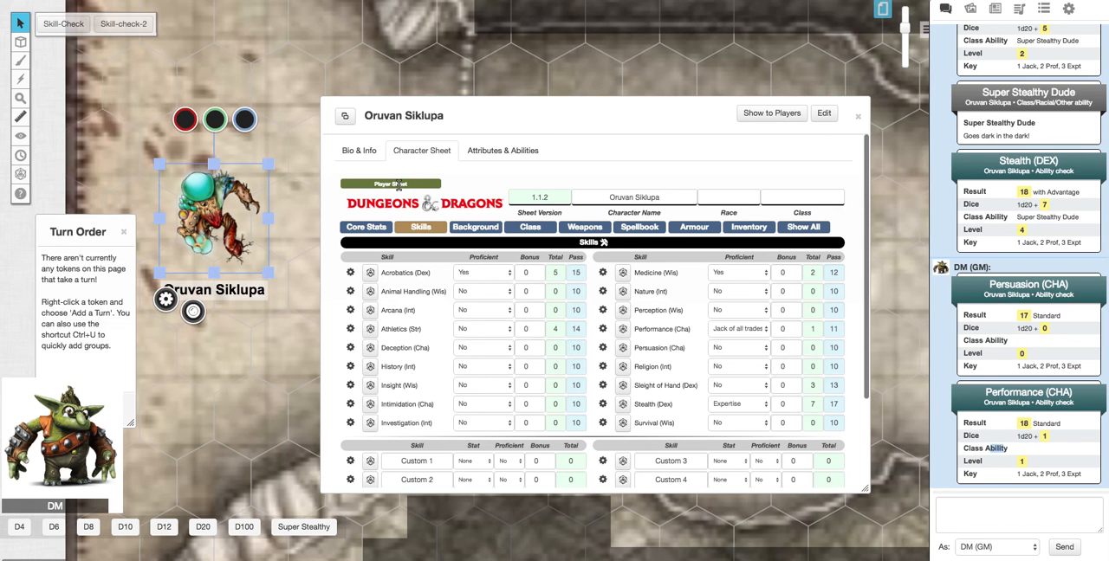
click(392, 184)
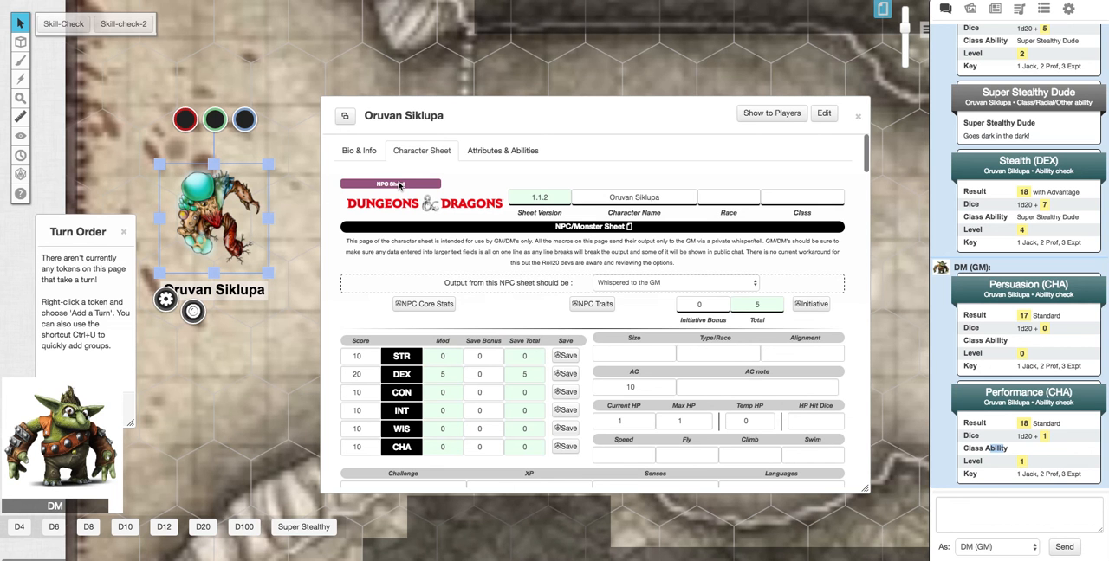
click(391, 183)
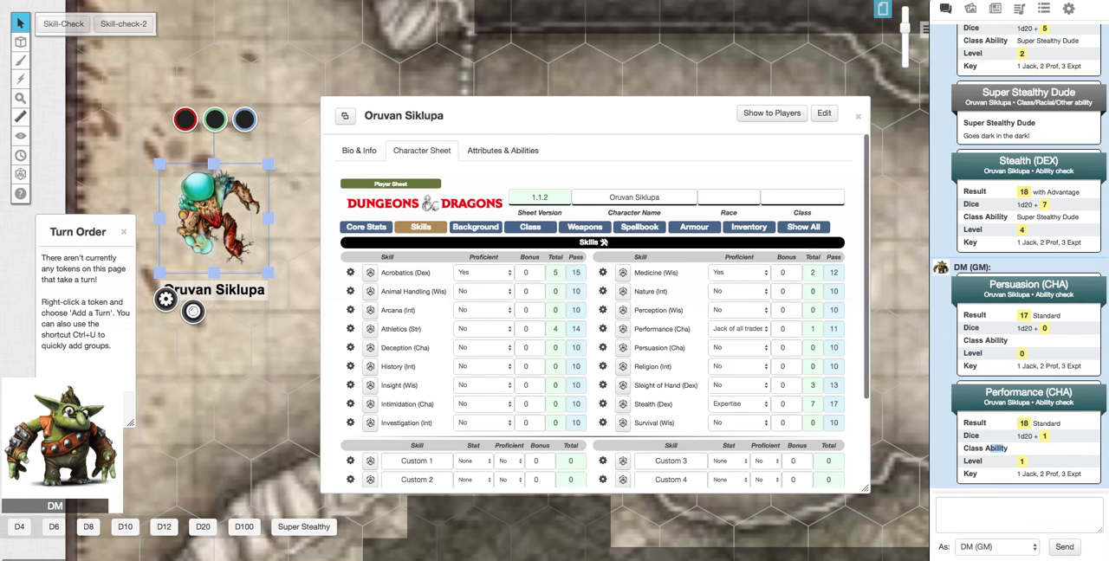